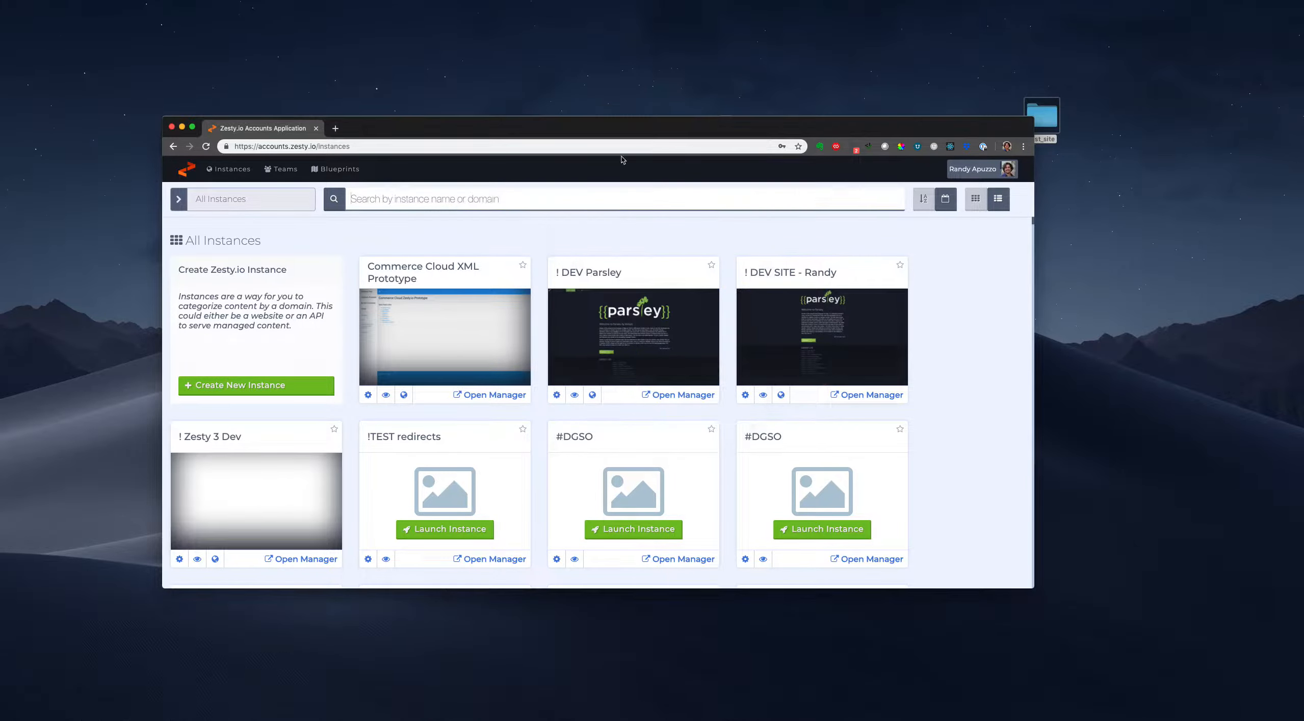
- Create a new Zesty.io instance named 'Test Site 1-23-19'
{"action": "left_click", "coordinate": [237, 386]}
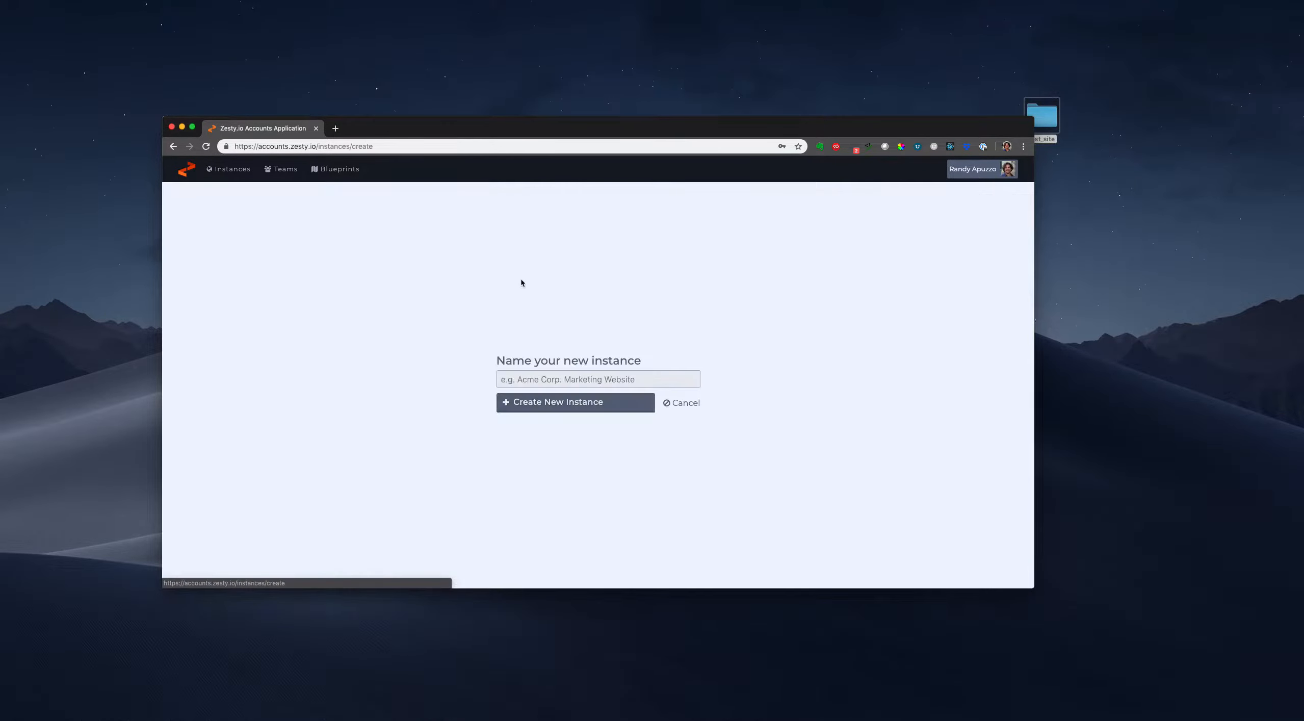
{"action": "type", "text": "Test"}
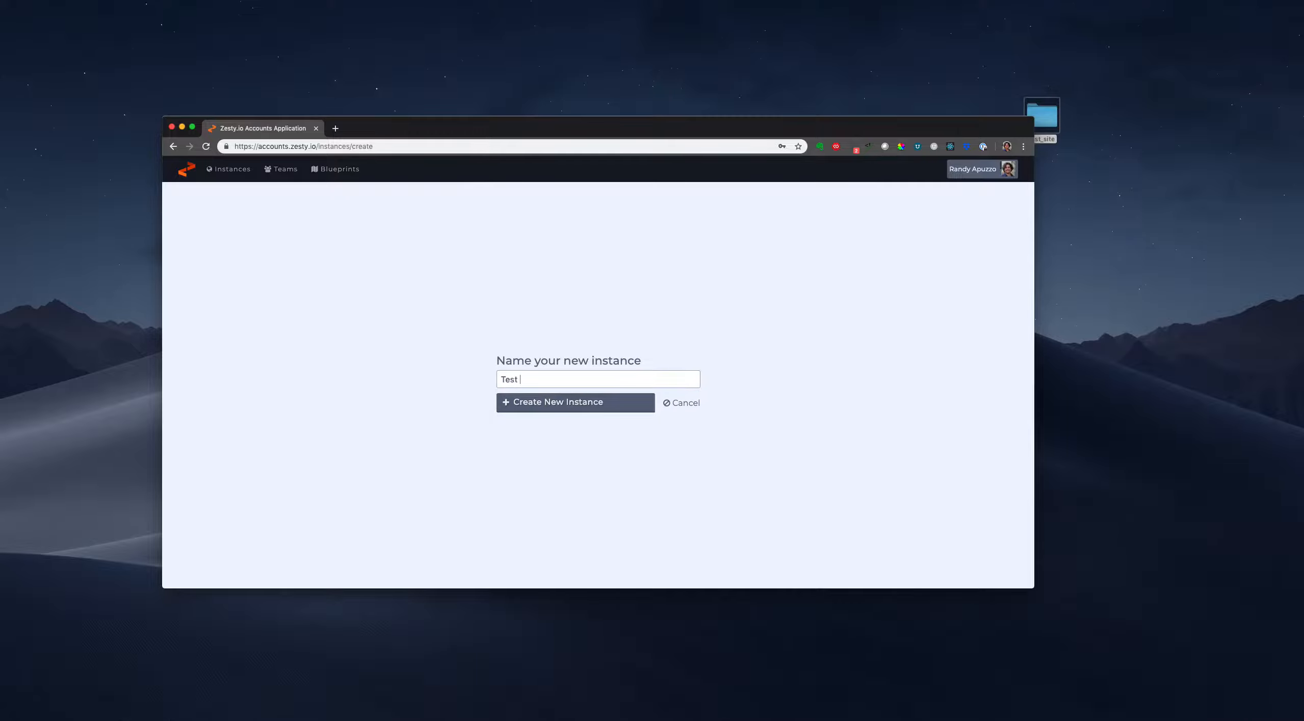
{"action": "type", "text": "Site"}
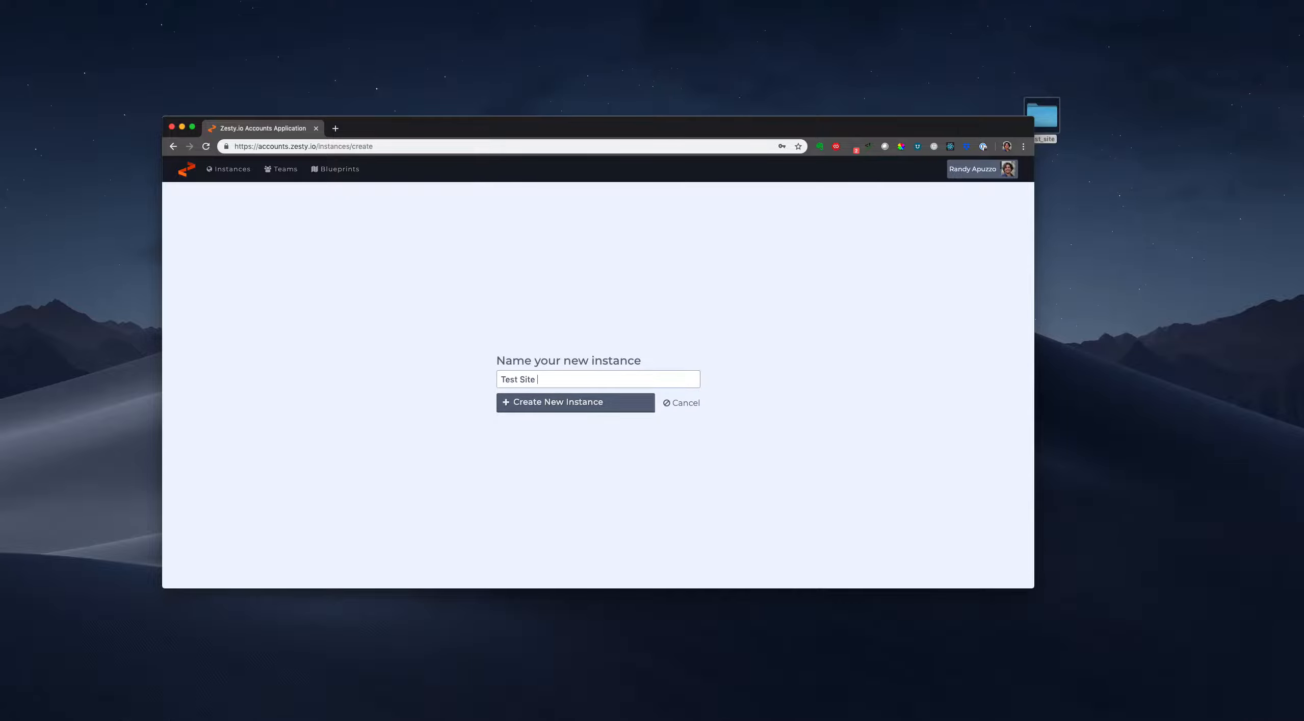
{"action": "type", "text": "1"}
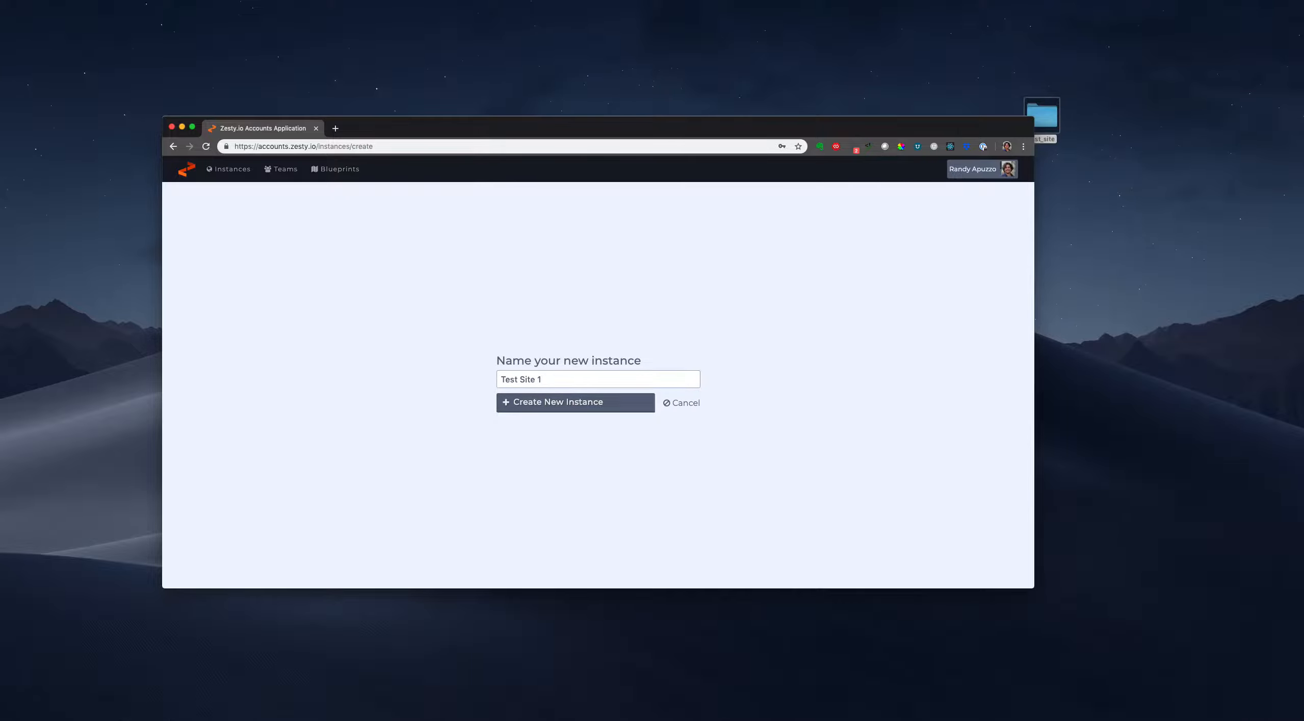
{"action": "type", "text": "-23-19"}
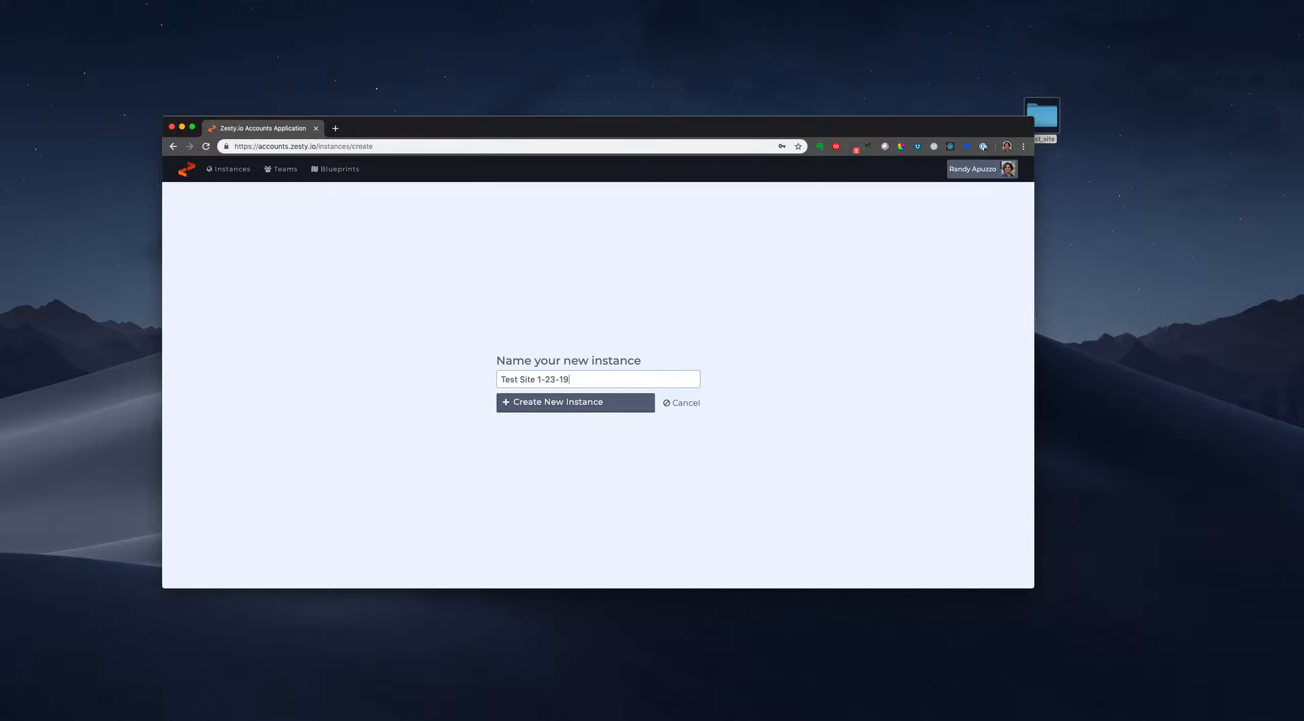
{"action": "left_click", "coordinate": [575, 403]}
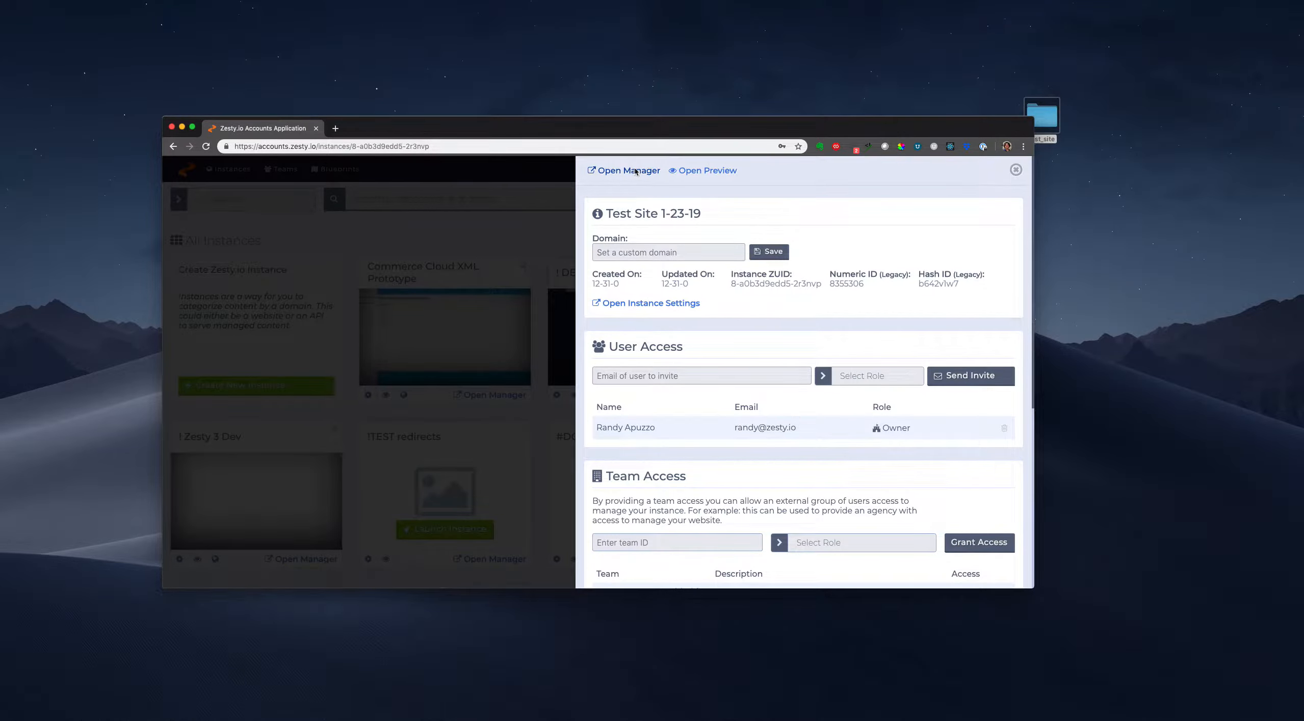
- In Atom preferences, filter installed packages by 'zesty' to show zestyio-atom and zestyio-parsley-atom
{"action": "left_click", "coordinate": [627, 170]}
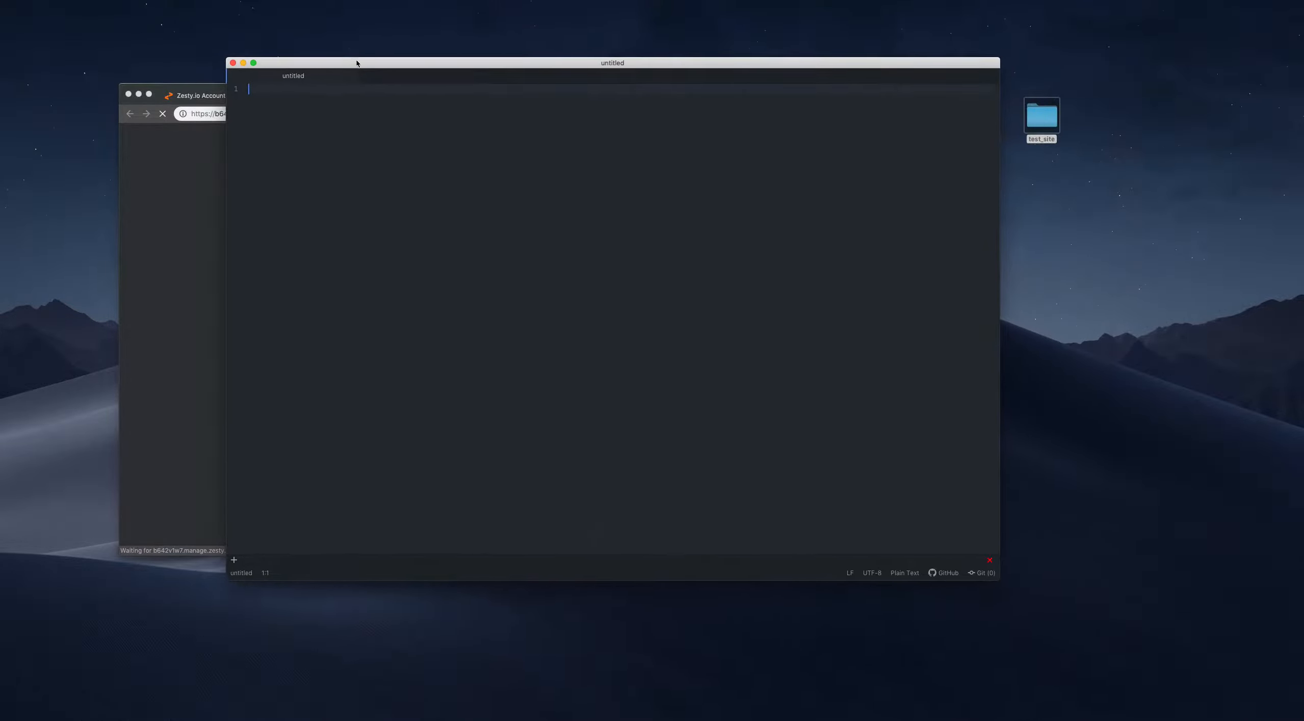
{"action": "left_click", "coordinate": [24, 2]}
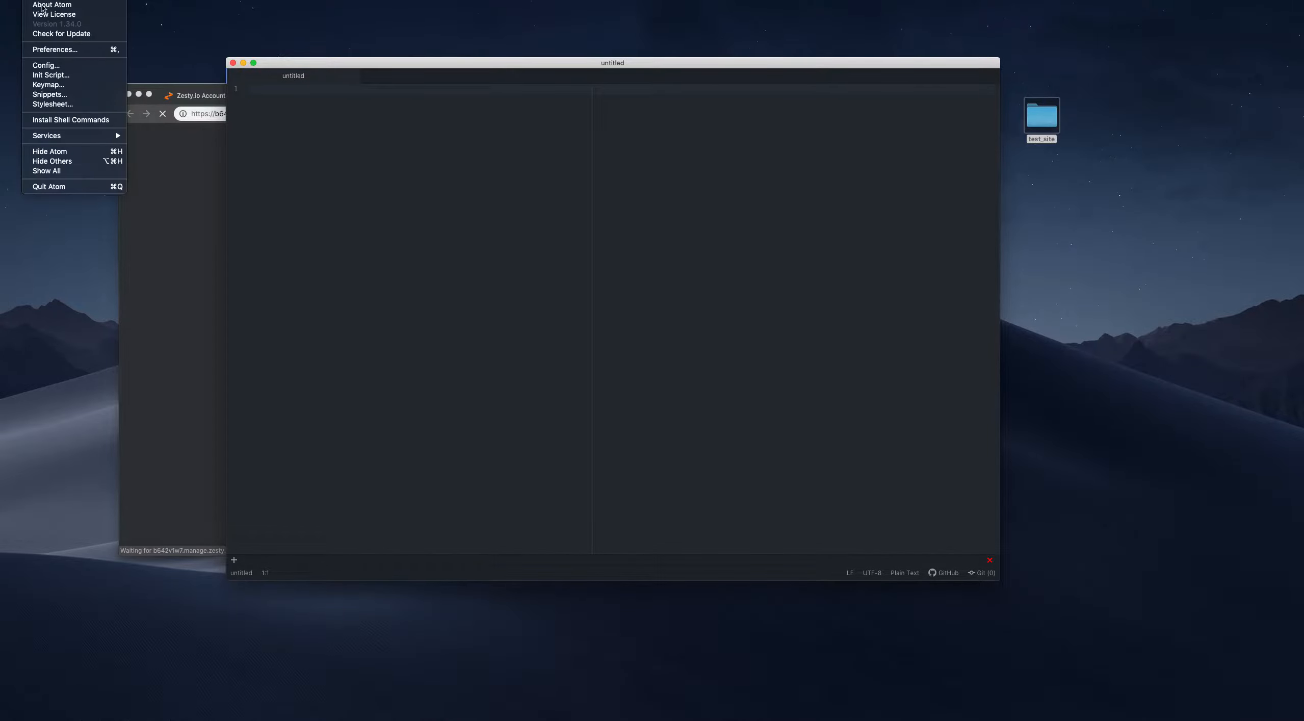
{"action": "left_click", "coordinate": [55, 49]}
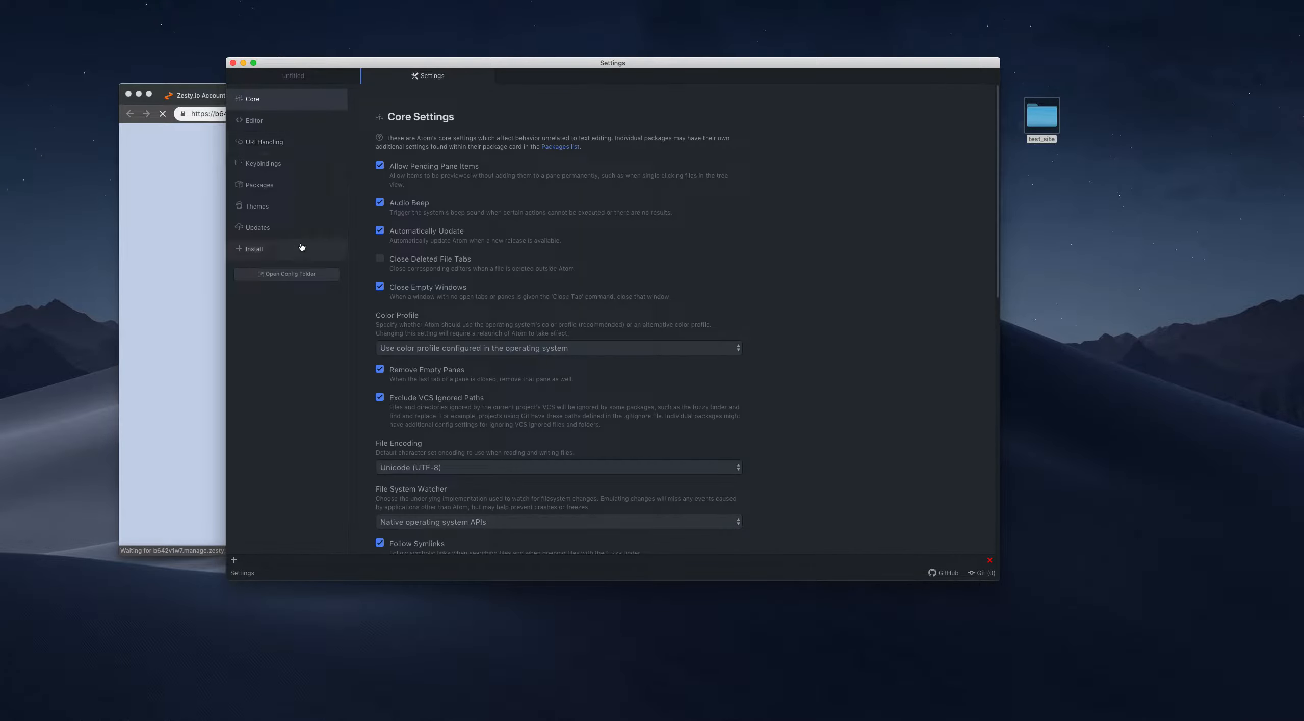
{"action": "left_click", "coordinate": [259, 184]}
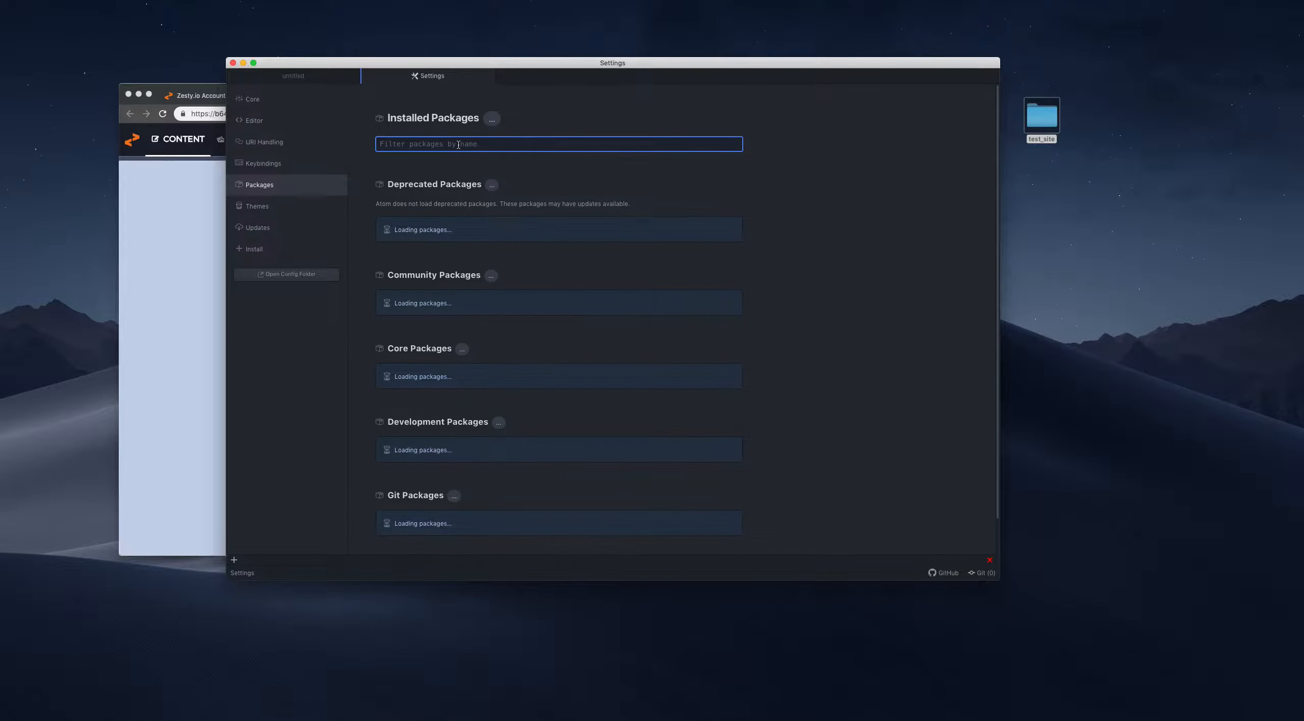
{"action": "type", "text": "zesty"}
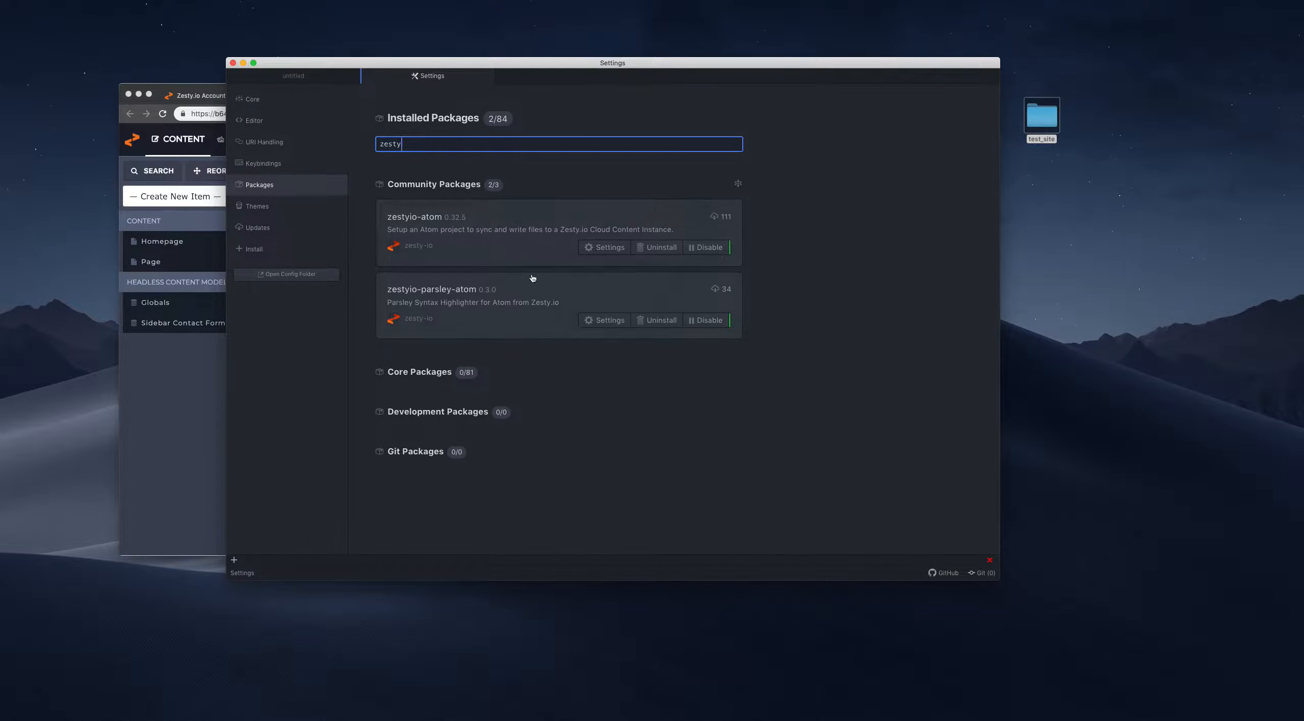
{"action": "mouse_move", "coordinate": [680, 305]}
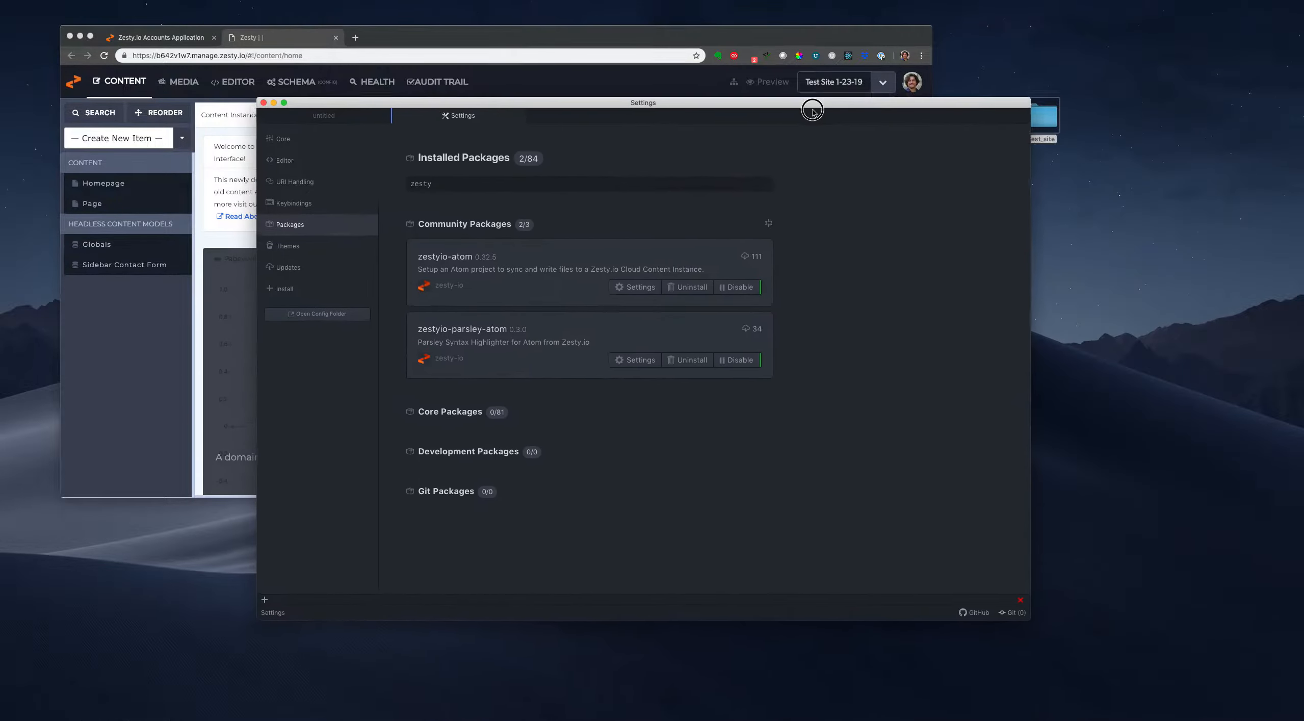
- Open the Desktop/test_site folder as the Atom project
{"action": "left_click", "coordinate": [74, 5]}
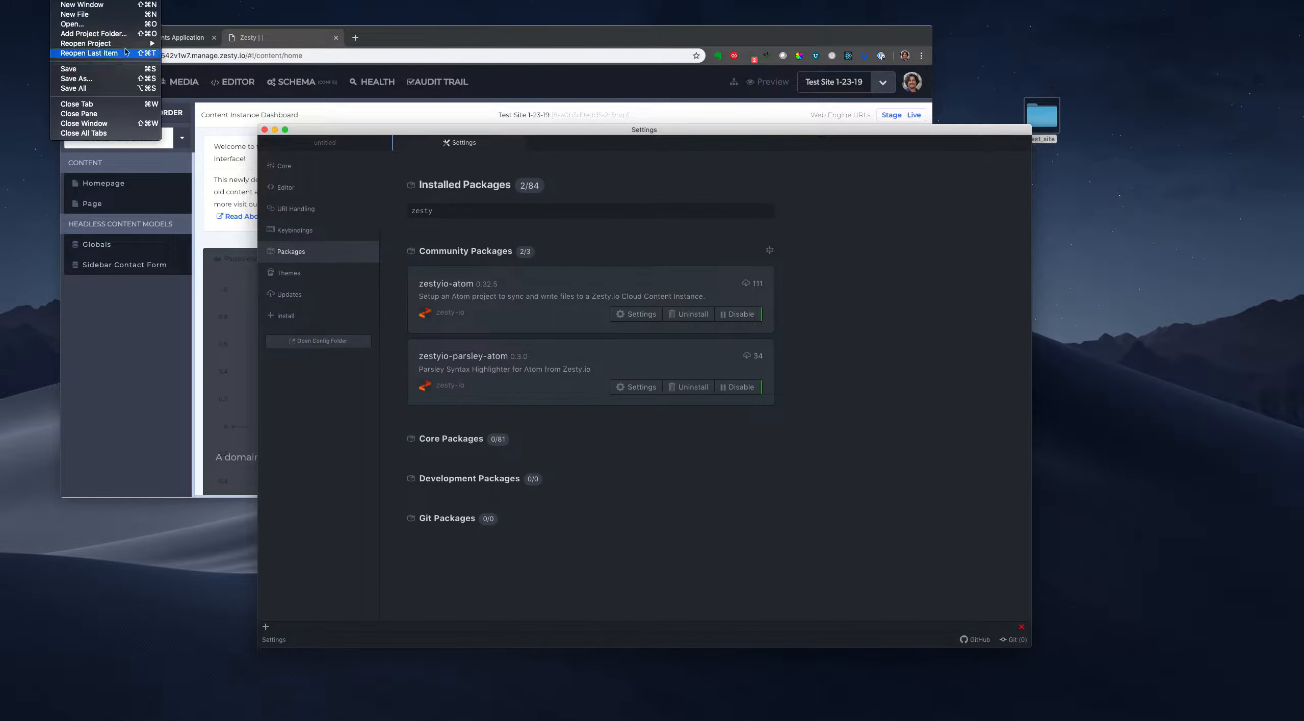
{"action": "mouse_move", "coordinate": [71, 23]}
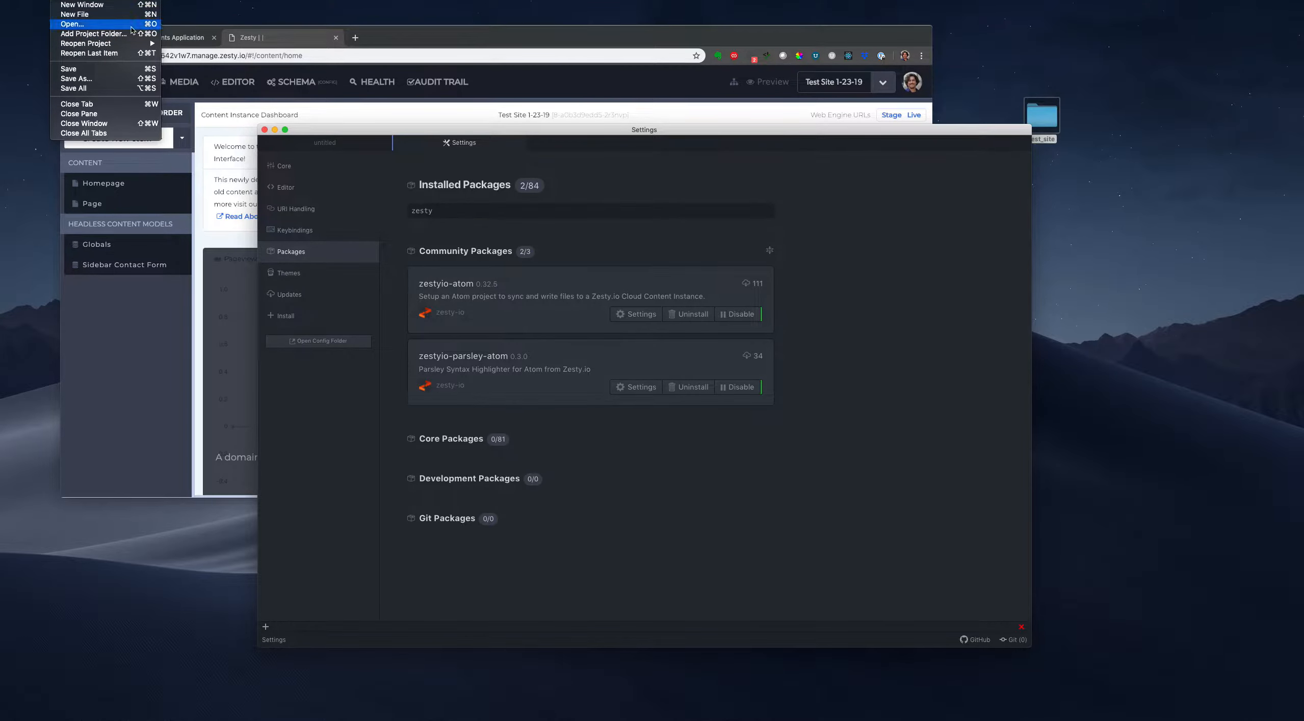
{"action": "left_click", "coordinate": [71, 23]}
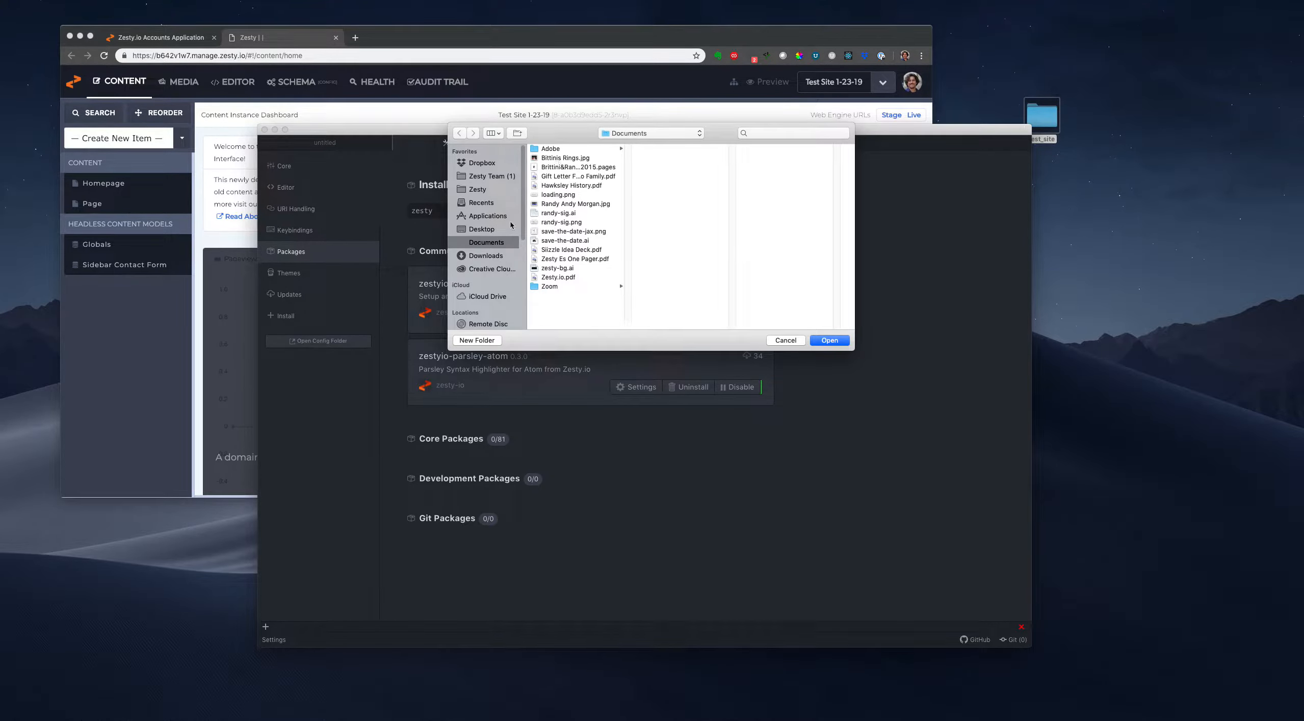
{"action": "left_click", "coordinate": [481, 228]}
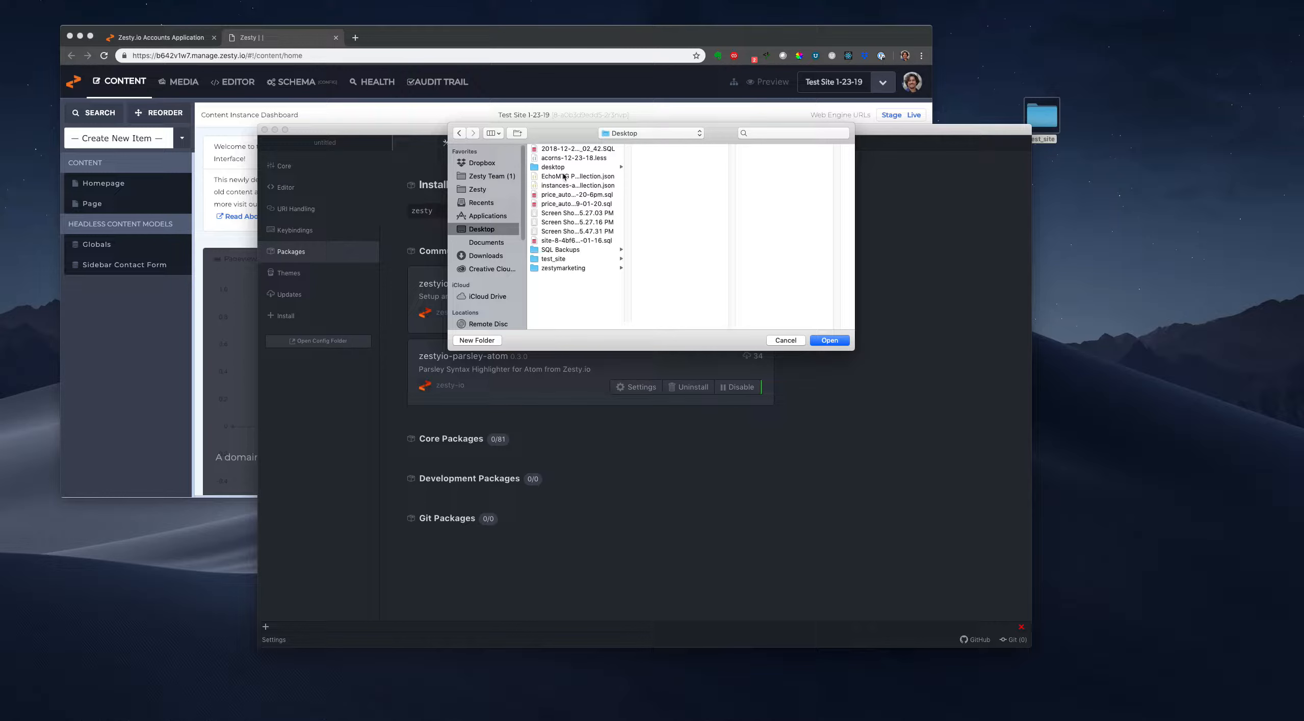
{"action": "left_click", "coordinate": [553, 259]}
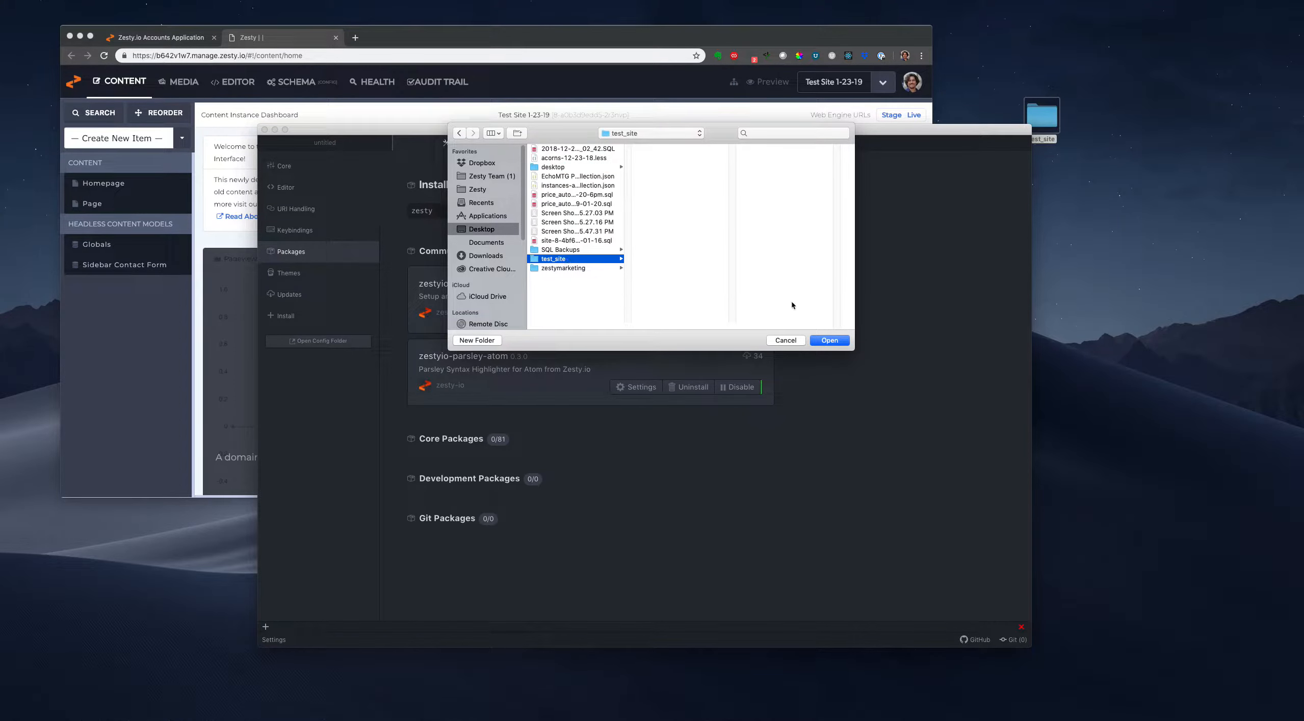
{"action": "left_click", "coordinate": [828, 341]}
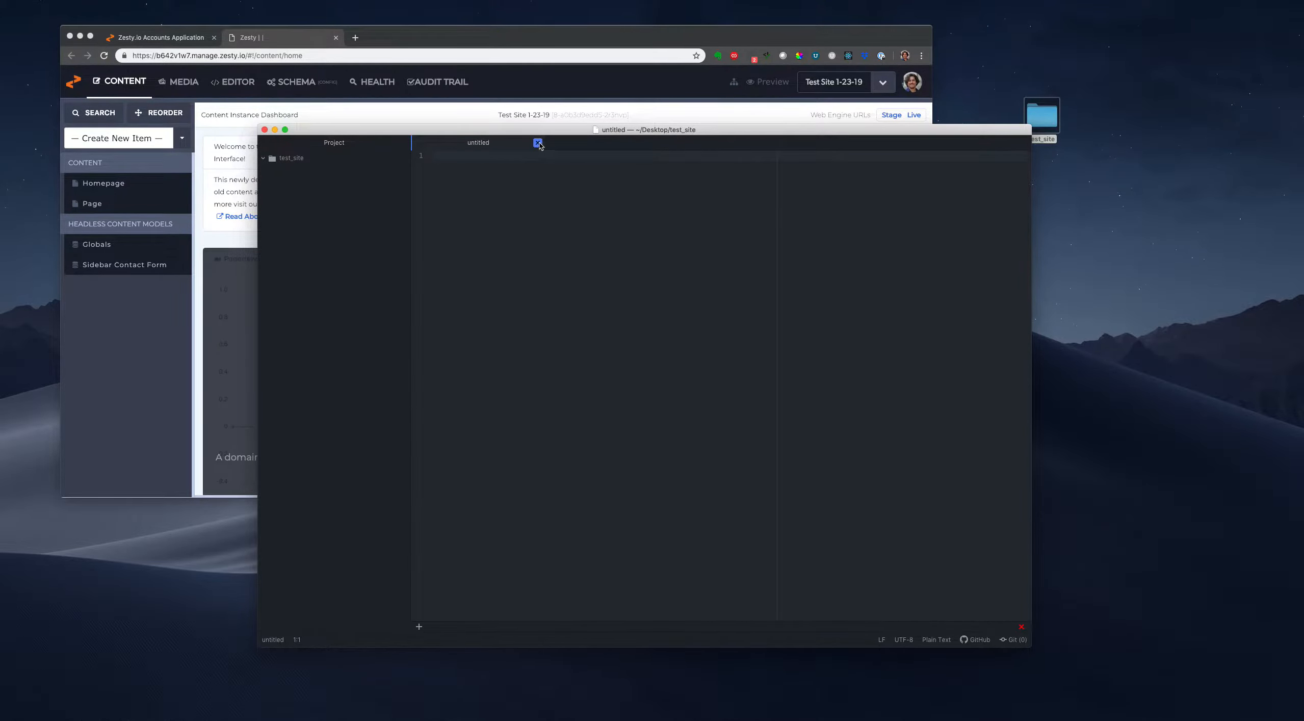
- Create a new file named zesty.json inside the test_site folder
{"action": "right_click", "coordinate": [290, 158]}
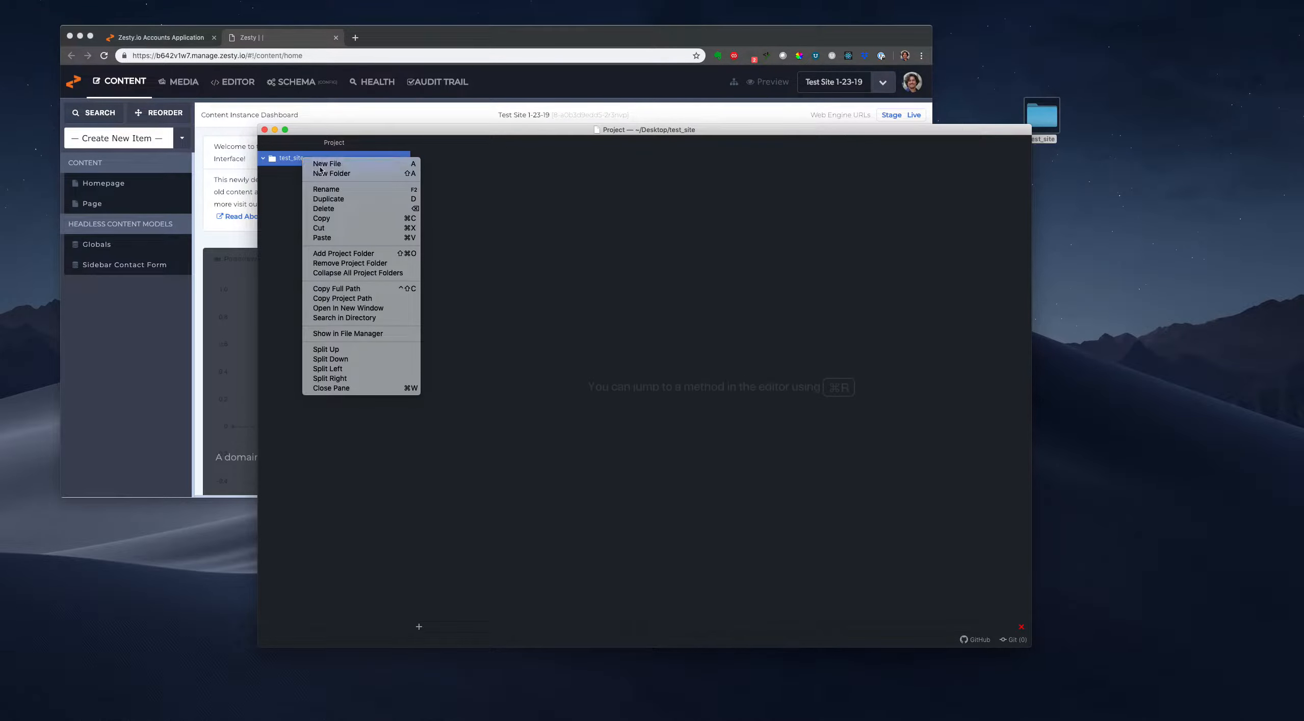
{"action": "left_click", "coordinate": [326, 163]}
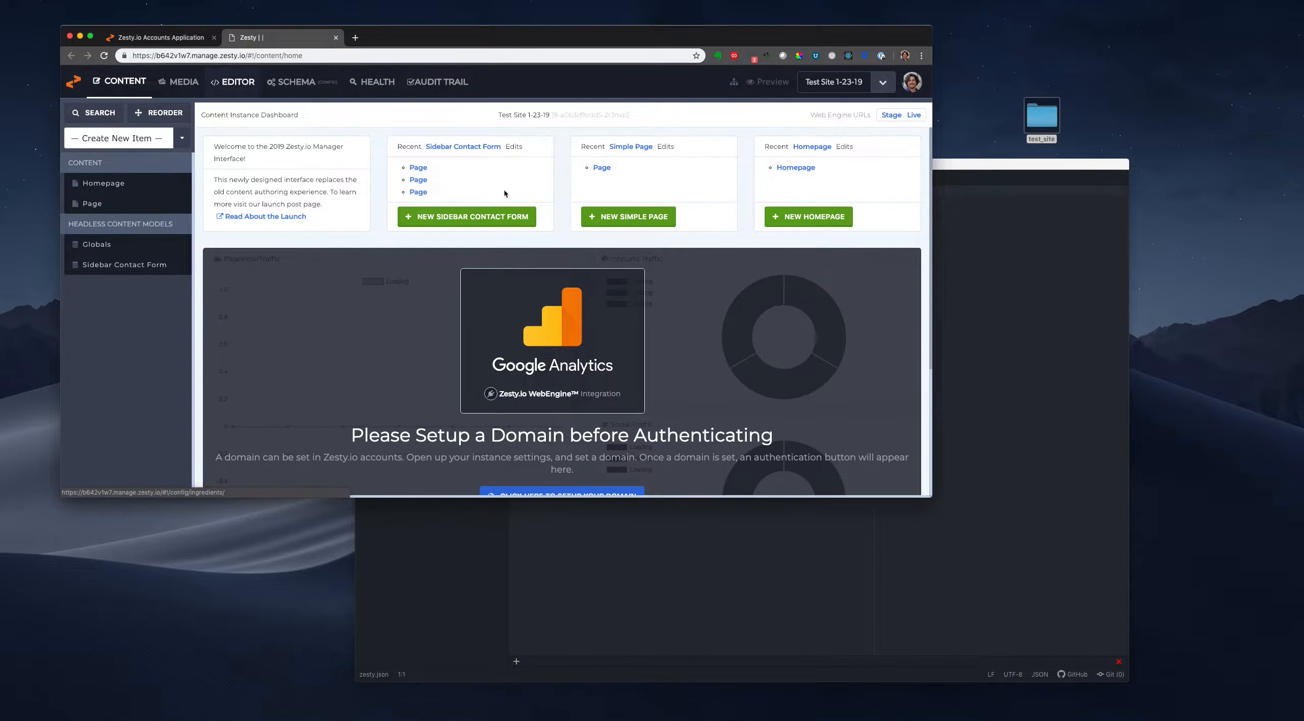
- Show the Atom external editing configuration with instanceZUID and token in Zesty.io's Editor
{"action": "left_click", "coordinate": [237, 81]}
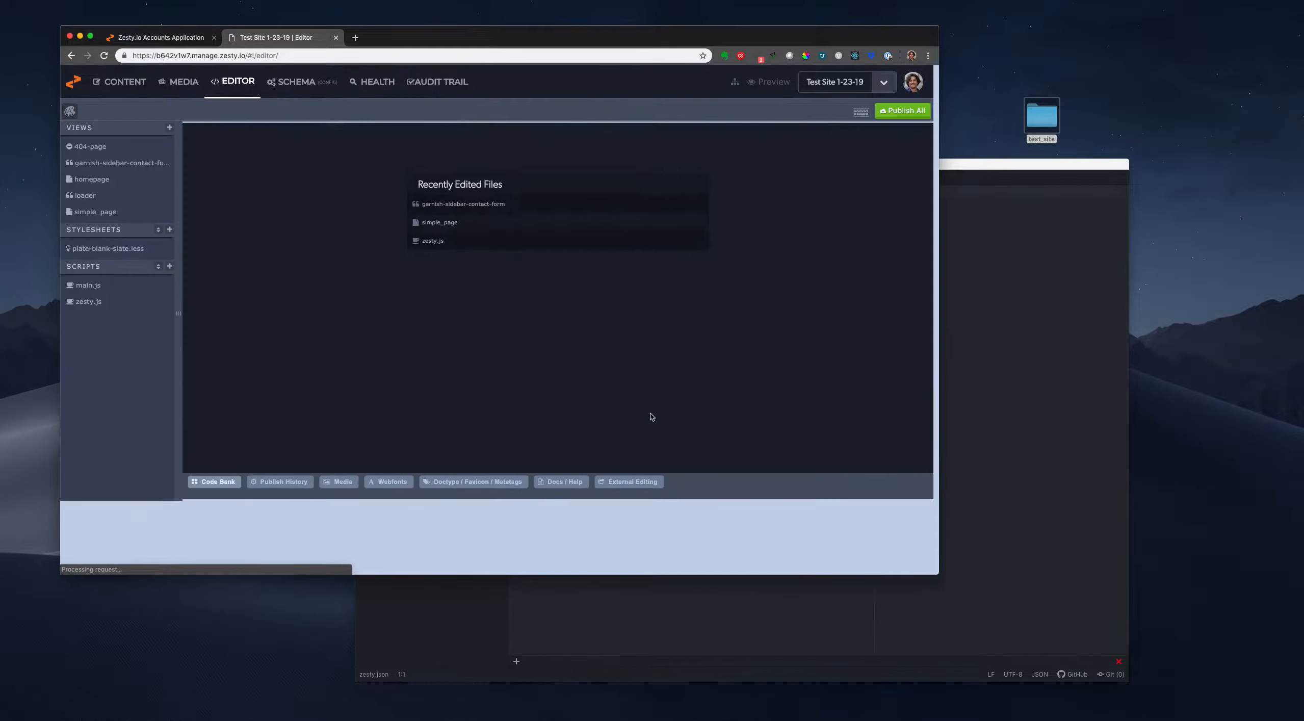
{"action": "left_click", "coordinate": [214, 462]}
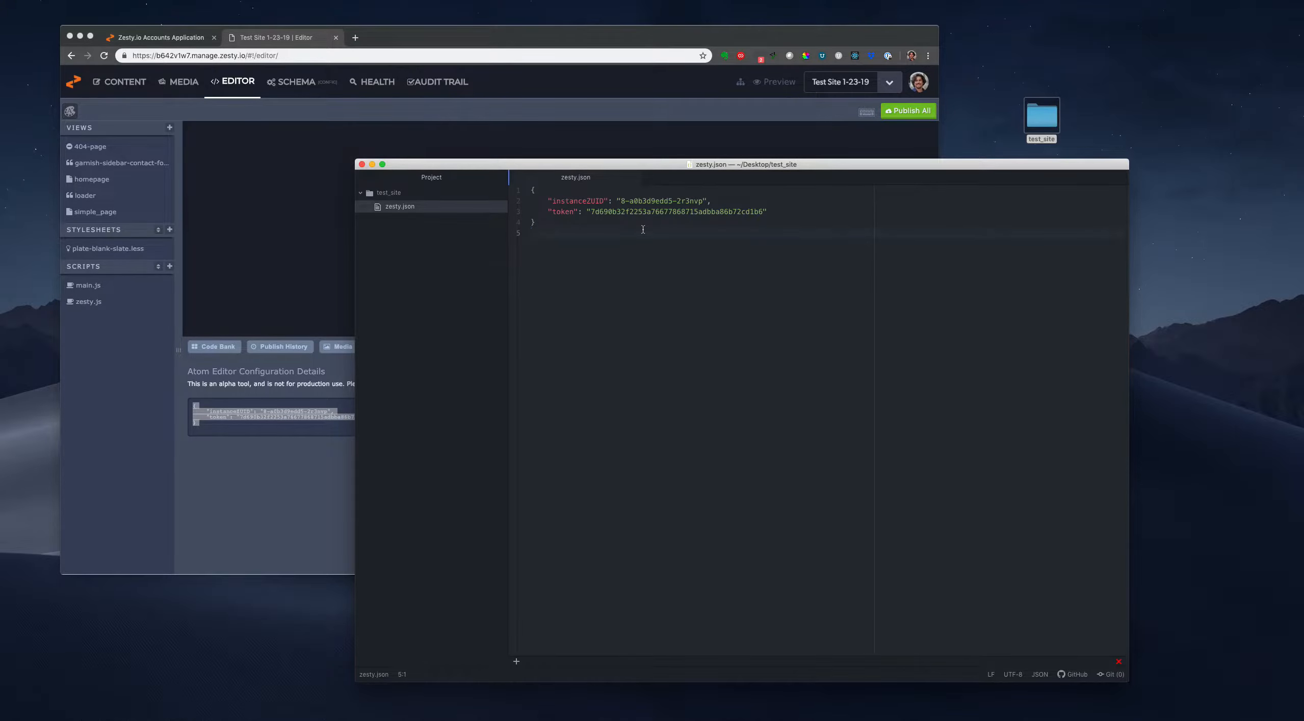
- Paste the configuration into zesty.json and browse the synced scripts, stylesheets and views
{"action": "left_click", "coordinate": [532, 232]}
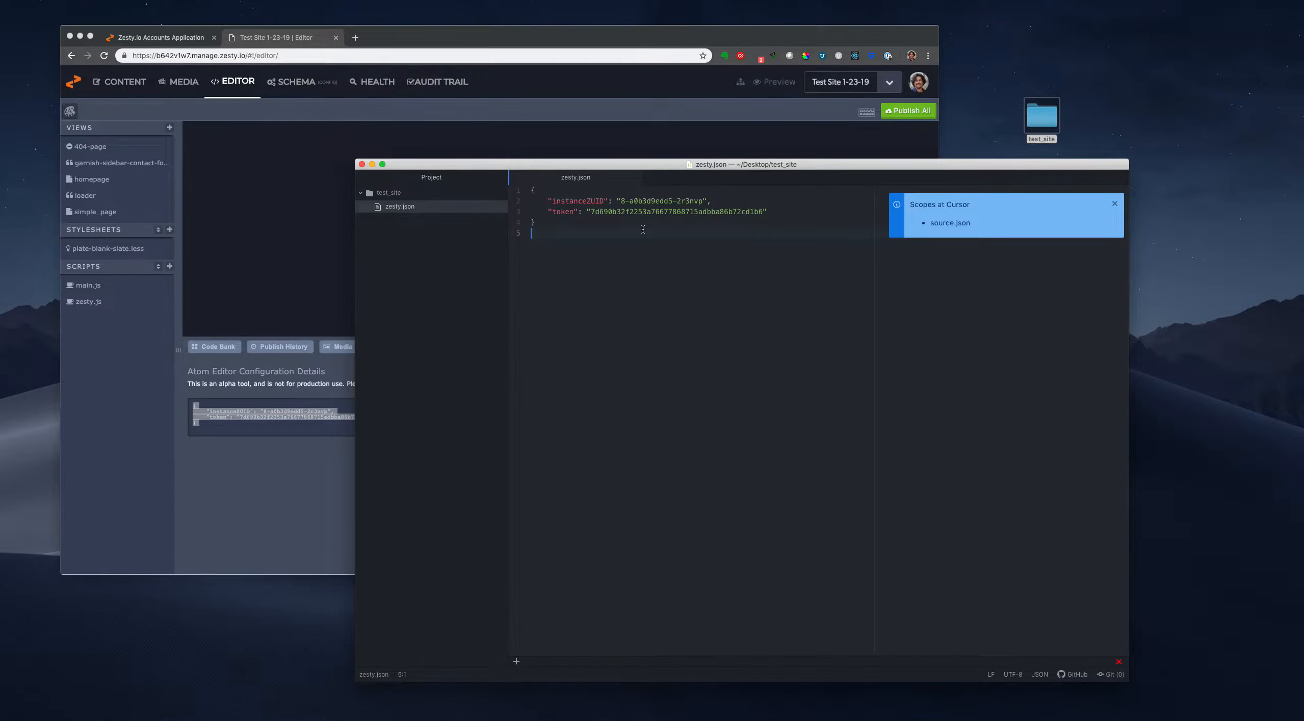
{"action": "mouse_move", "coordinate": [676, 364]}
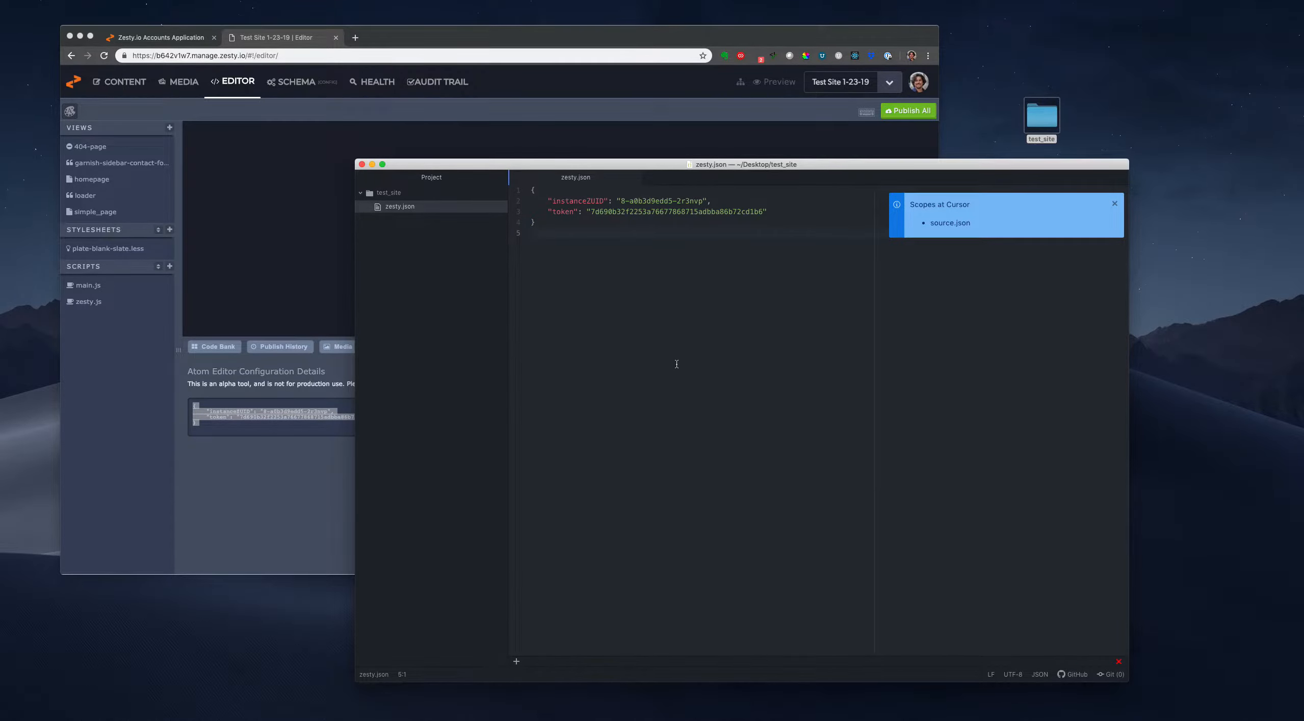
{"action": "type", "text": "re"}
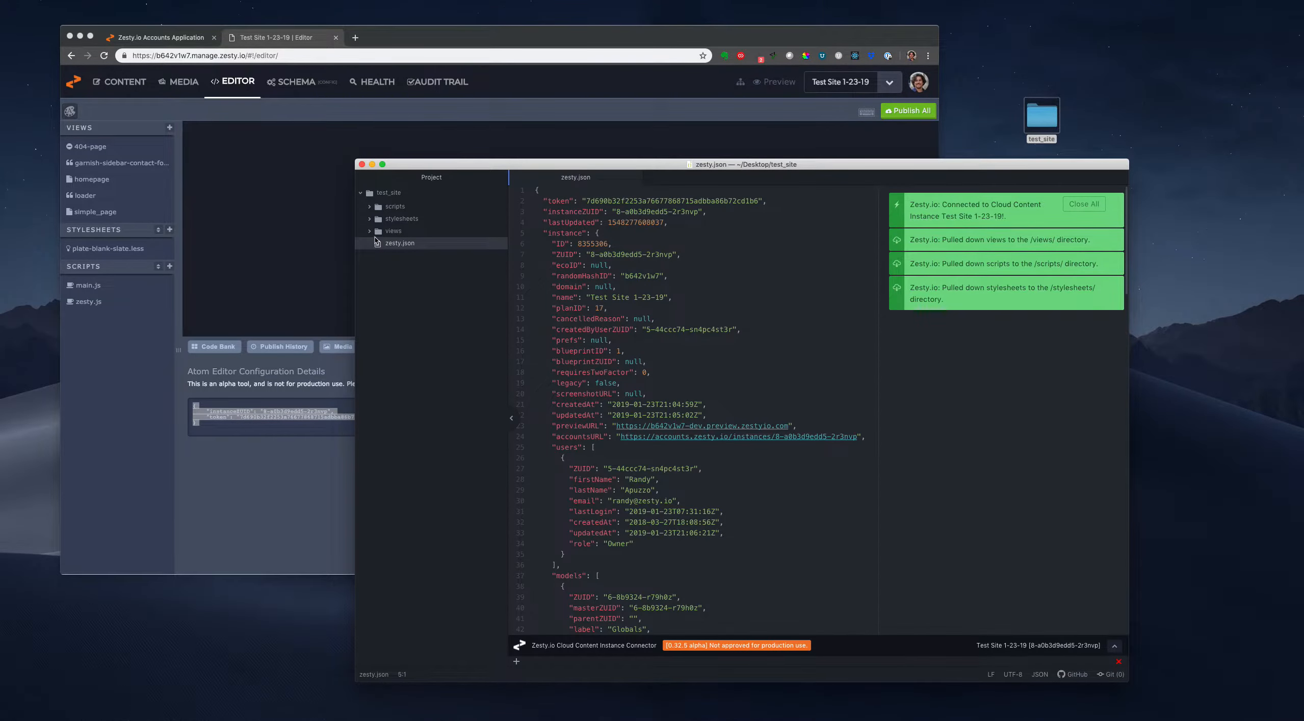
{"action": "left_click", "coordinate": [393, 231]}
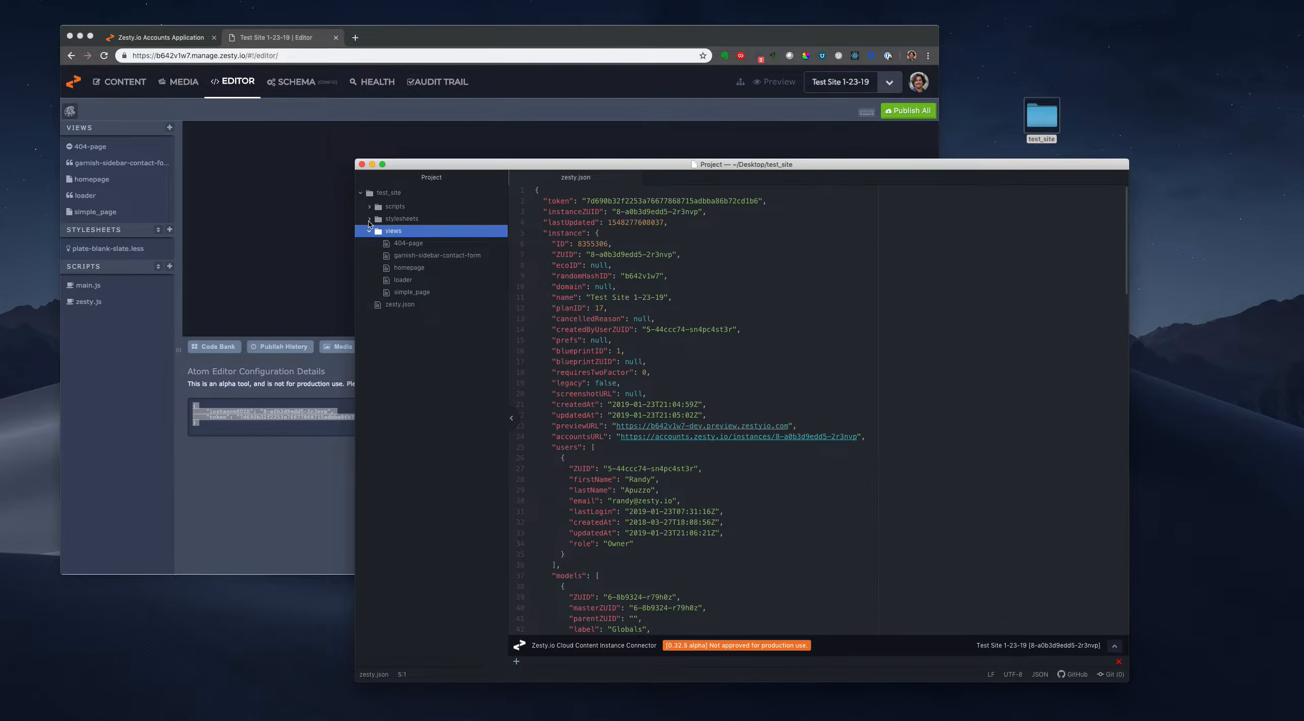
{"action": "left_click", "coordinate": [370, 206]}
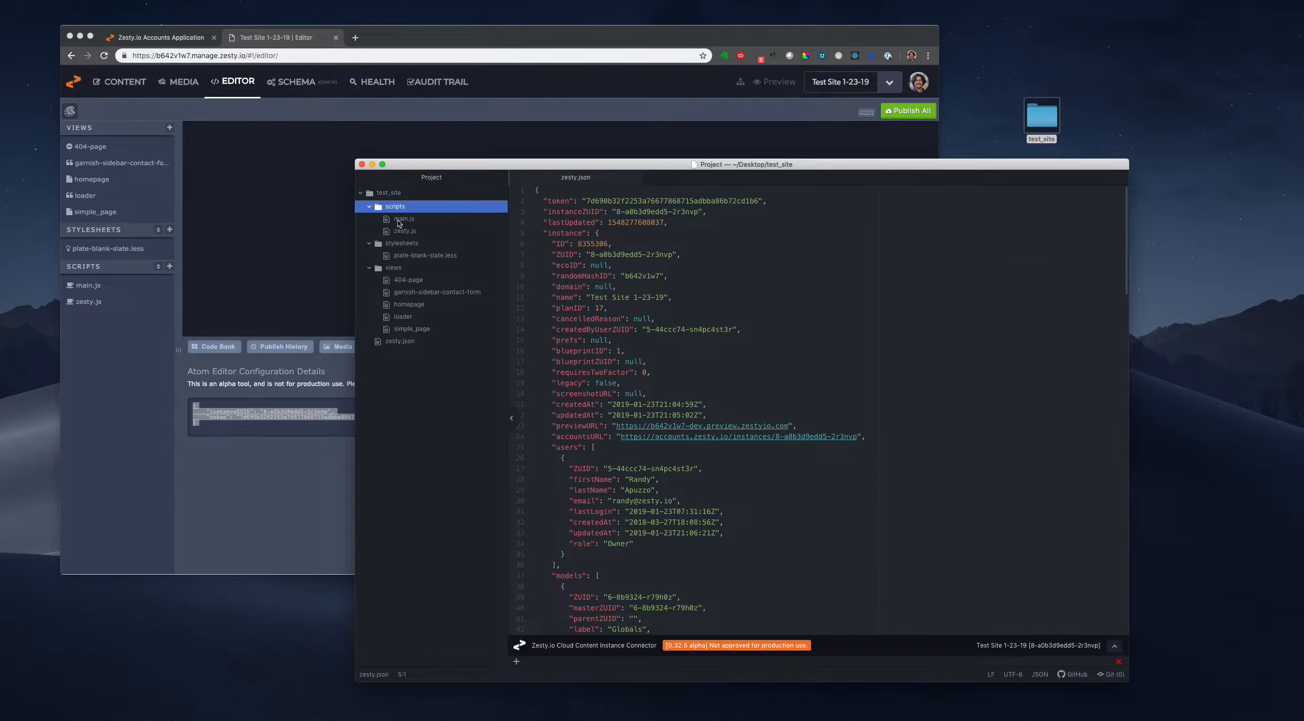
{"action": "left_click", "coordinate": [412, 329]}
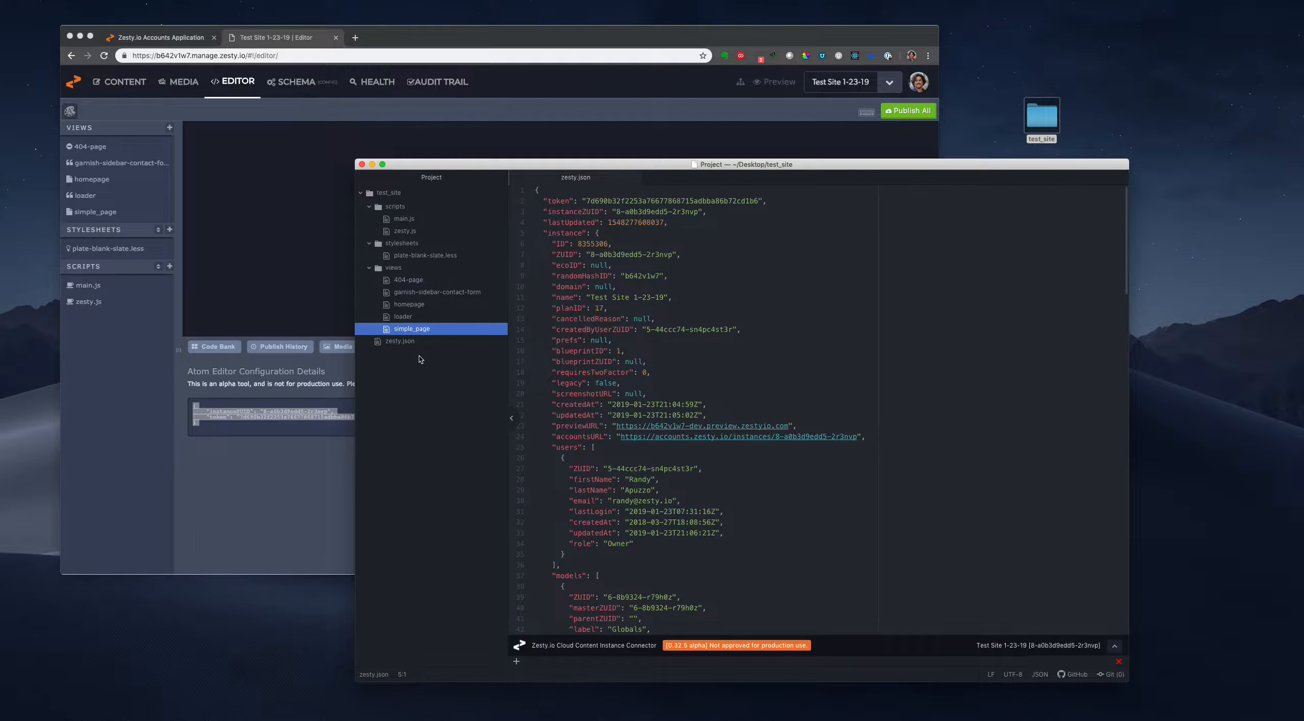
{"action": "left_click", "coordinate": [409, 304]}
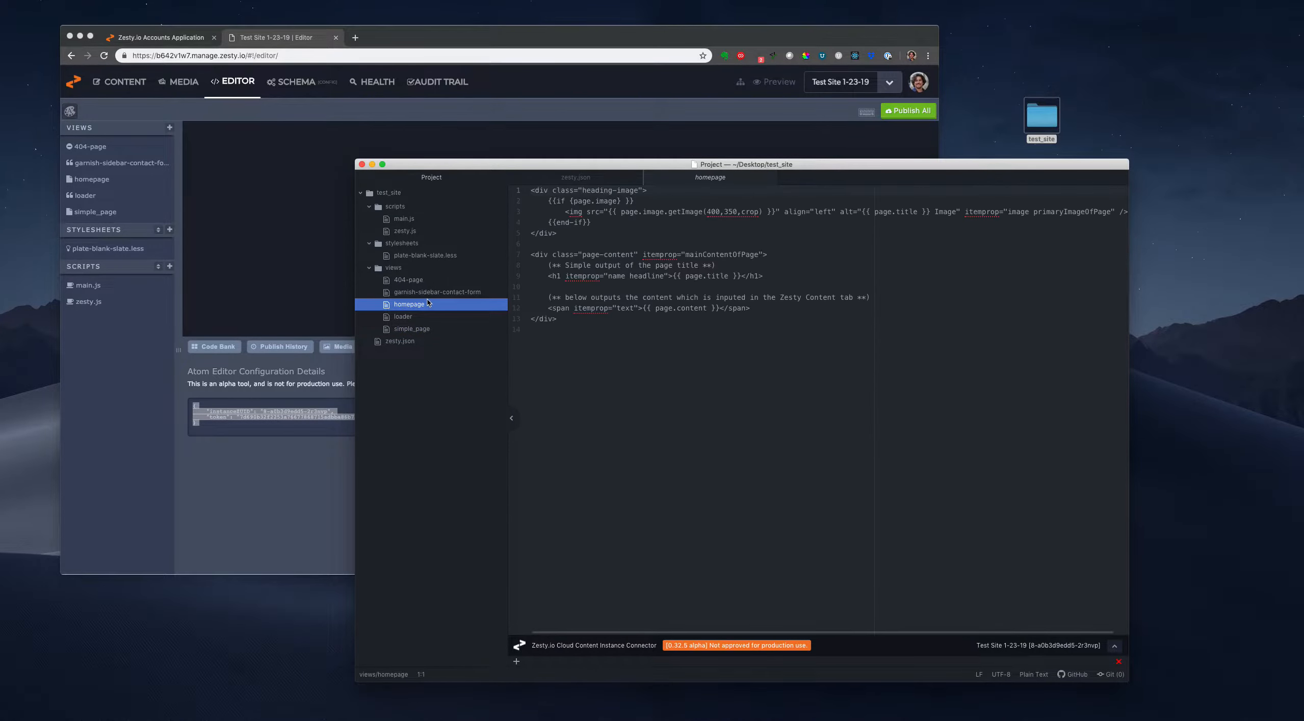
{"action": "left_click", "coordinate": [439, 291]}
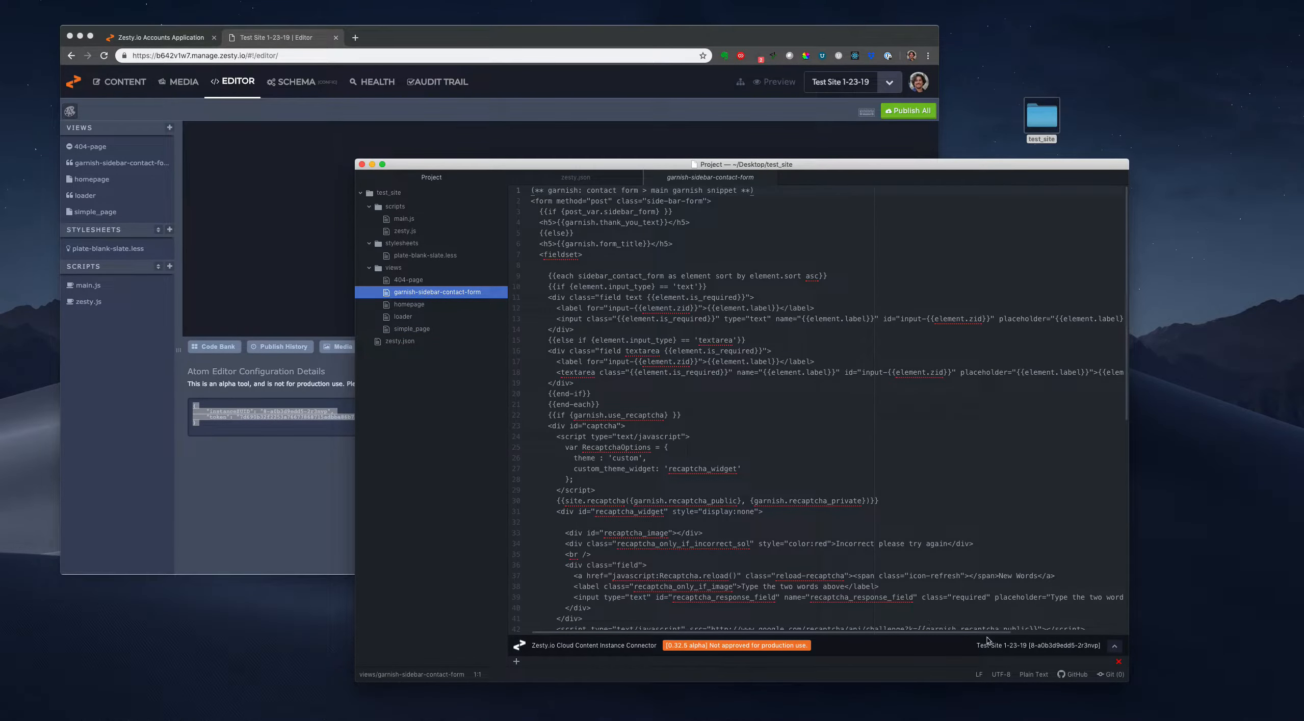
- Show the homepage view's cloud file context: filename, ZUID and associated model
{"action": "left_click", "coordinate": [1033, 674]}
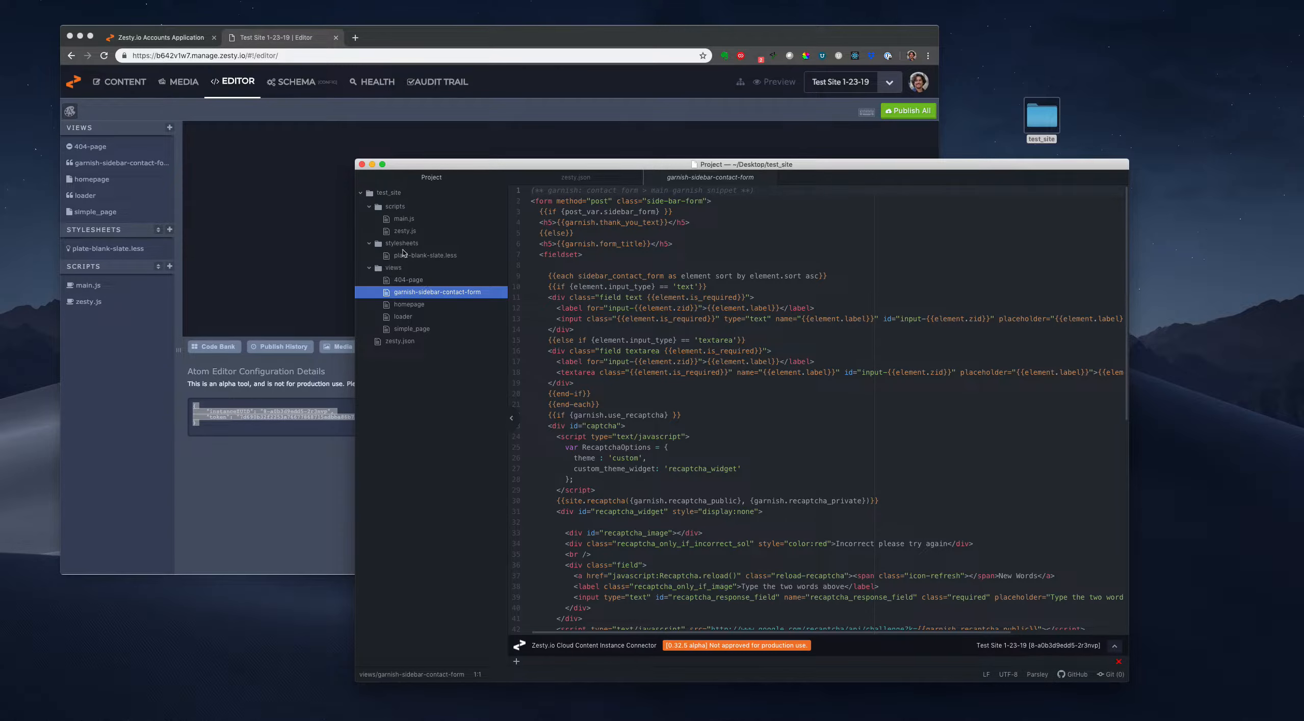
{"action": "left_click", "coordinate": [424, 255]}
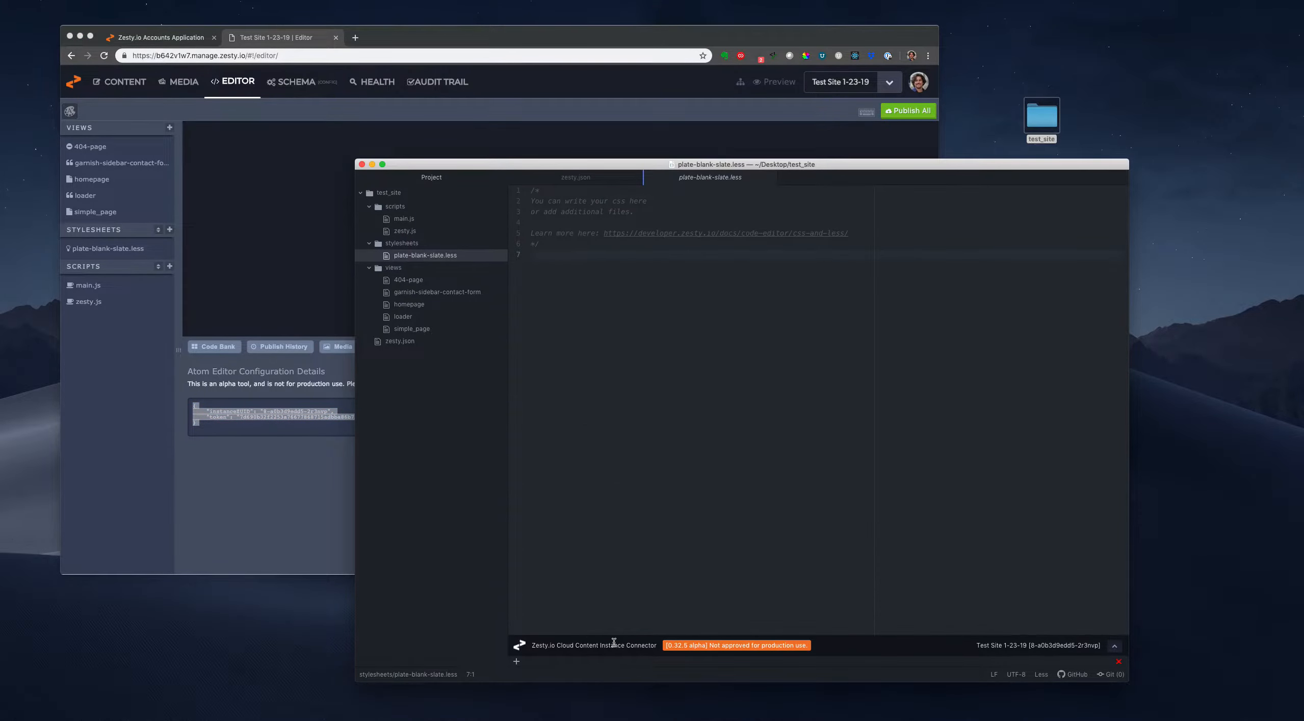
{"action": "left_click", "coordinate": [1114, 645]}
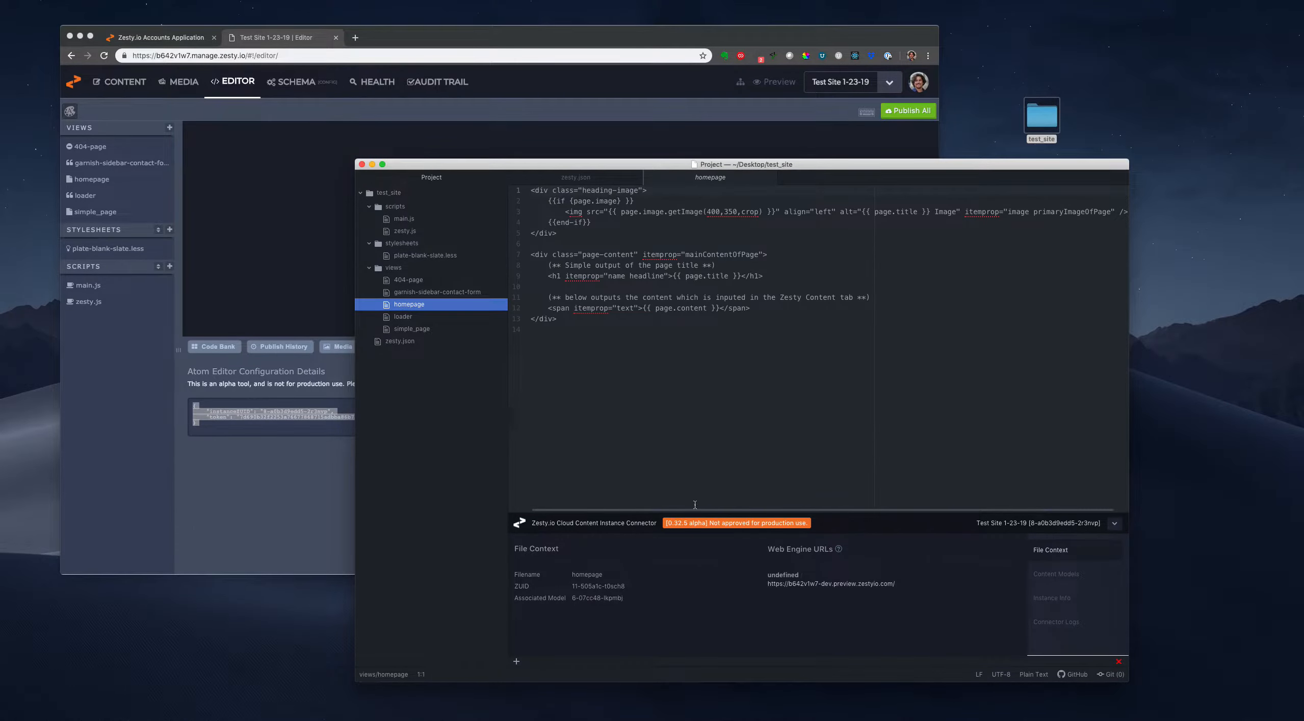
- Remove homepage's heading-image div and give body background #000 and pink color in plate-blank-slate.less
{"action": "left_click", "coordinate": [830, 583]}
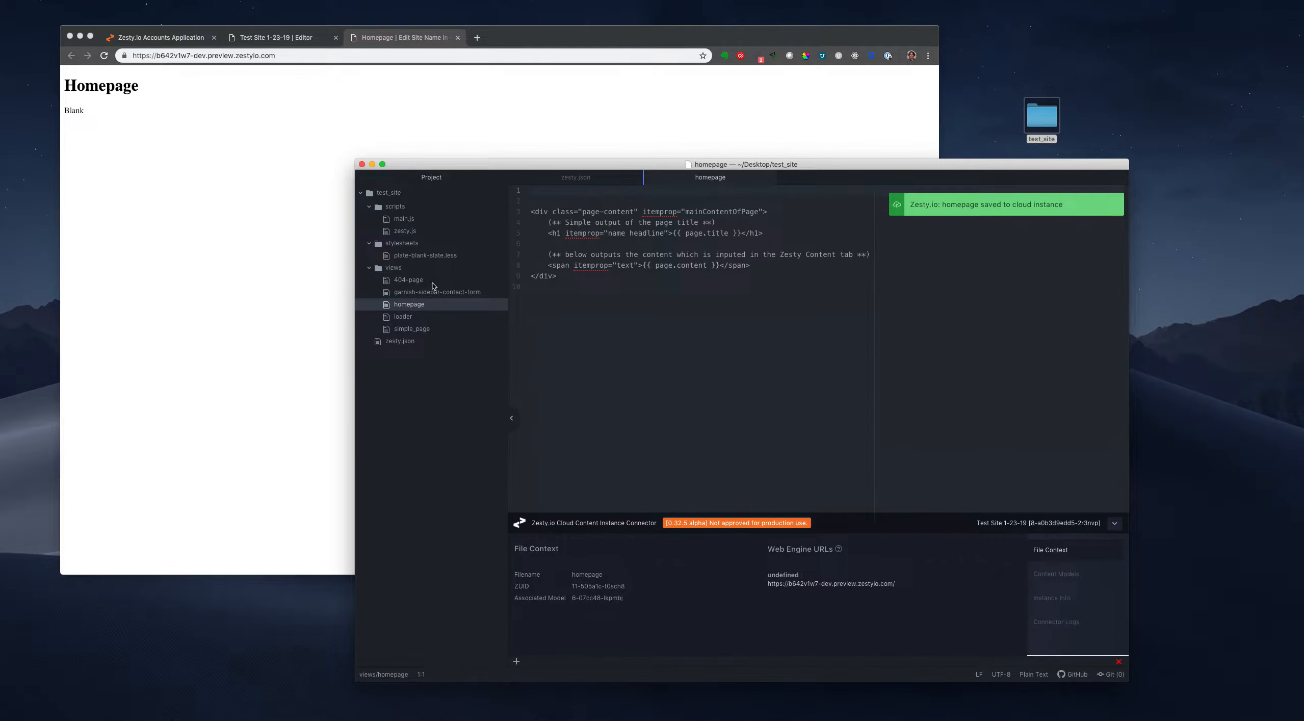
{"action": "left_click", "coordinate": [426, 255]}
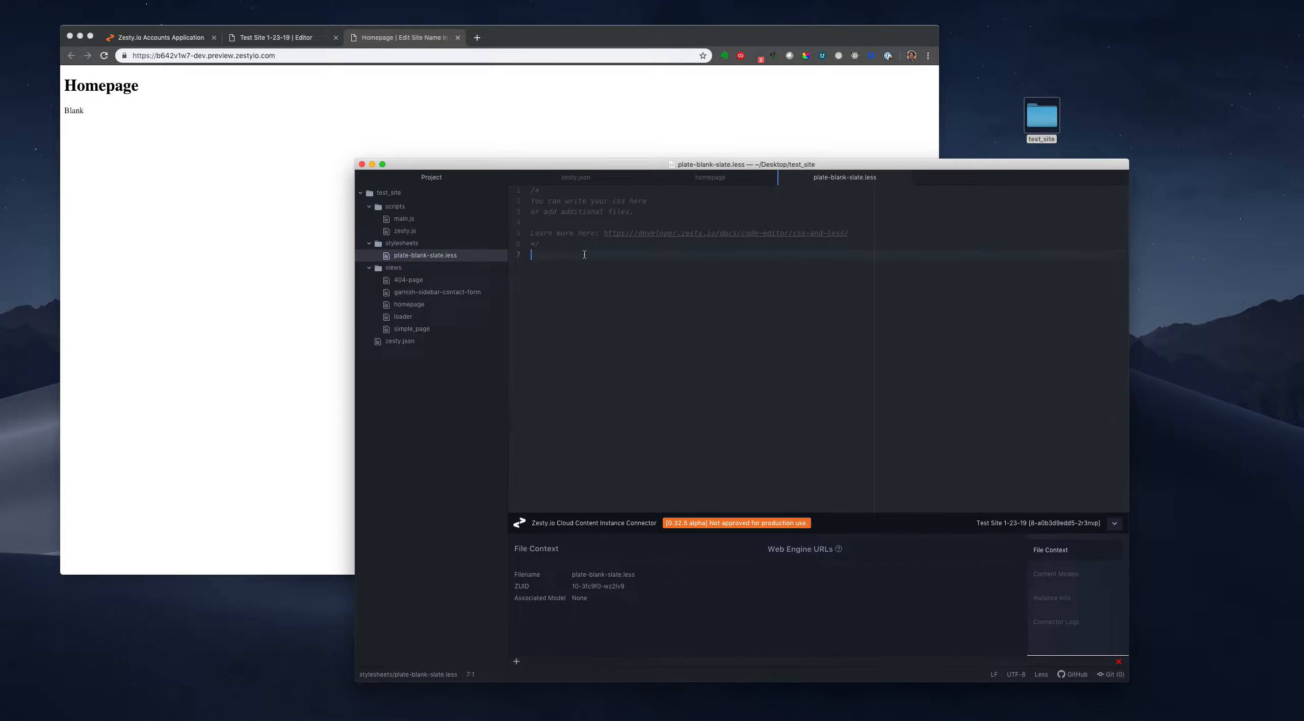
{"action": "type", "text": "body {}"}
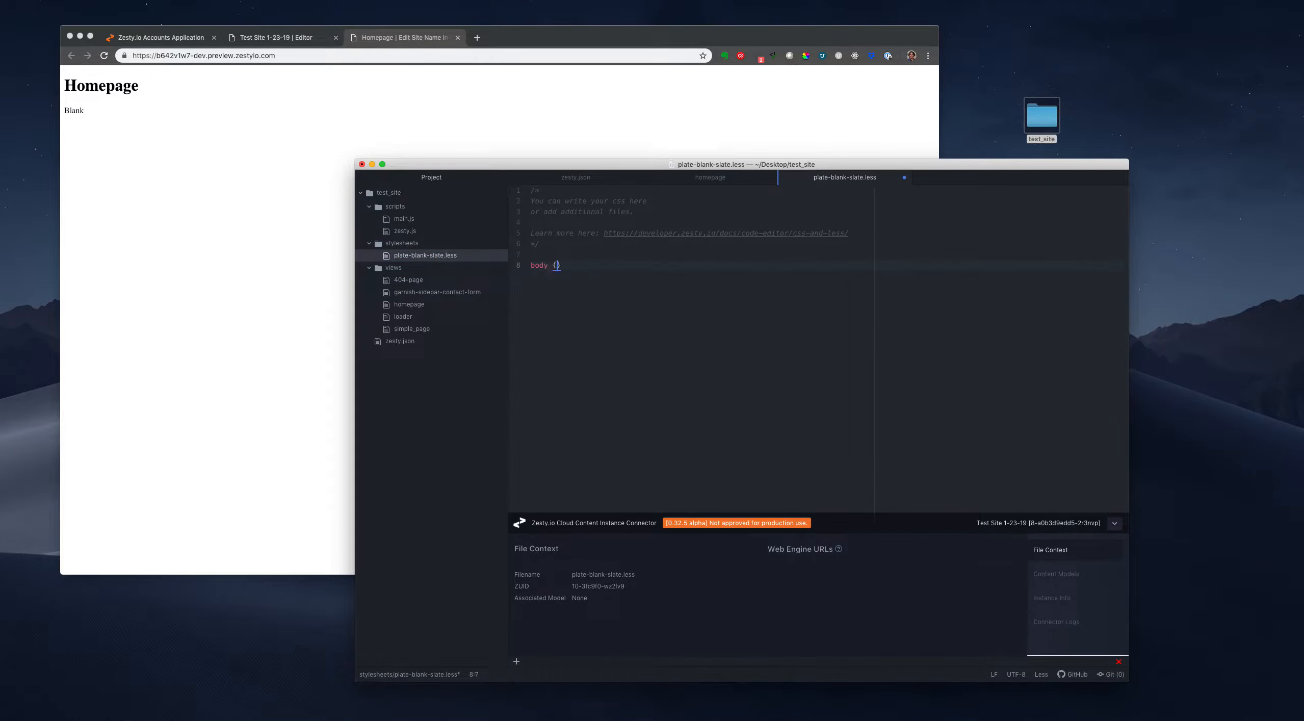
{"action": "type", "text": "background: #0"}
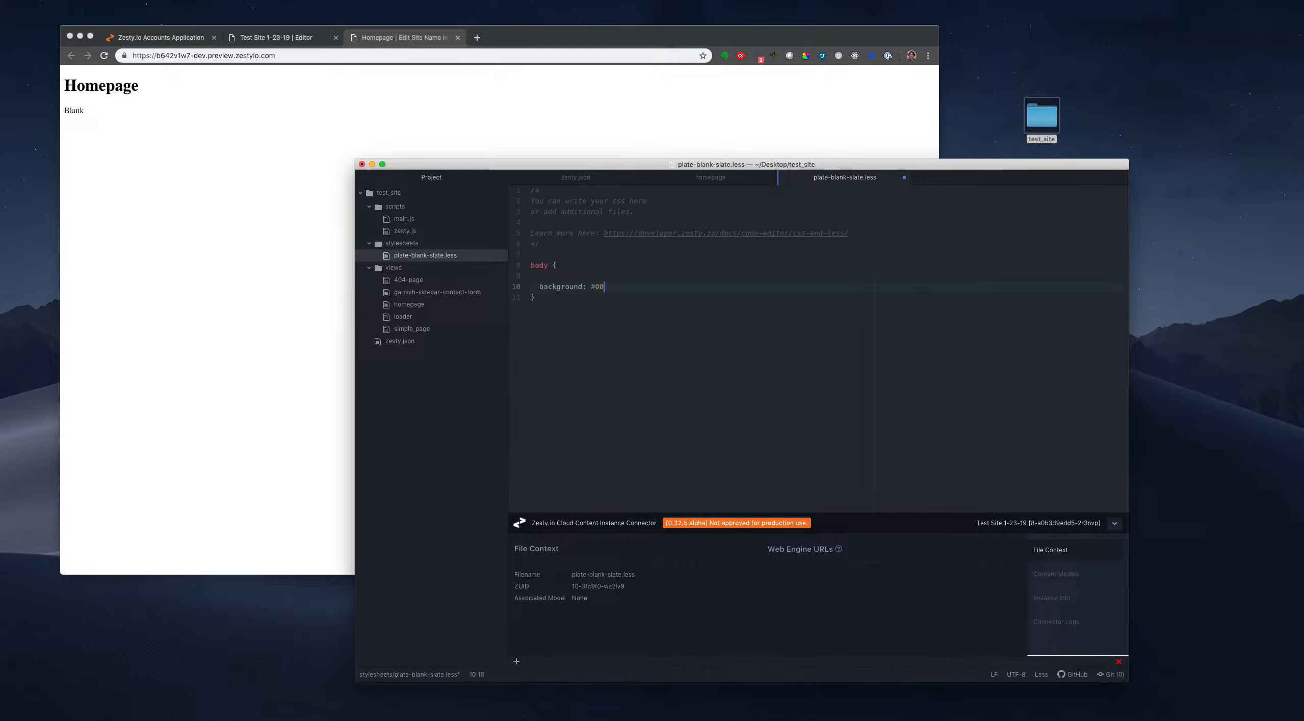
{"action": "type", "text": "0;"}
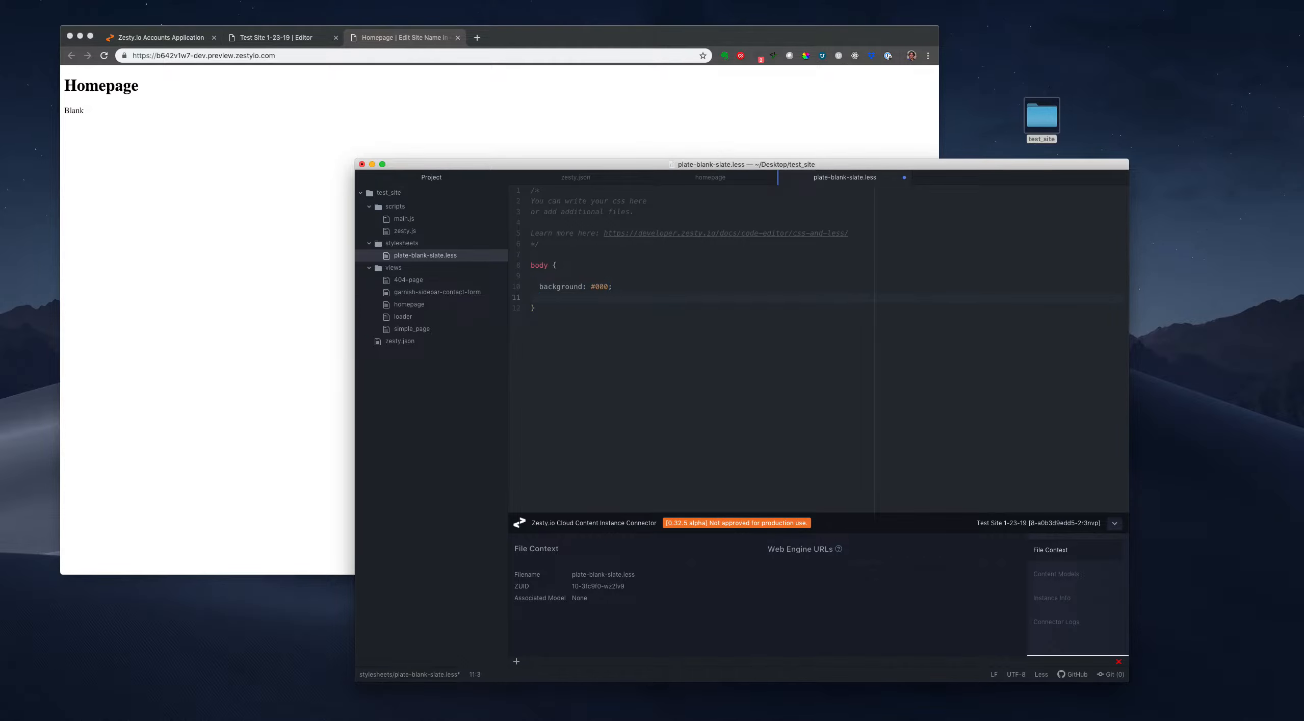
{"action": "type", "text": "color: pink;"}
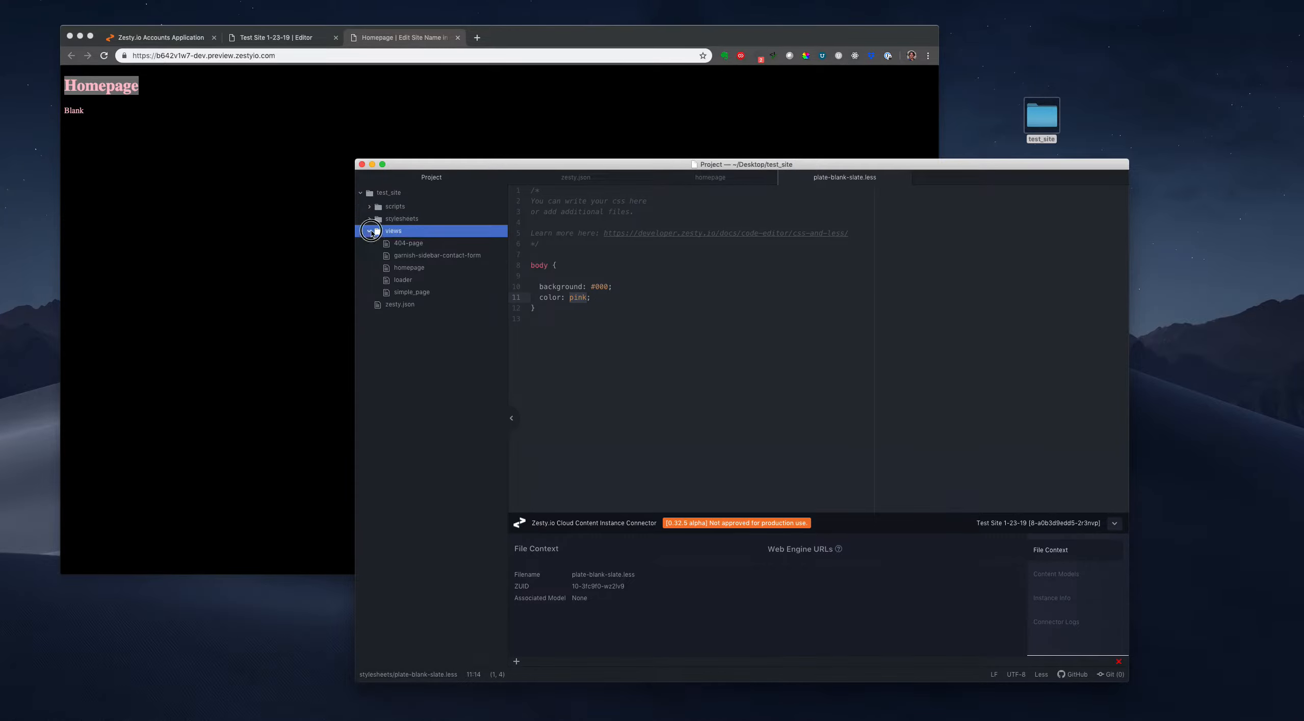
- Start a Google search for Bootstrap in a new Chrome tab
{"action": "left_click", "coordinate": [402, 218]}
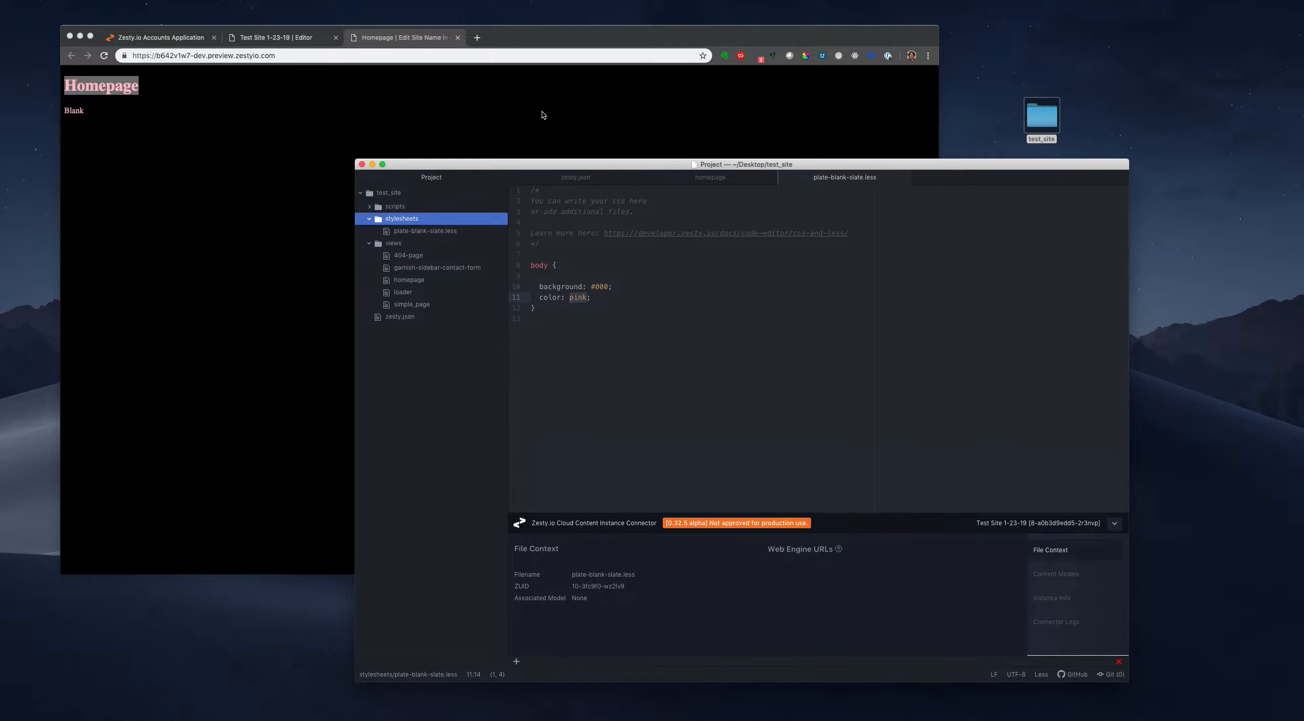
{"action": "left_click", "coordinate": [476, 36]}
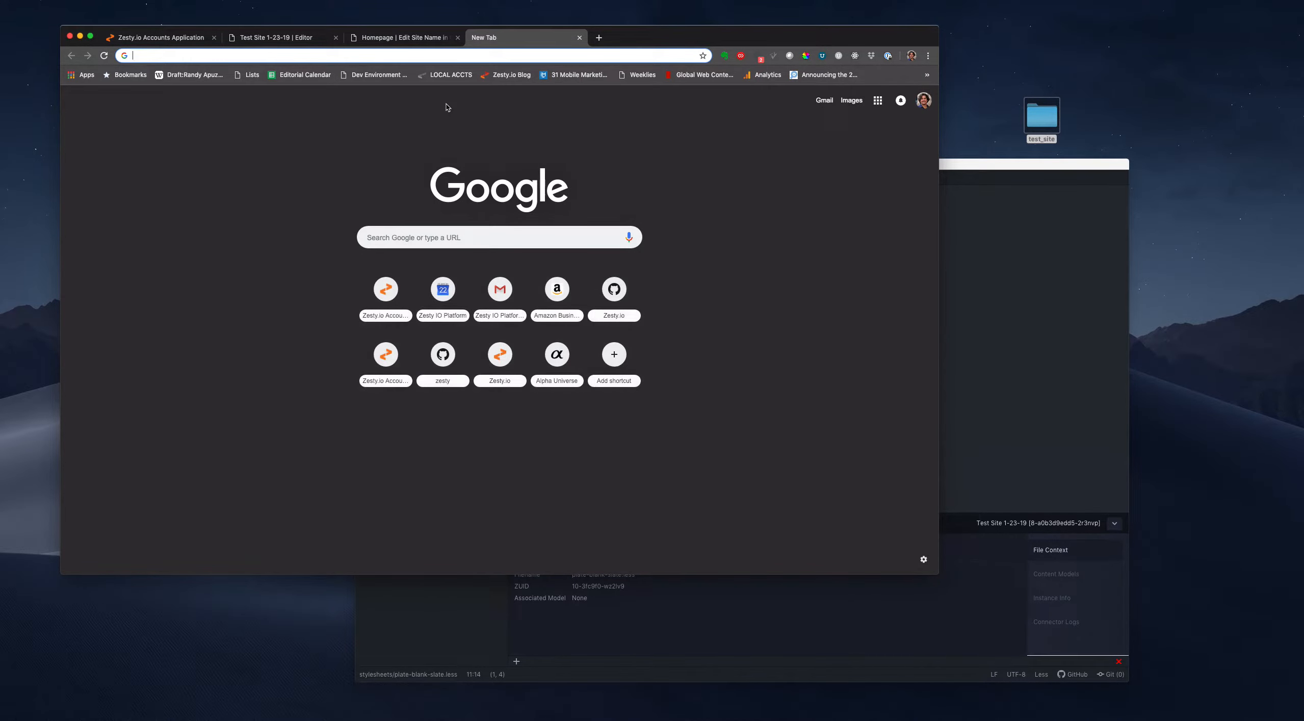
{"action": "type", "text": "bootstrap+4&oq=bootstrap&aqs=chrome.2.69i57j0l5.3159j0j7&sourceid=chrome&ie=UTF-8"}
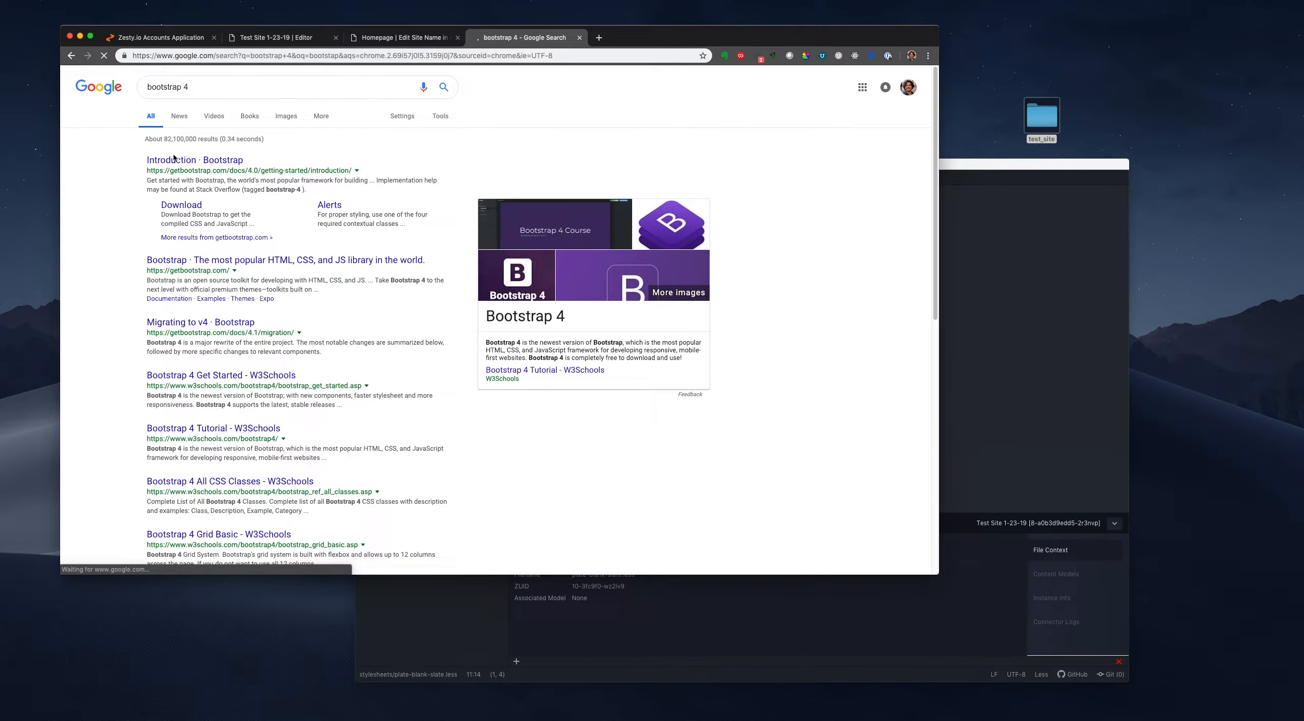
- Open the Bootstrap 4.0 Introduction page on getbootstrap.com and download it
{"action": "left_click", "coordinate": [169, 159]}
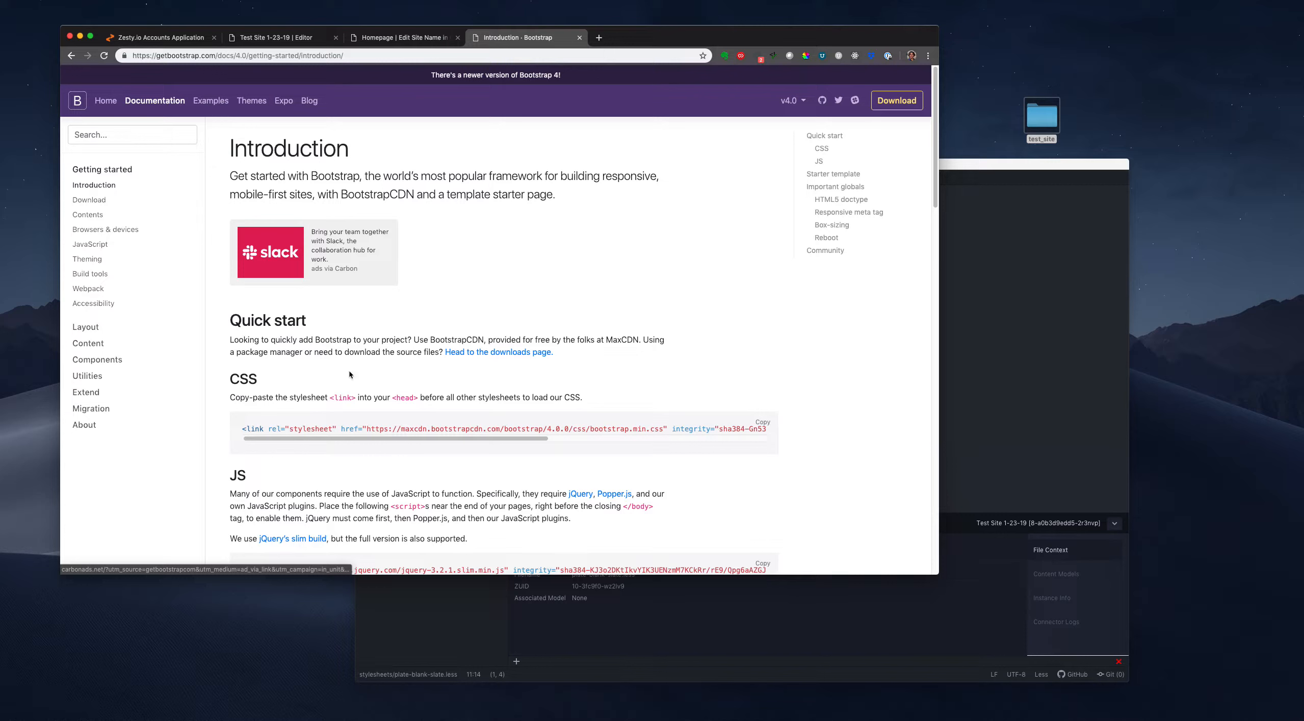
{"action": "mouse_move", "coordinate": [813, 107]}
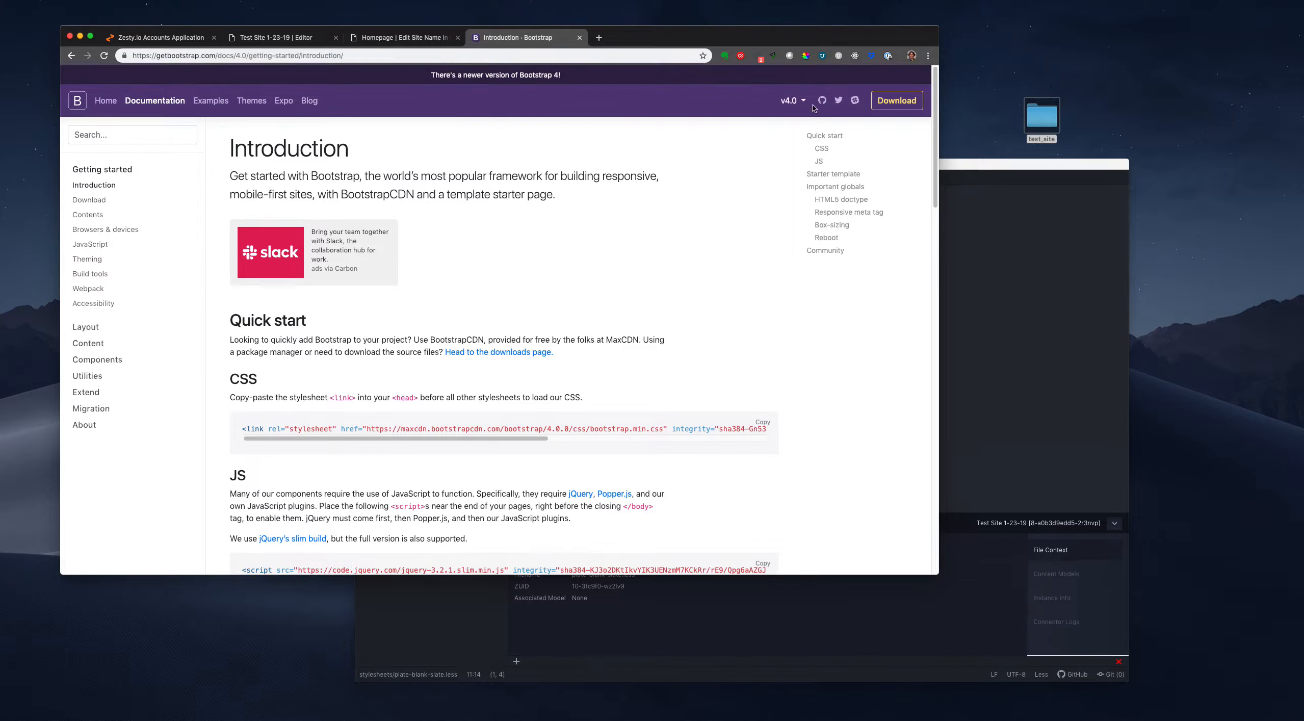
{"action": "left_click", "coordinate": [790, 100]}
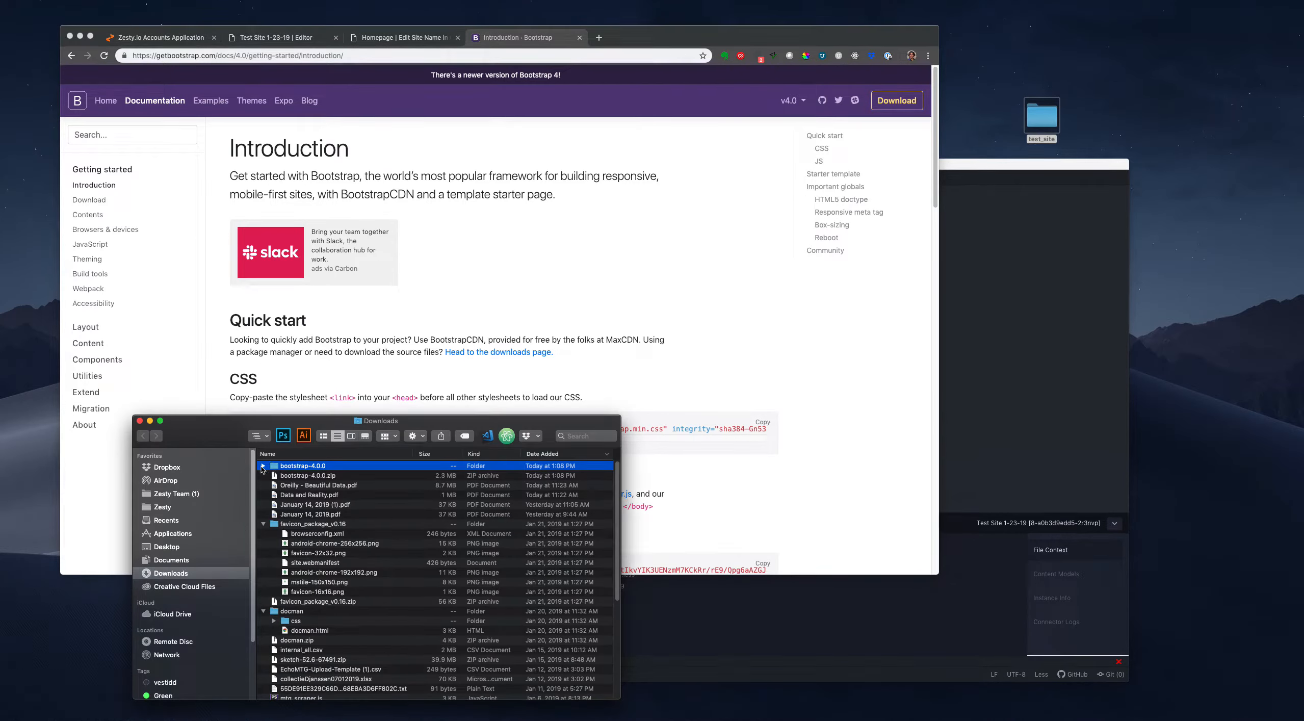
- Copy the downloaded bootstrap-4.0.0 folder into the test_site project
{"action": "left_click", "coordinate": [264, 466]}
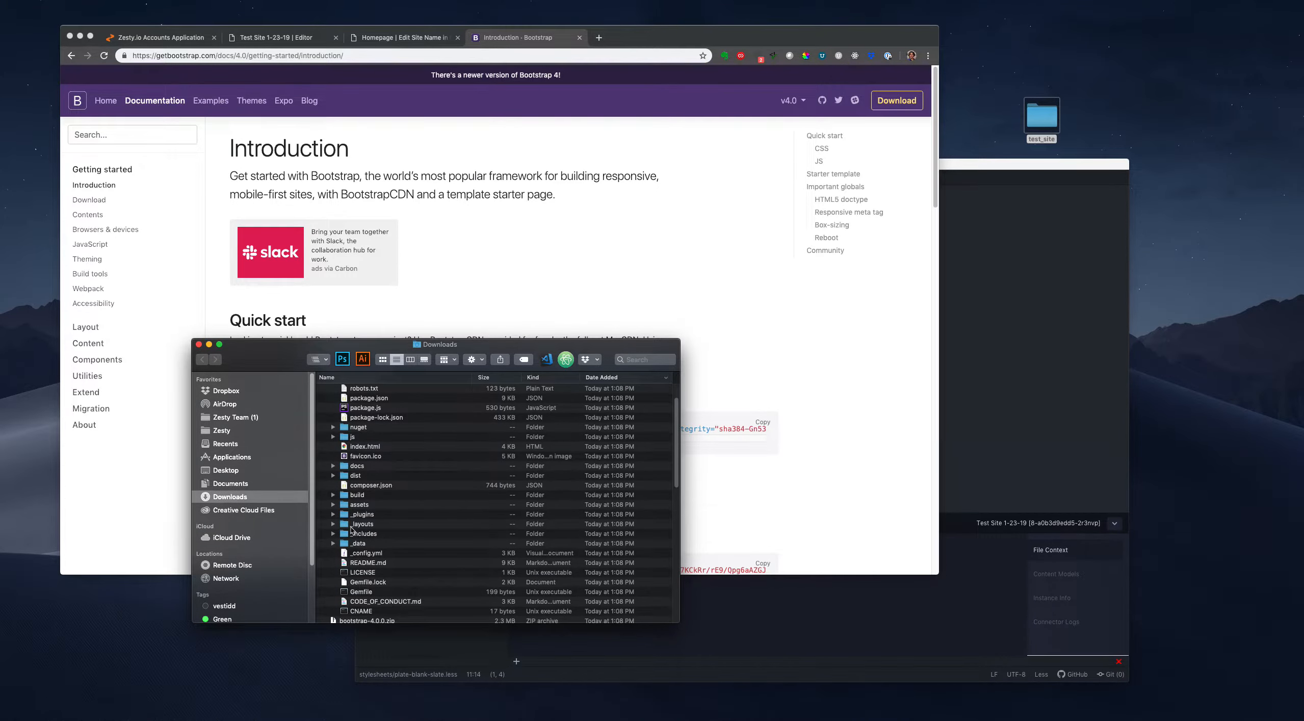
{"action": "scroll", "scroll_direction": "down", "scroll_amount": 3}
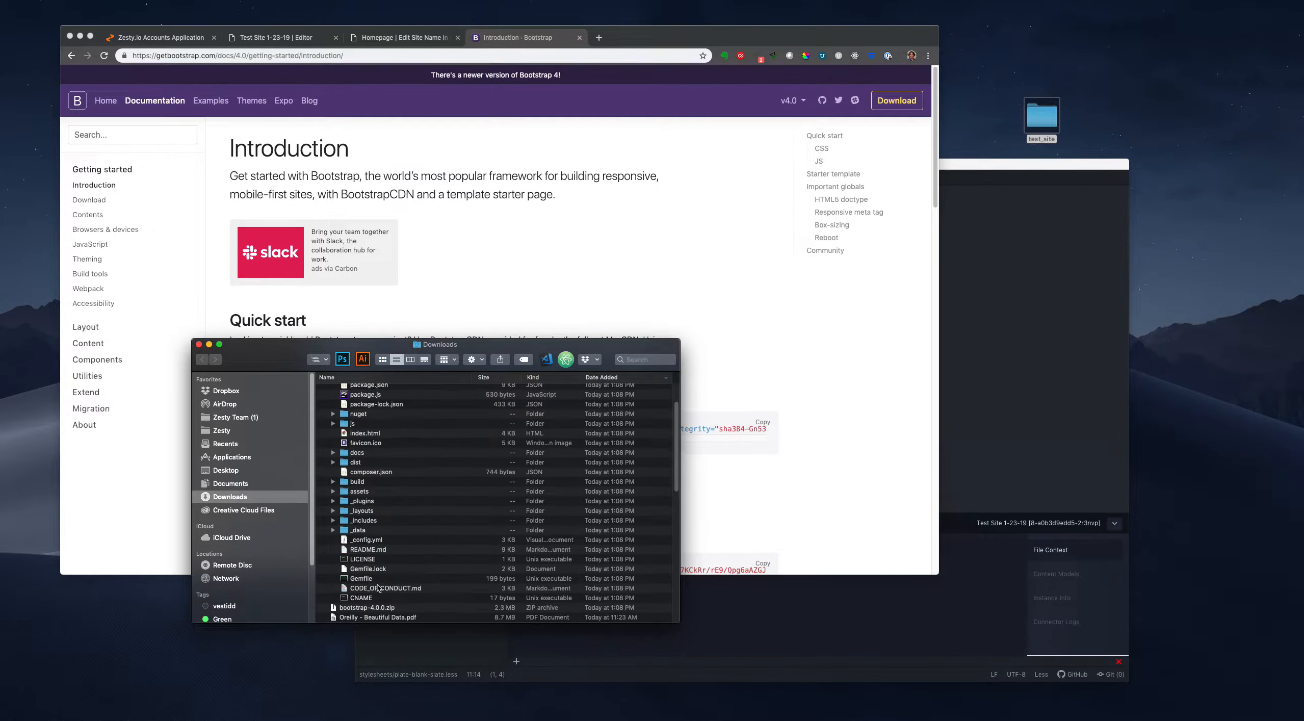
{"action": "left_click", "coordinate": [333, 390]}
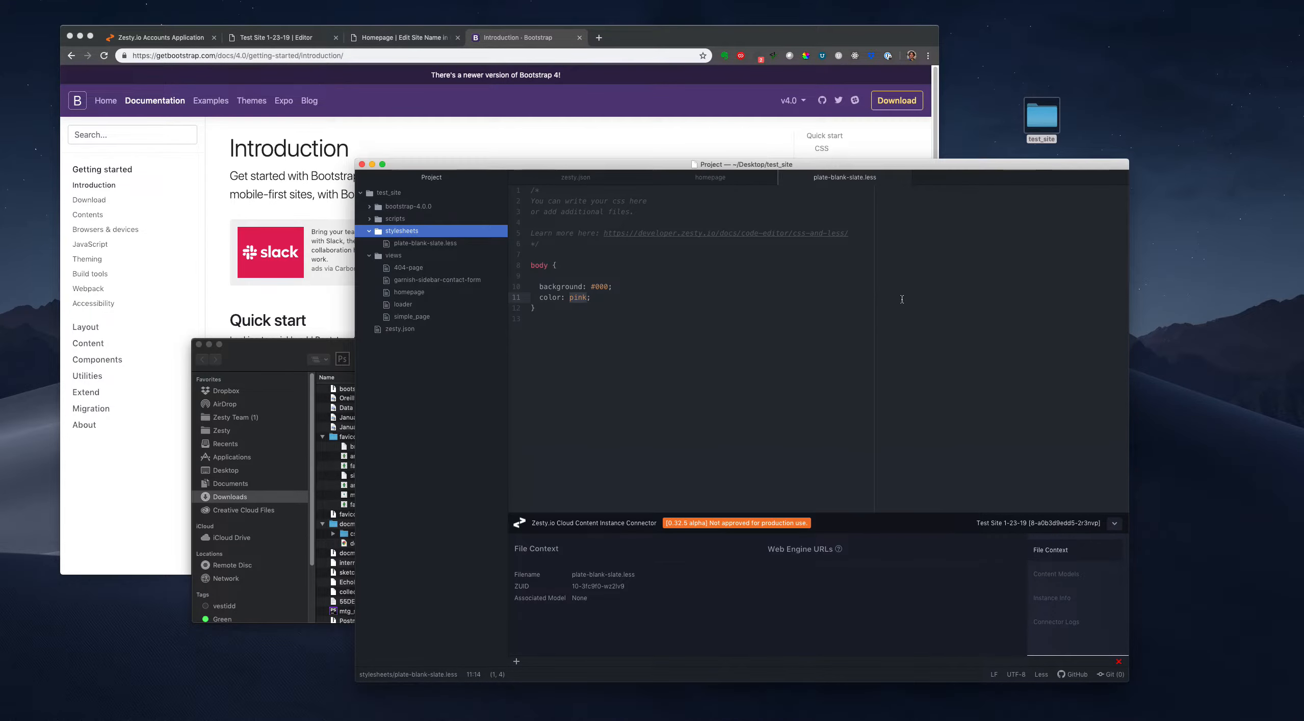
{"action": "left_click", "coordinate": [380, 230]}
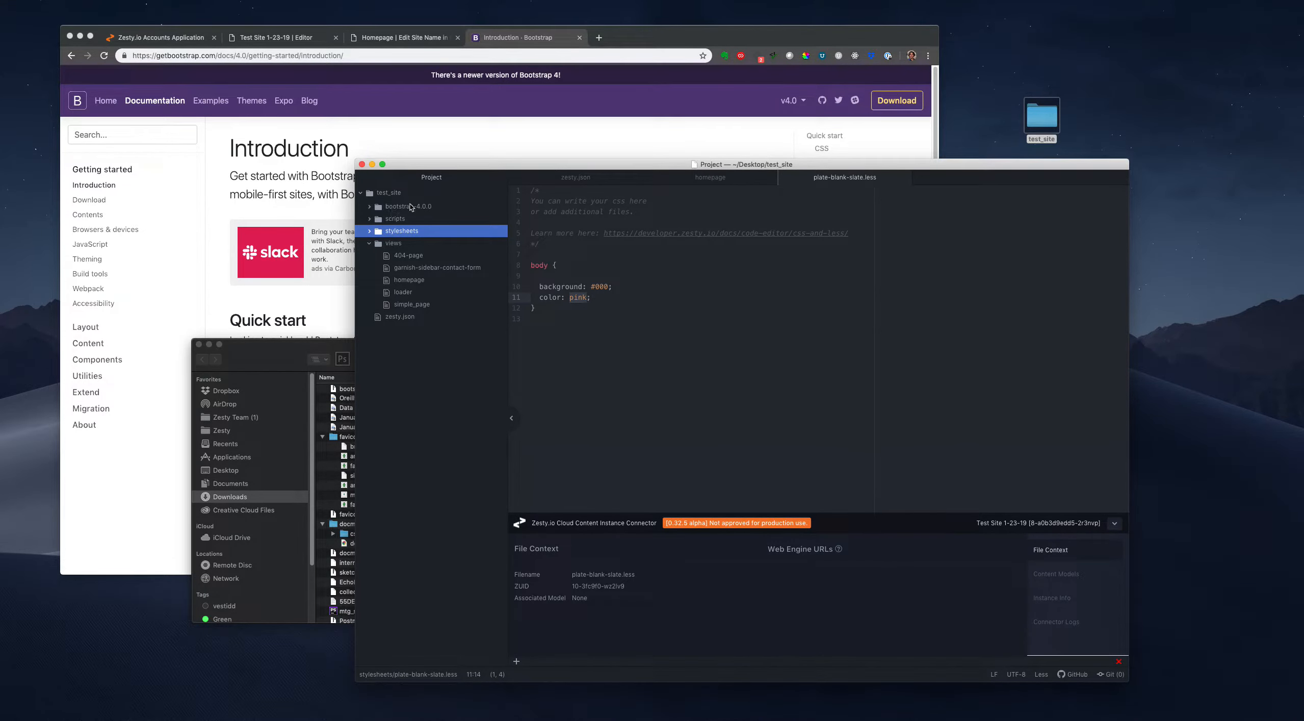
{"action": "left_click", "coordinate": [407, 206]}
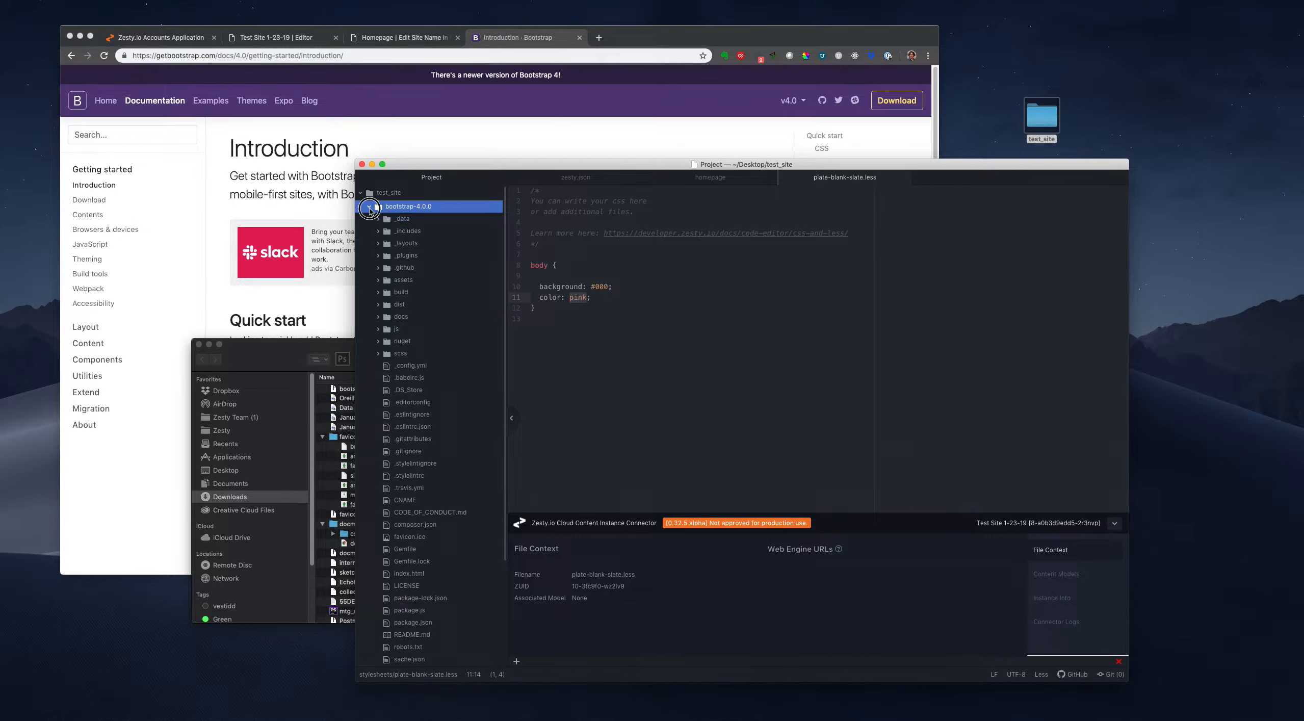
{"action": "left_click", "coordinate": [409, 206]}
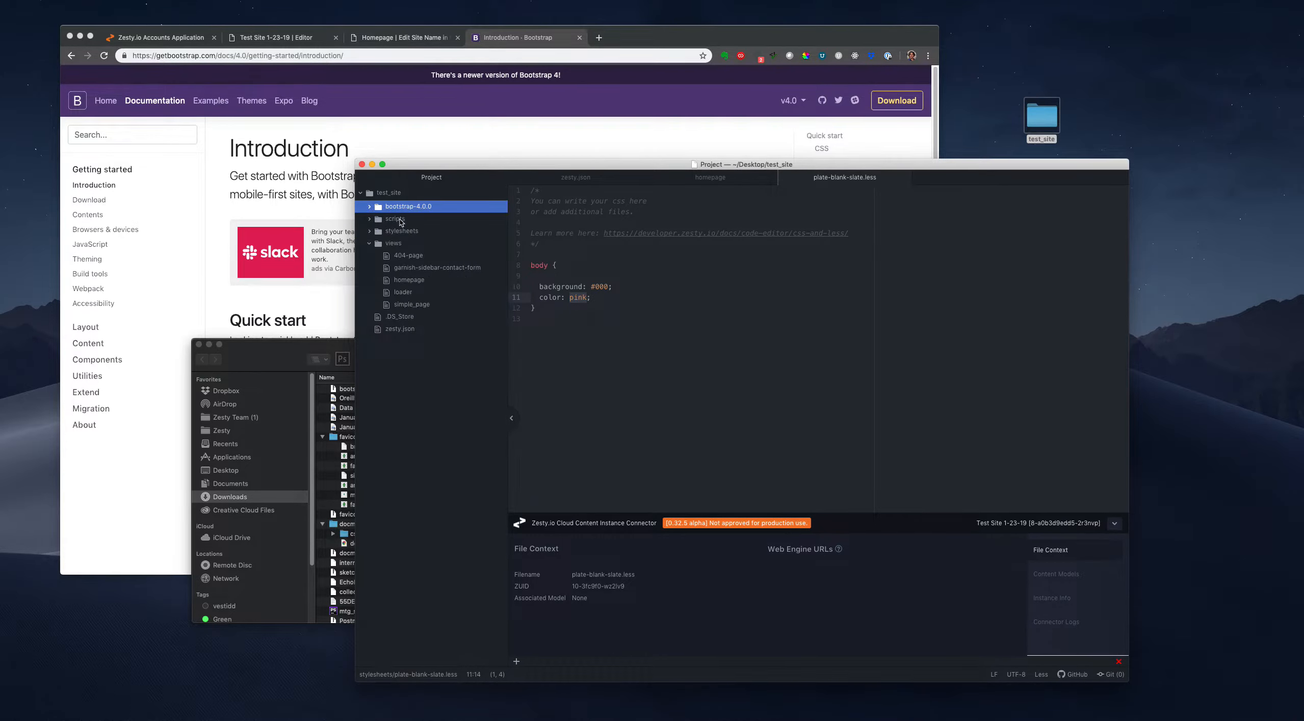
{"action": "left_click", "coordinate": [402, 231]}
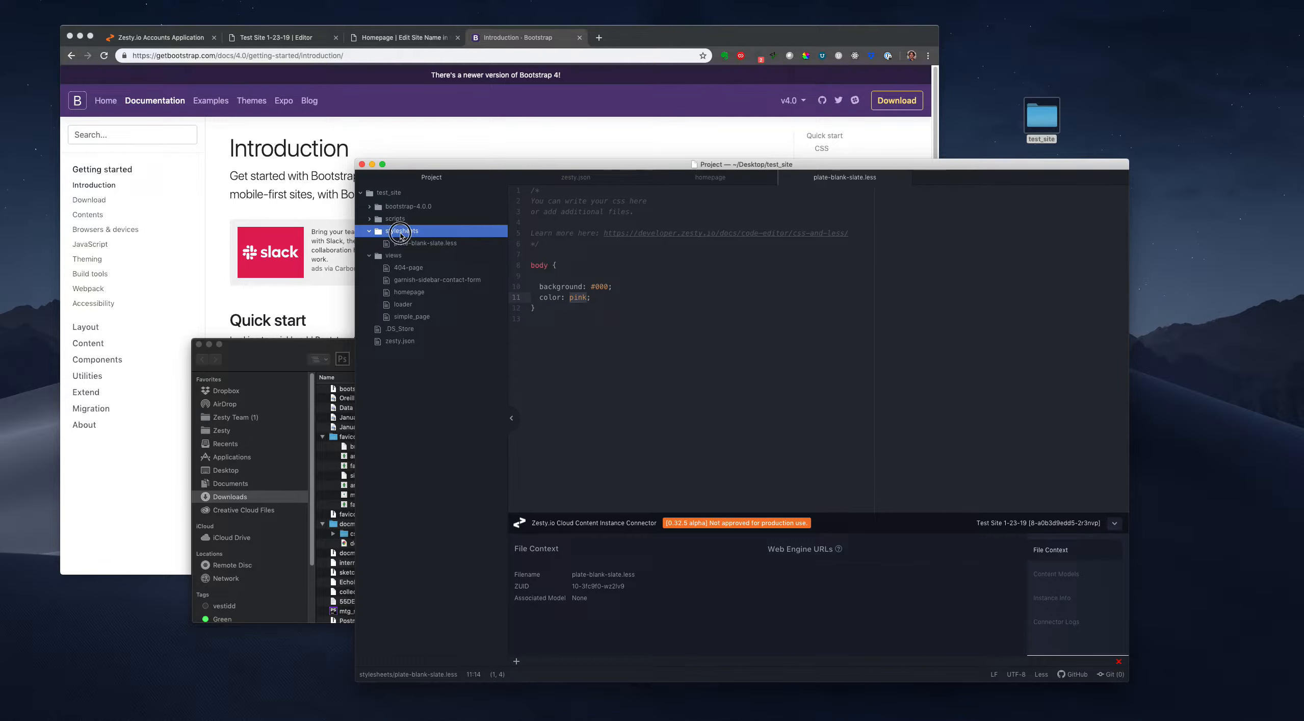
{"action": "left_click", "coordinate": [370, 231]}
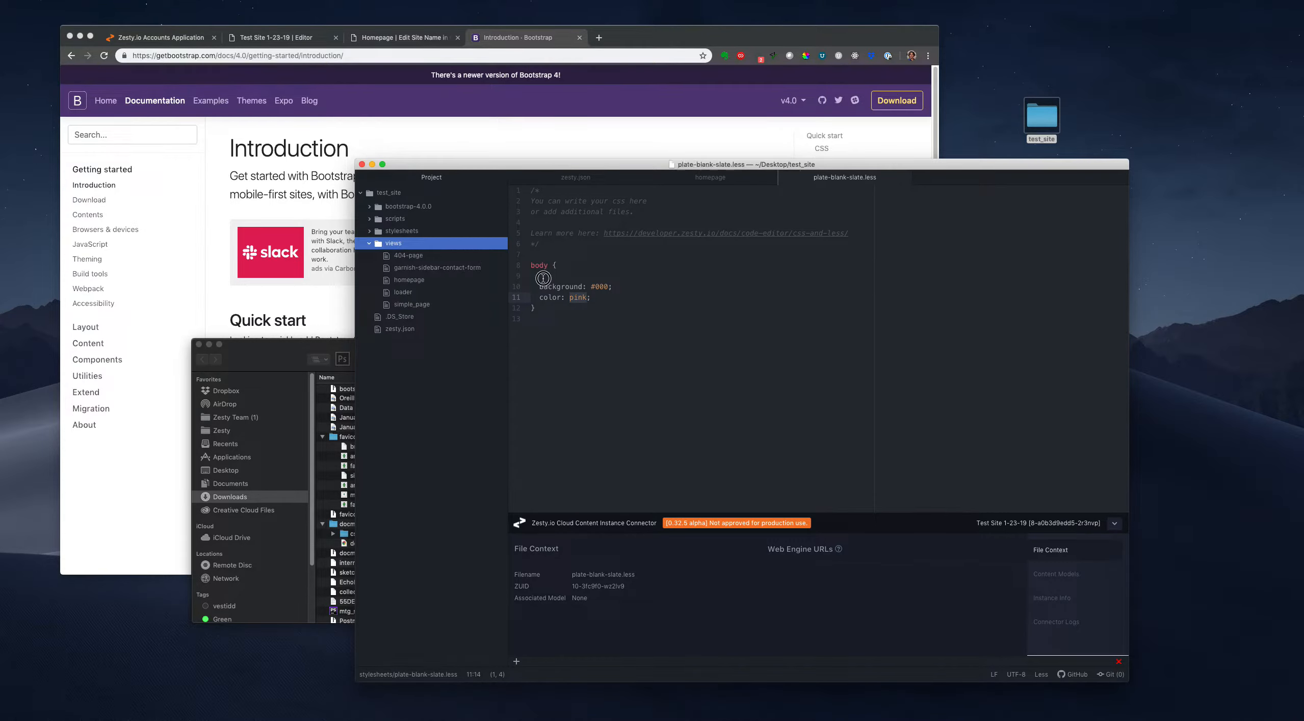
{"action": "left_click", "coordinate": [408, 206]}
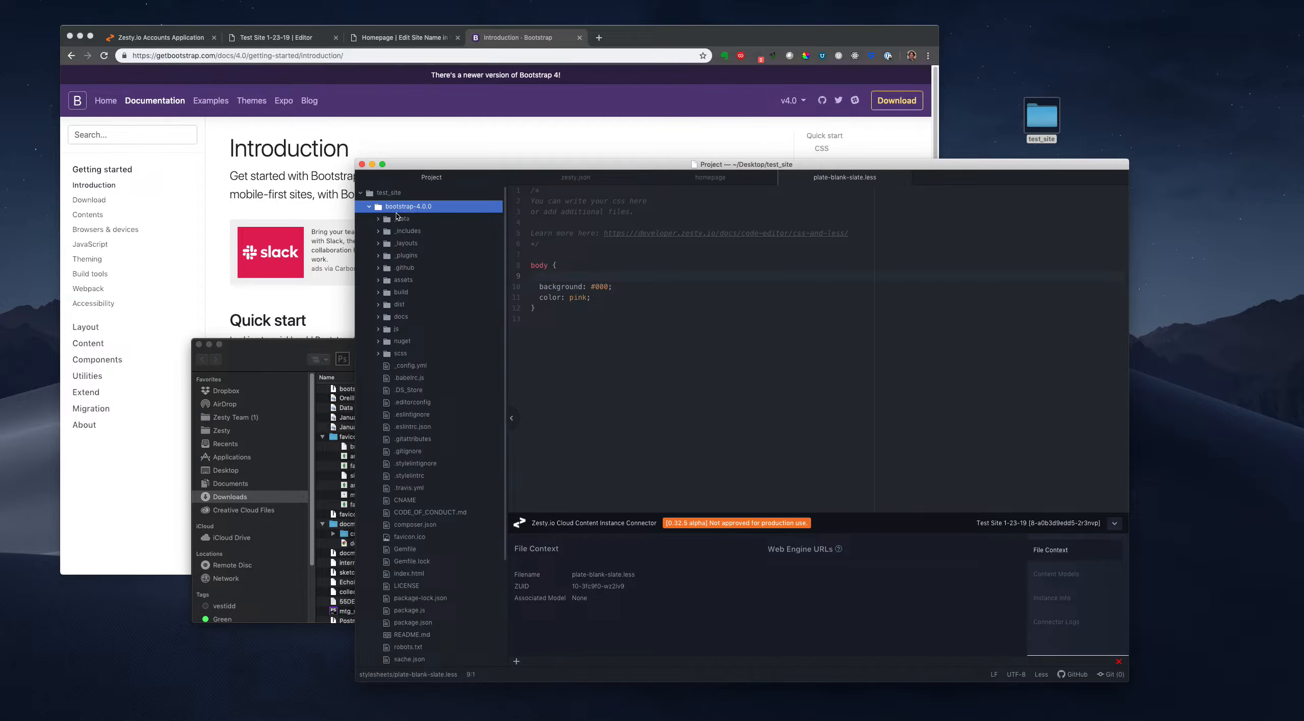
{"action": "left_click", "coordinate": [379, 206]}
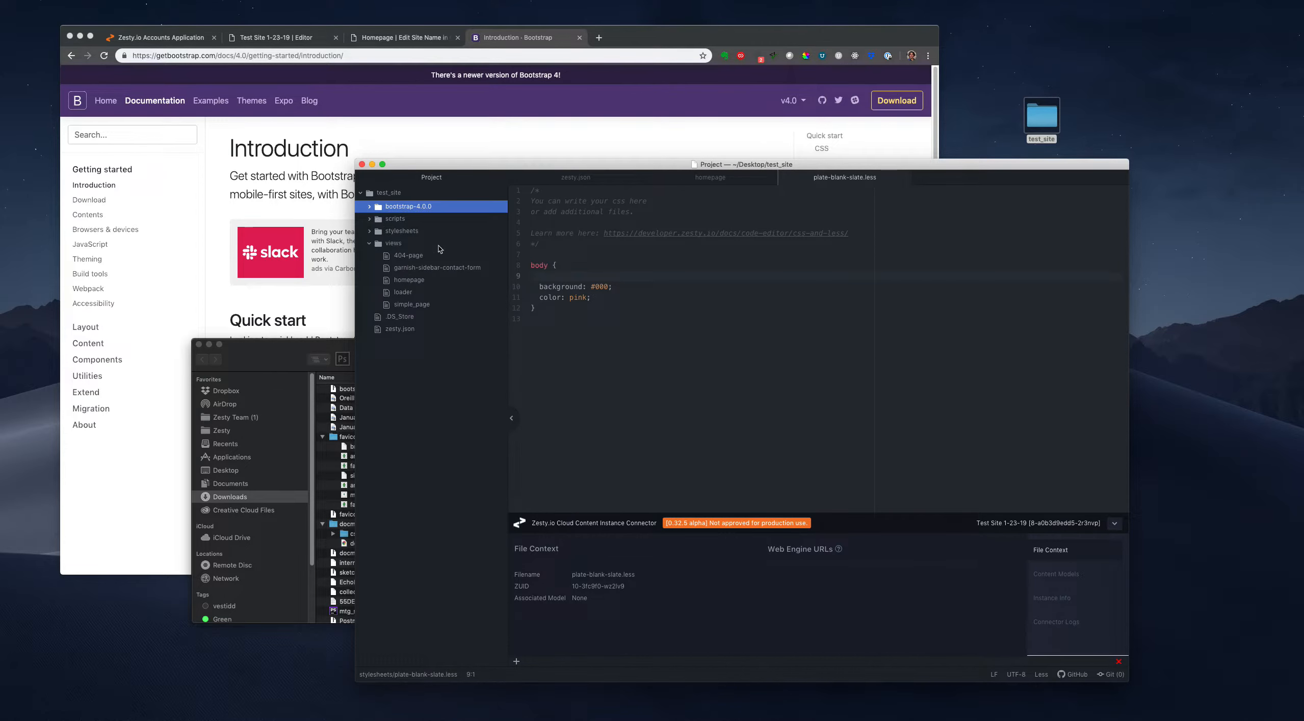
{"action": "mouse_move", "coordinate": [466, 235]}
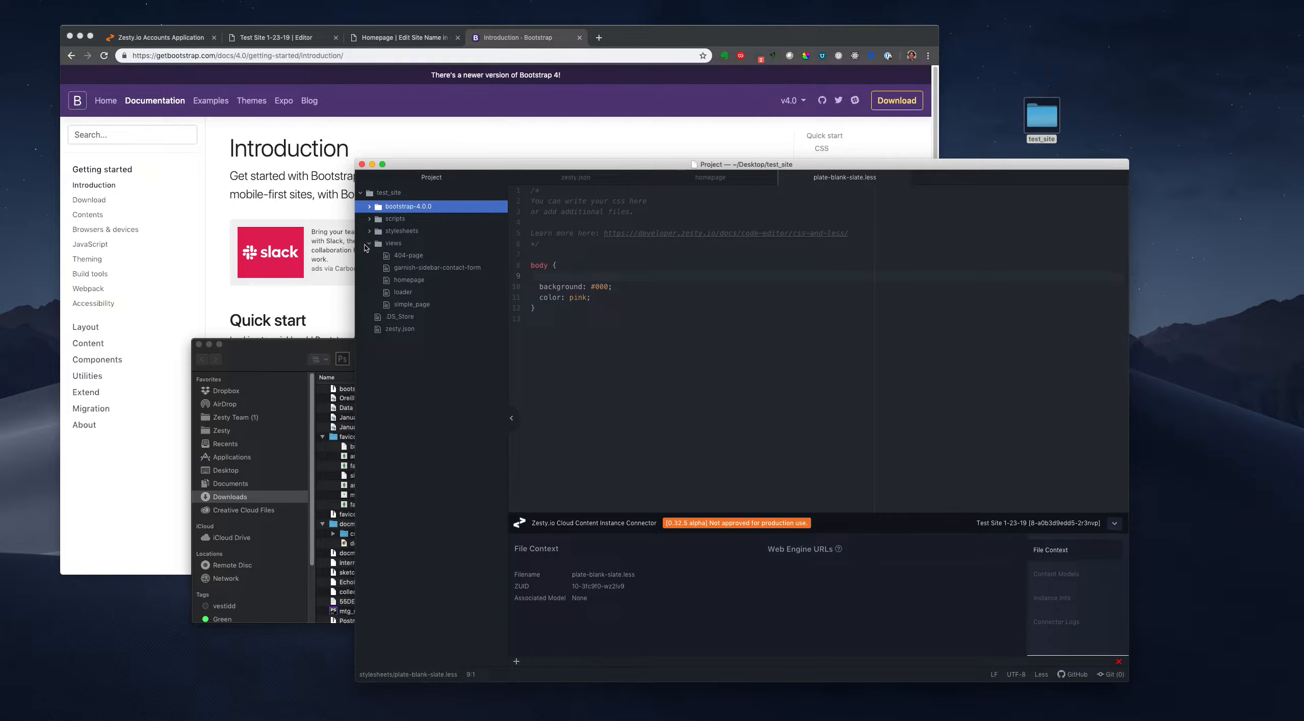
{"action": "left_click", "coordinate": [382, 242]}
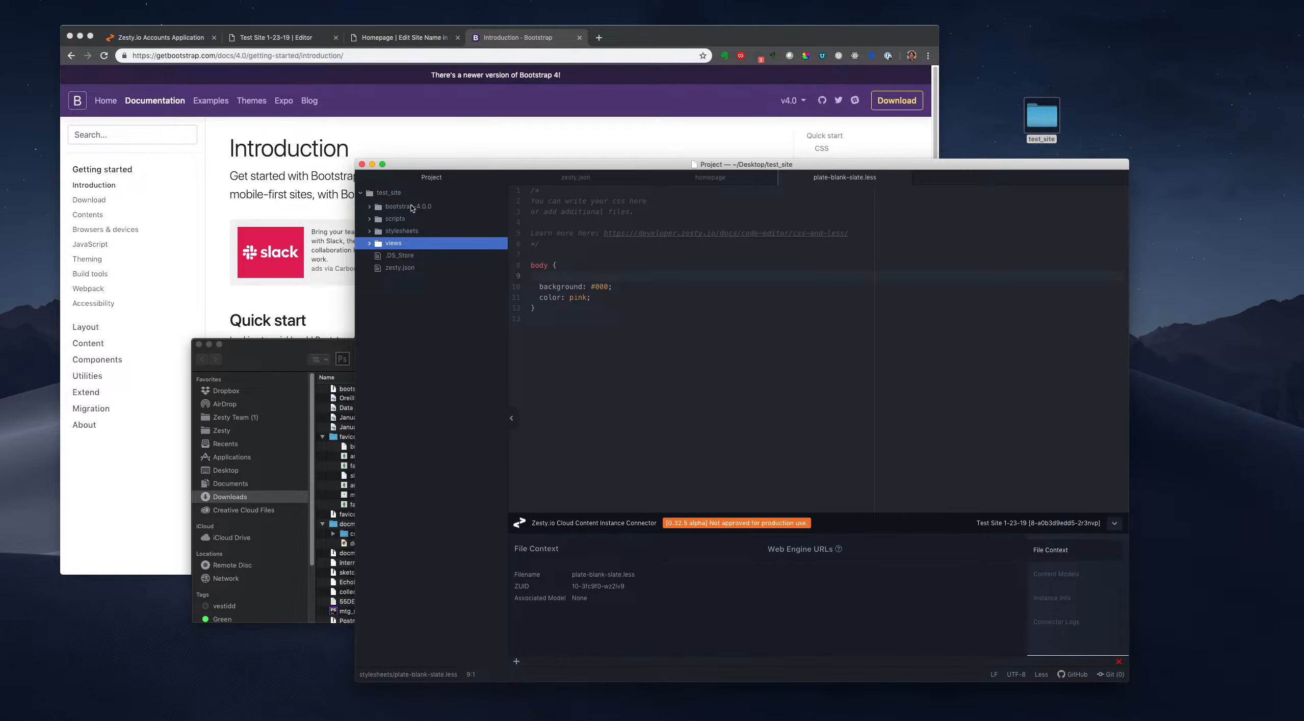
{"action": "left_click", "coordinate": [408, 206]}
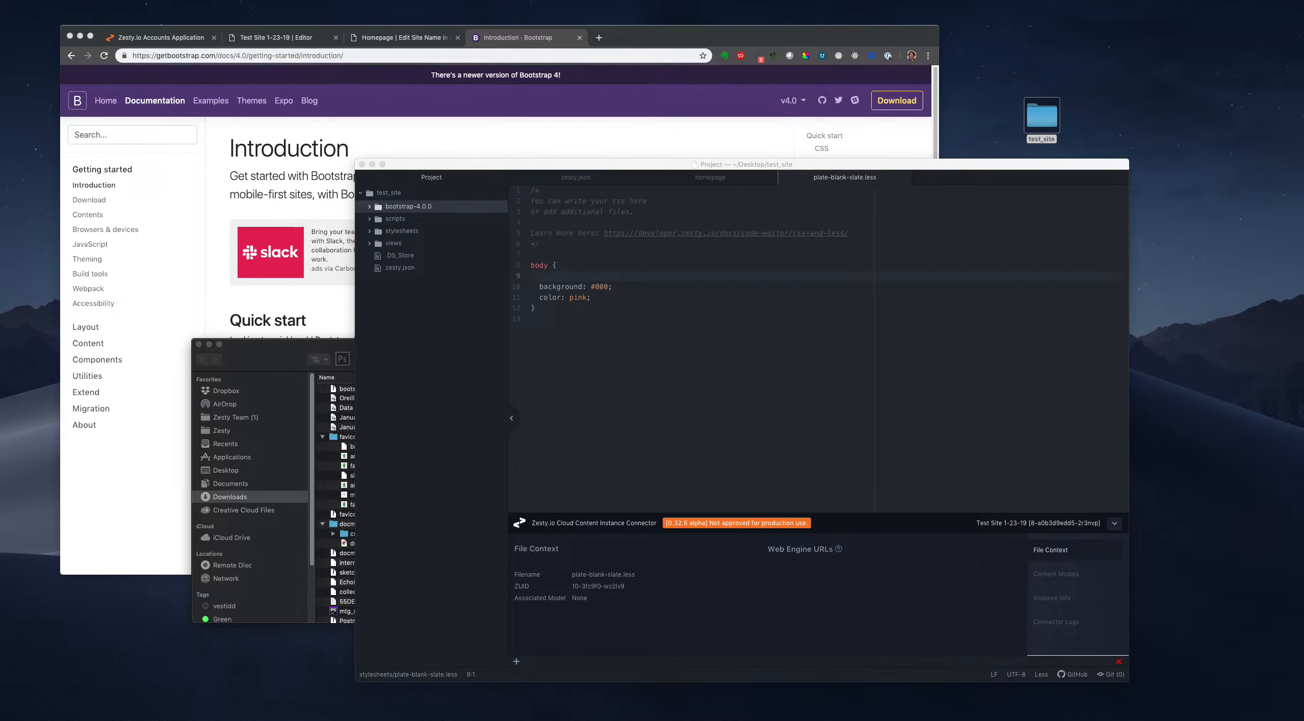
{"action": "left_click", "coordinate": [598, 38]}
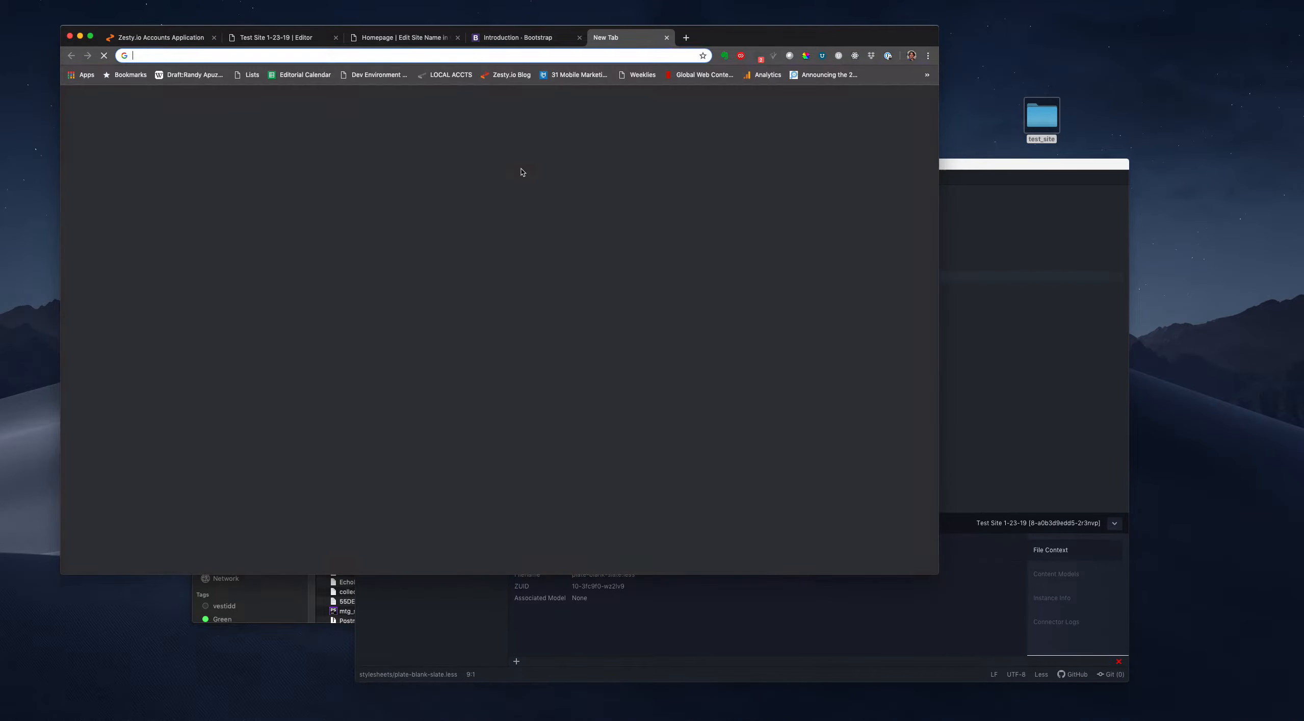
- Visit the Homebrew website and look at its example install command
{"action": "type", "text": "brew"}
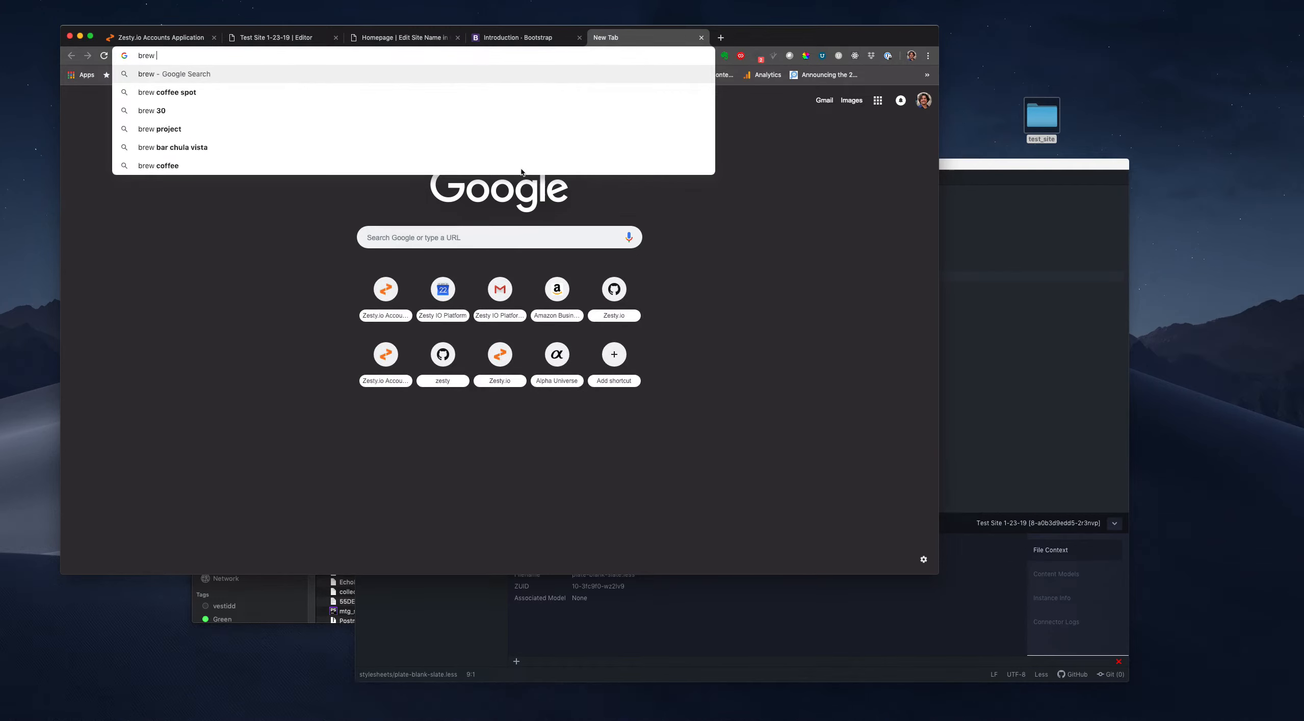
{"action": "type", "text": "s"}
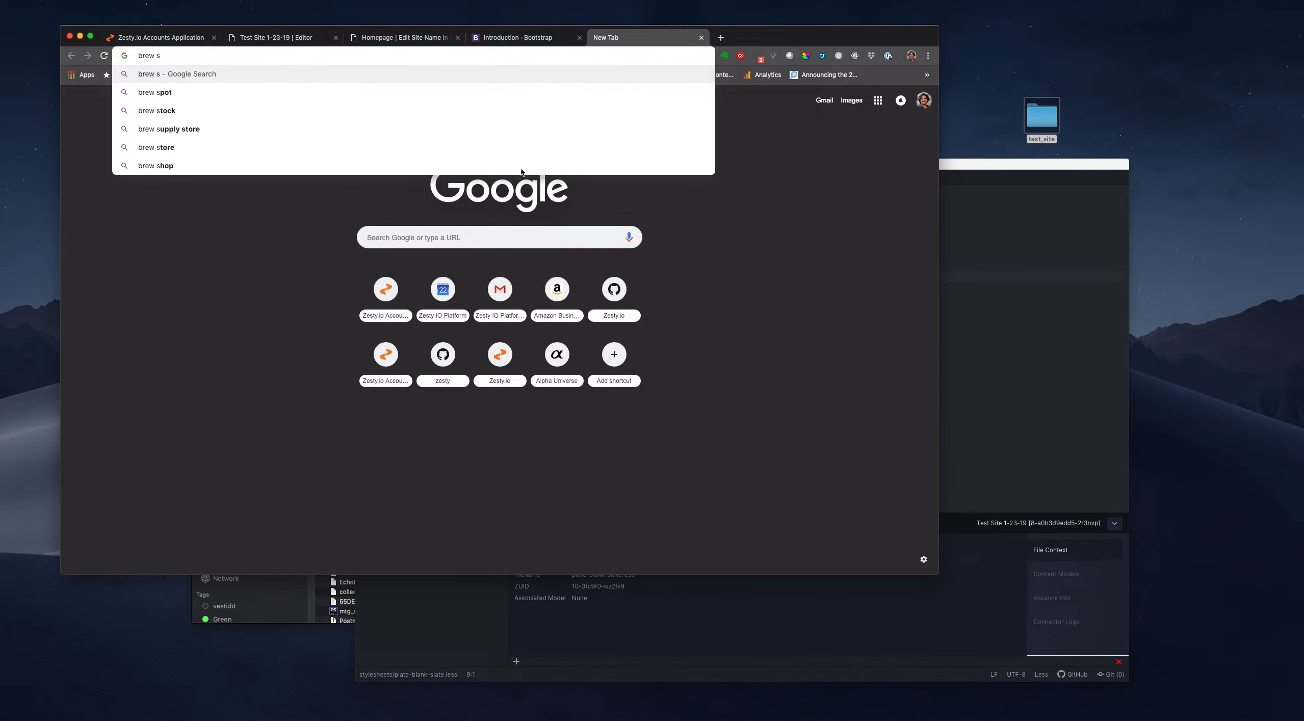
{"action": "key", "text": "Return"}
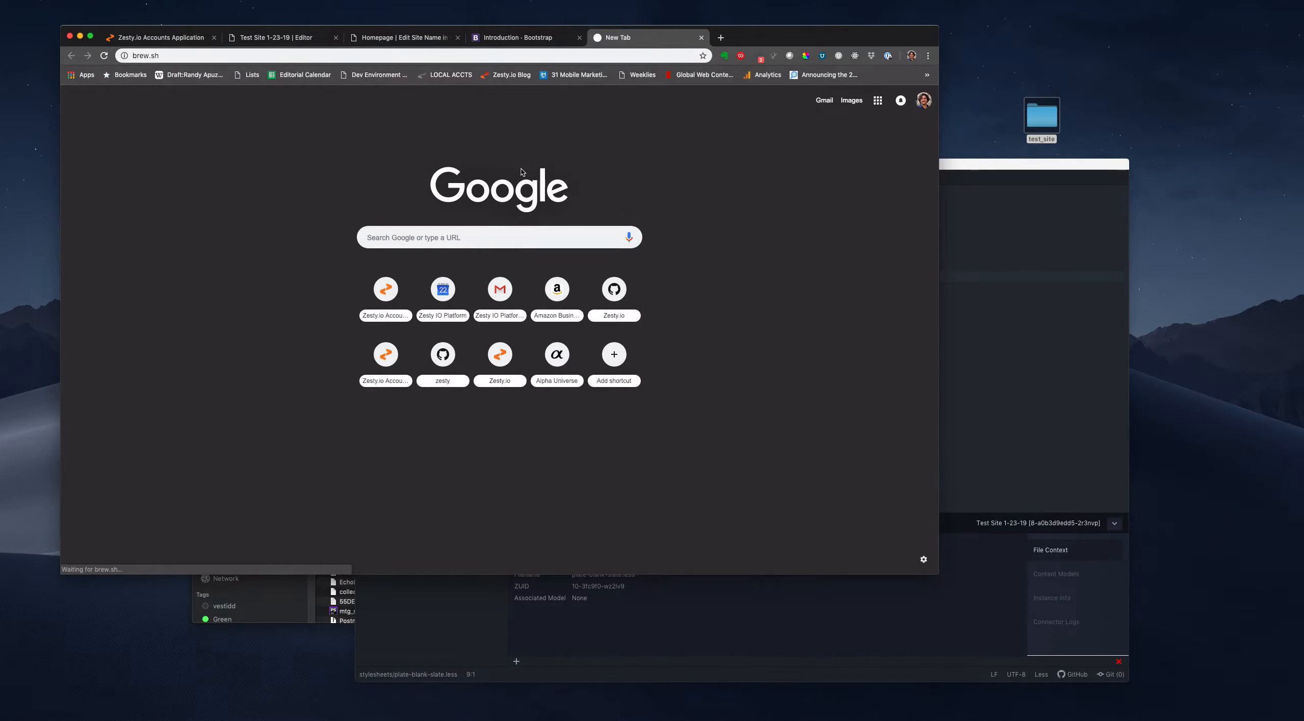
{"action": "key", "text": "Return"}
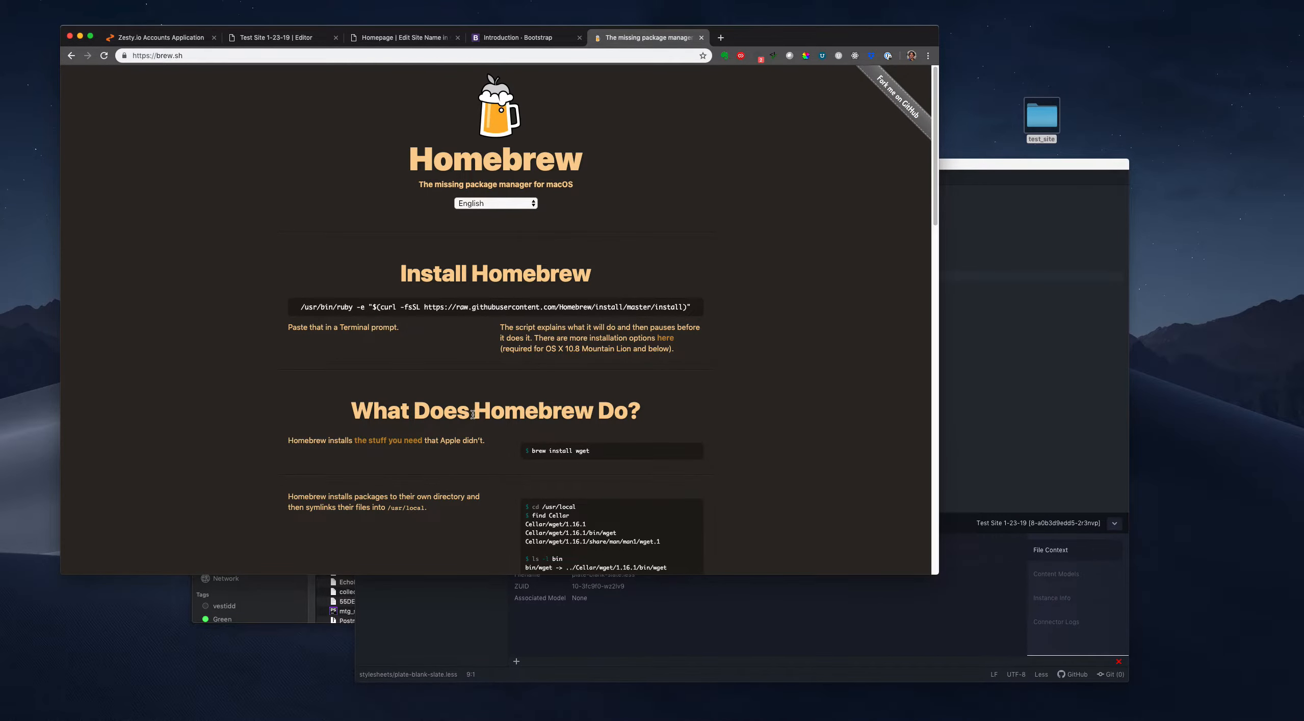
{"action": "double_click", "coordinate": [556, 451]}
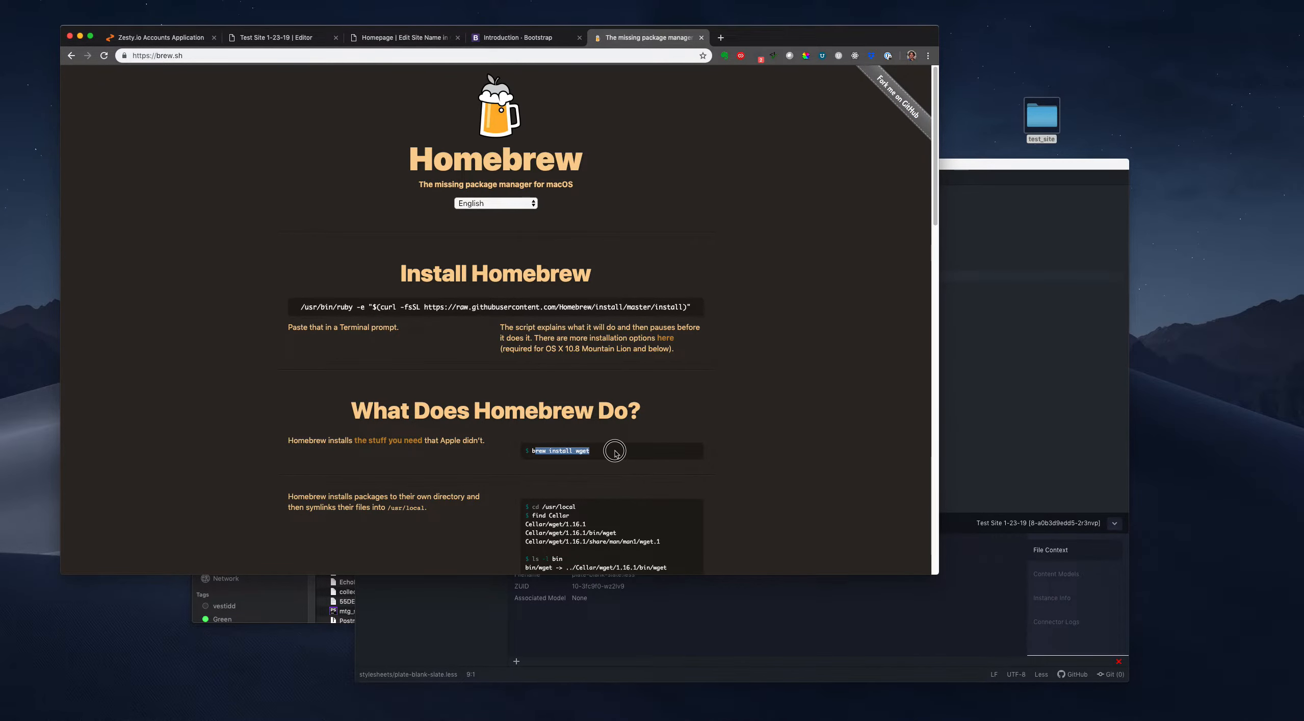
{"action": "scroll", "scroll_direction": "down", "scroll_amount": 3}
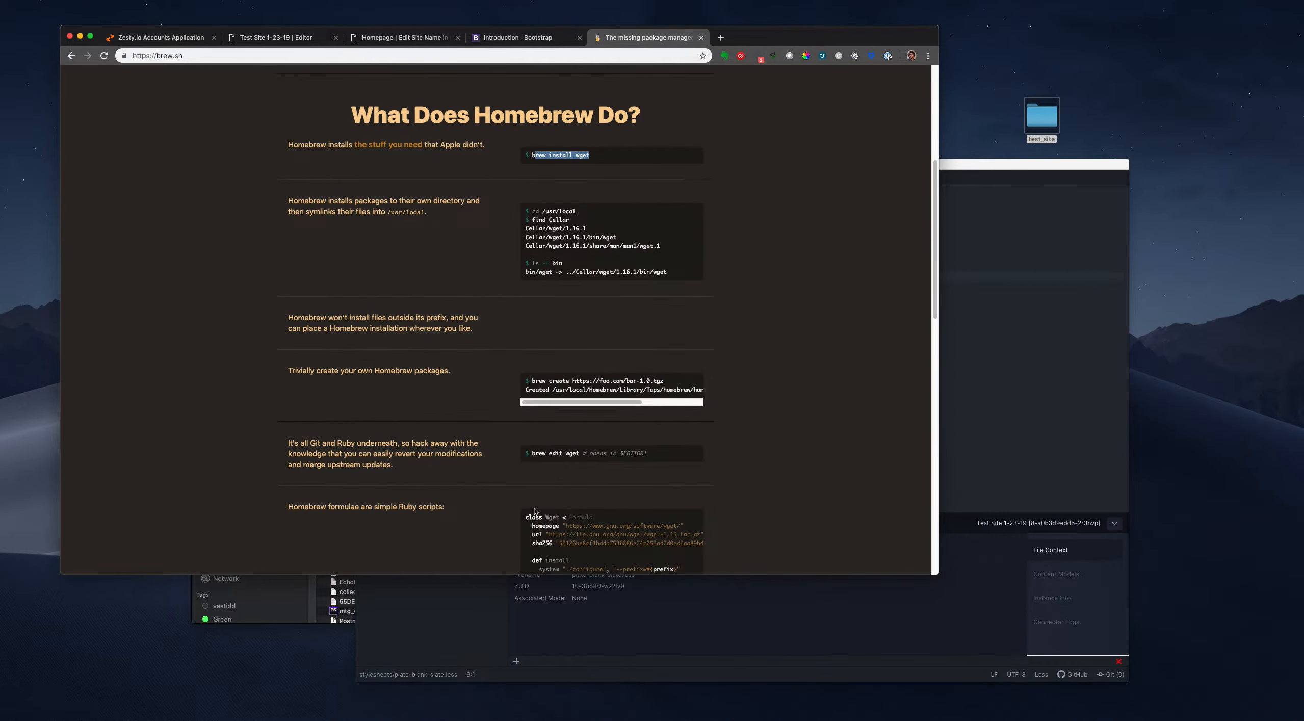
{"action": "scroll", "scroll_direction": "up", "scroll_amount": 3}
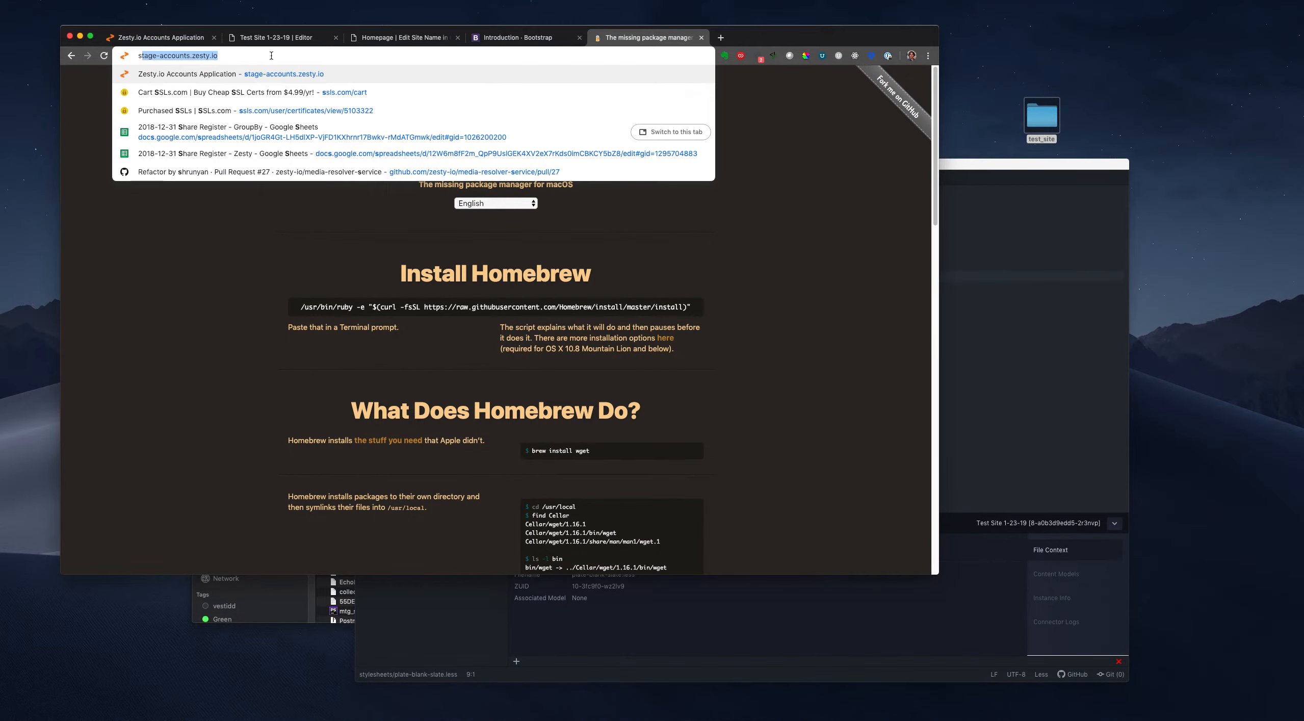
- Search 'scss compiler brew' and open the Sass install page's command-line options
{"action": "type", "text": "scss compi"}
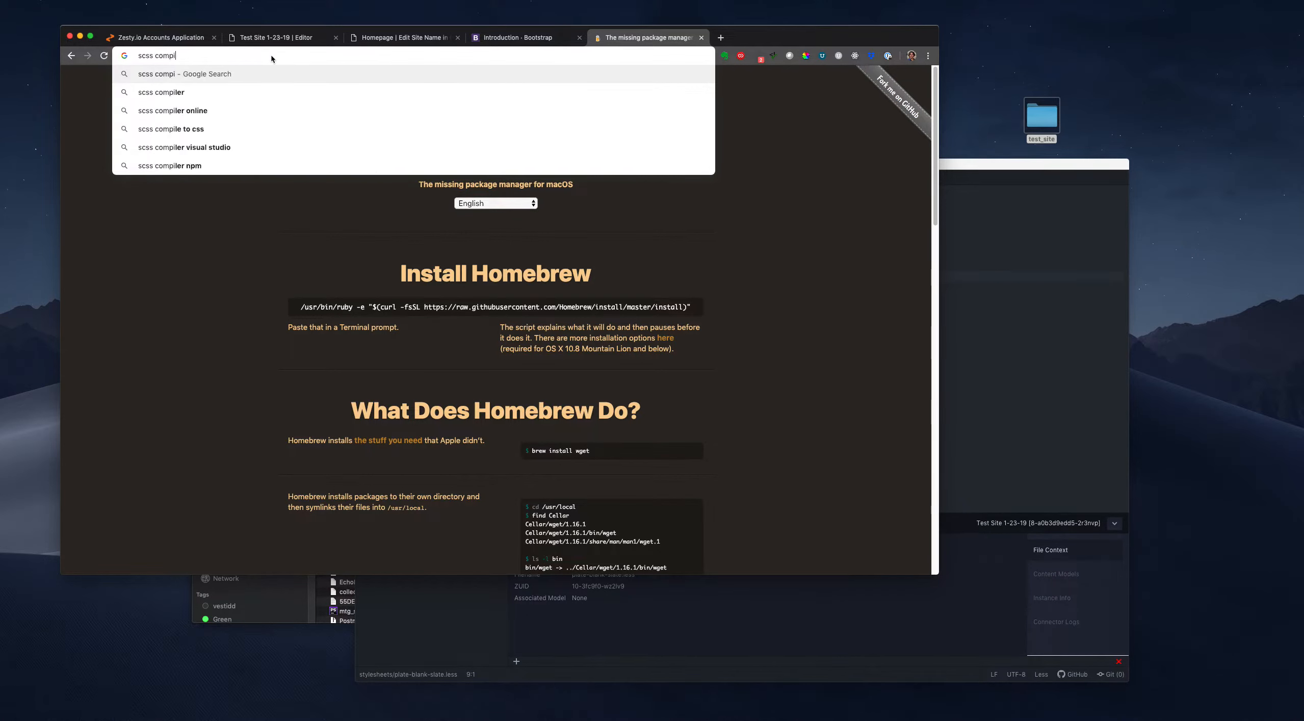
{"action": "type", "text": "iler p"}
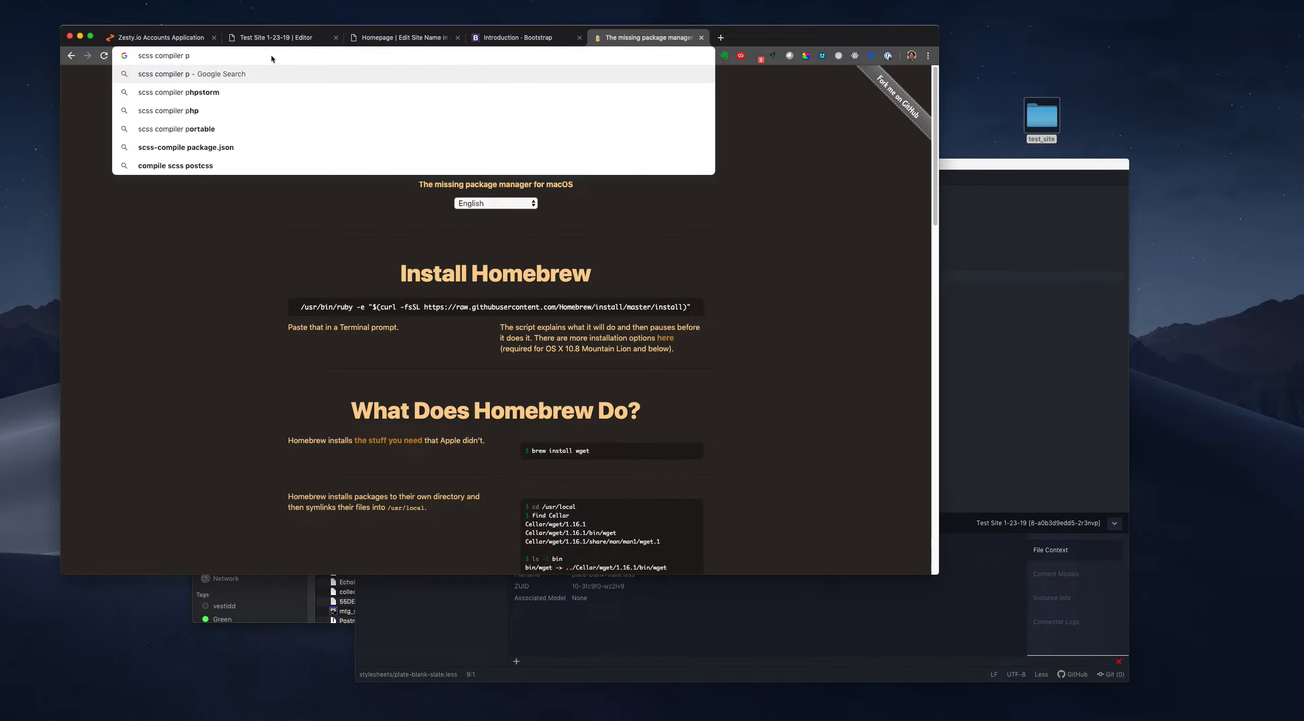
{"action": "type", "text": "re"}
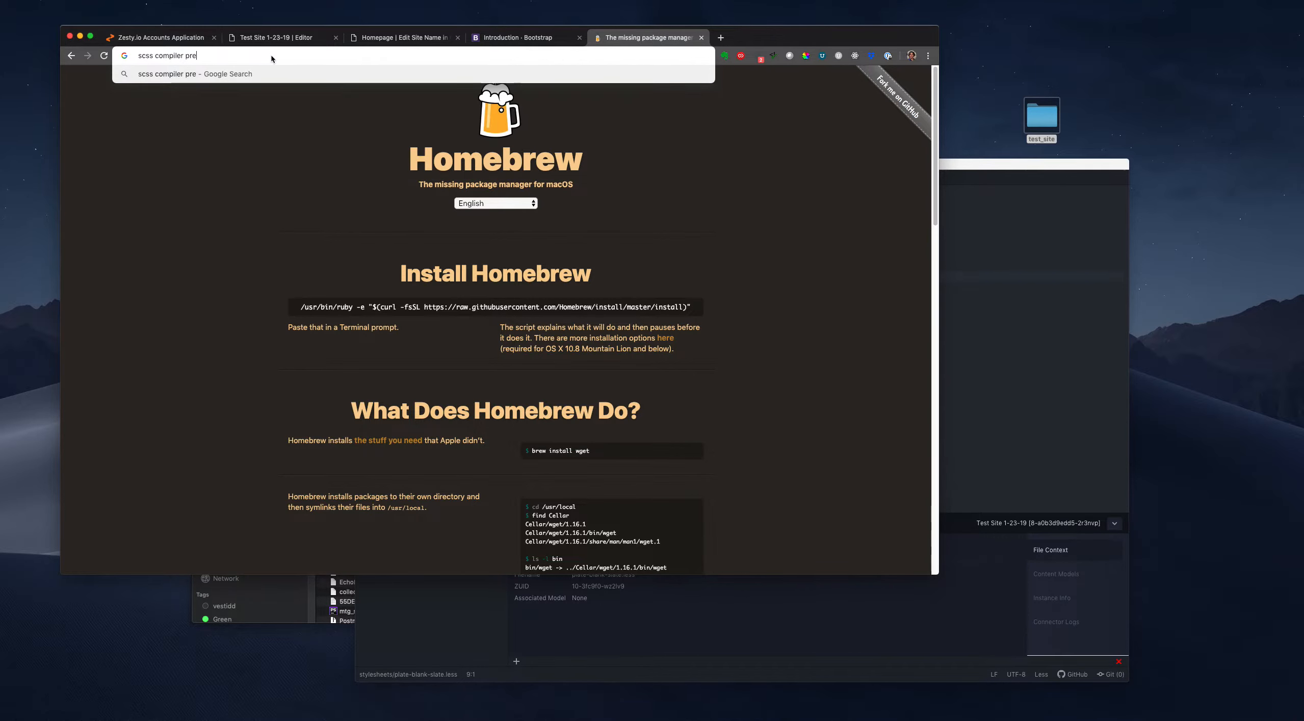
{"action": "type", "text": "br"}
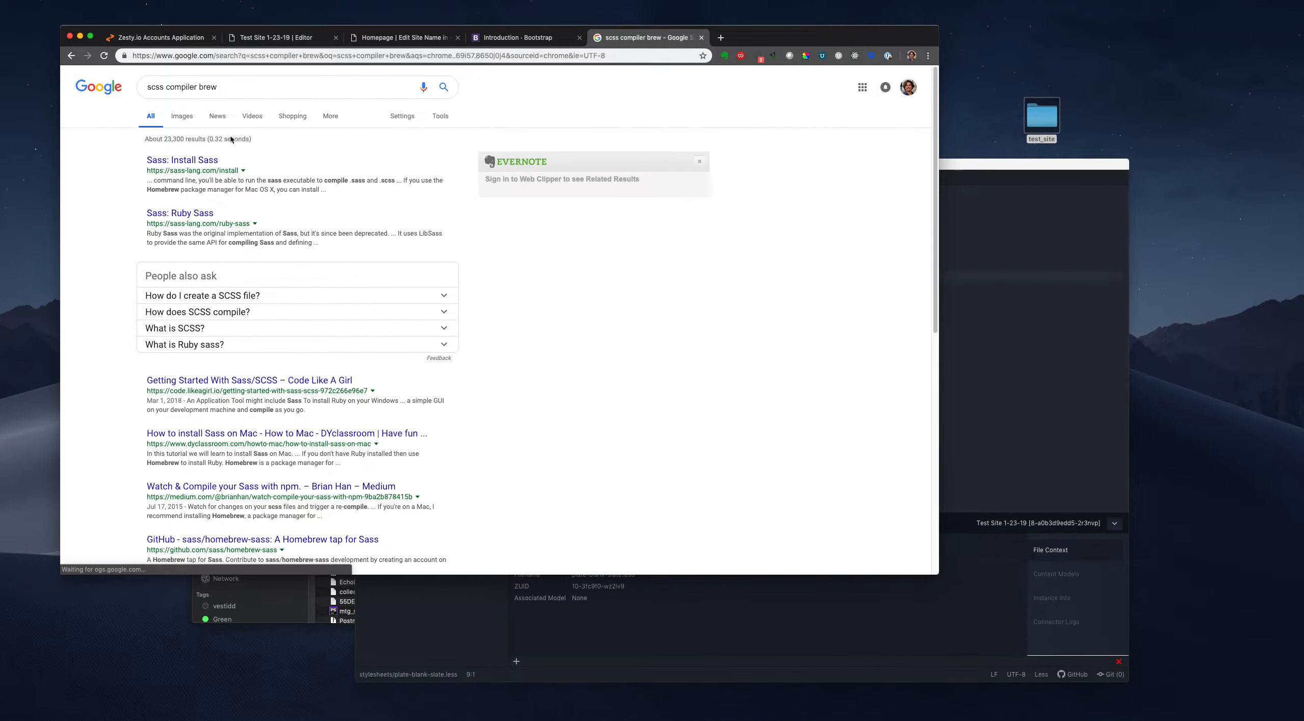
{"action": "right_click", "coordinate": [181, 160]}
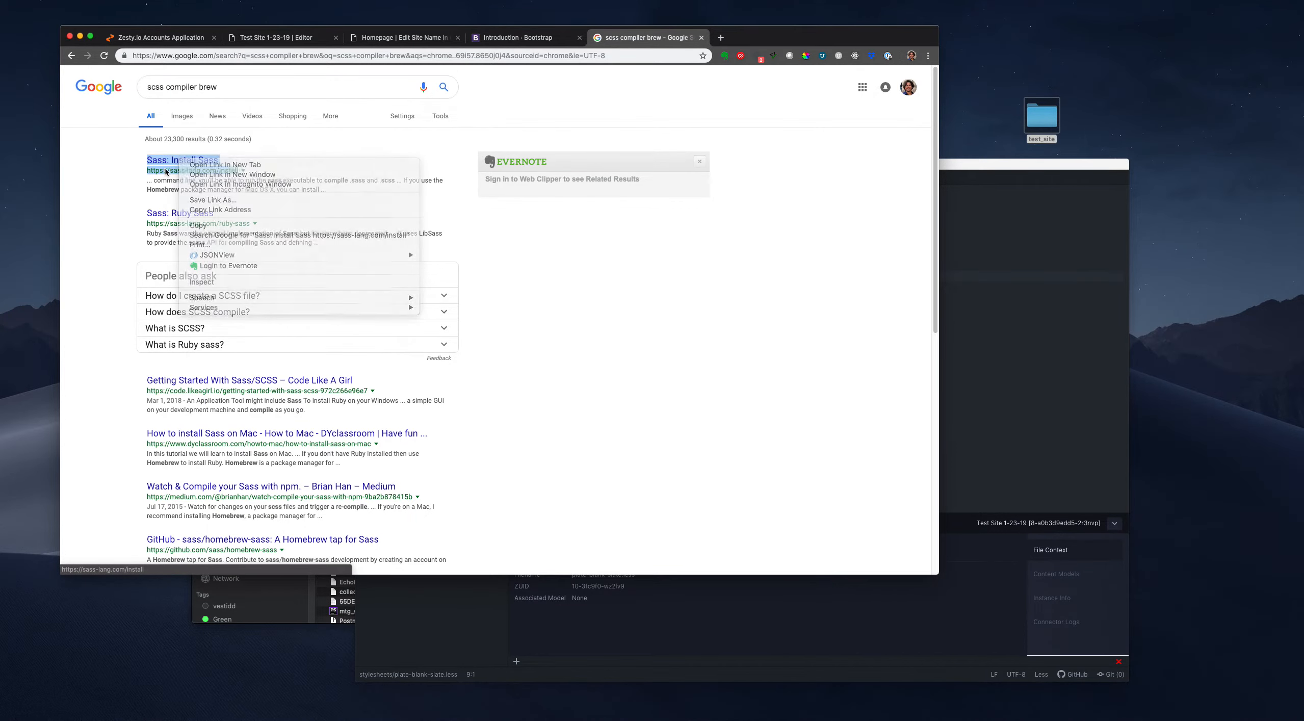
{"action": "left_click", "coordinate": [212, 164]}
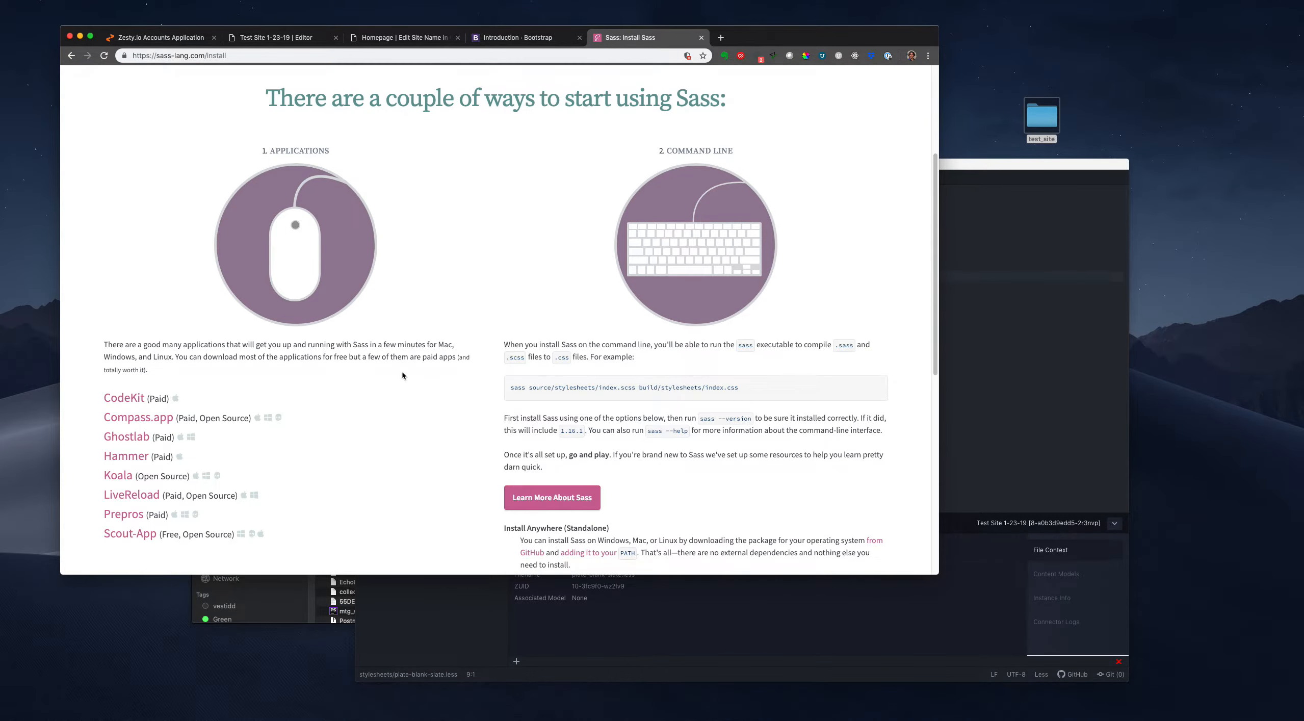
{"action": "scroll", "scroll_direction": "down", "scroll_amount": 3}
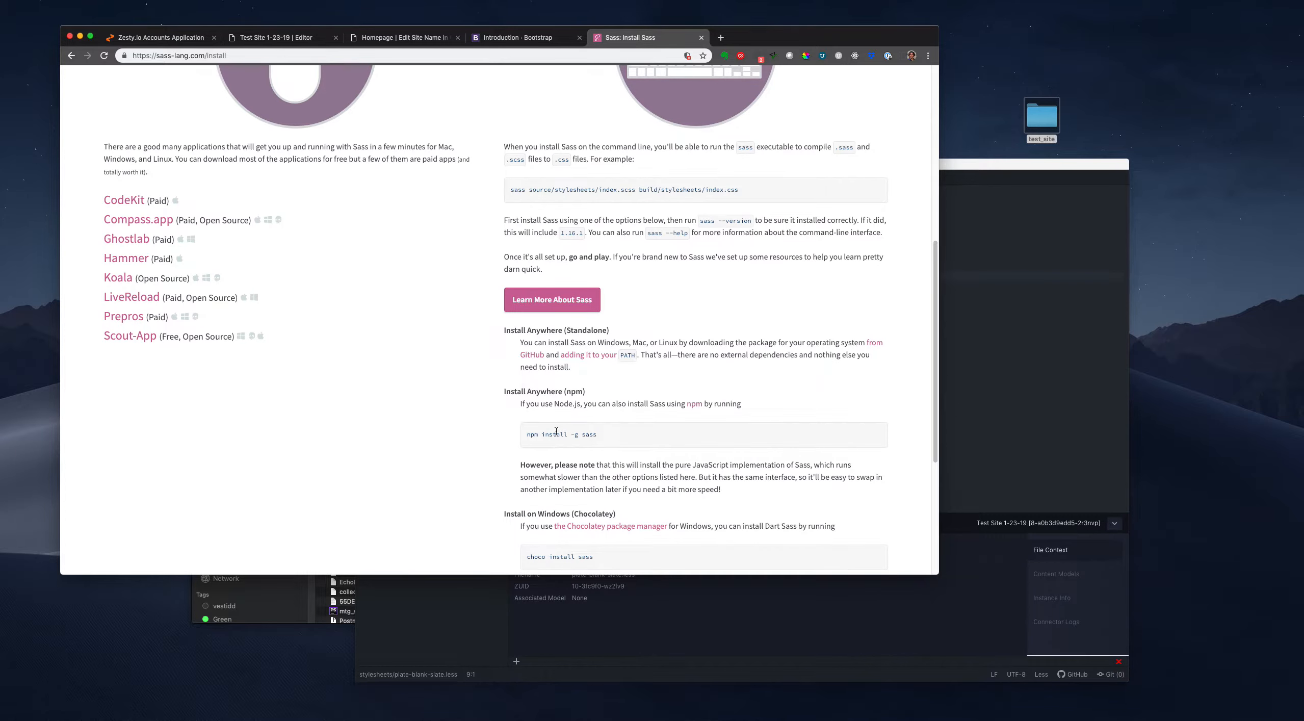
{"action": "scroll", "scroll_direction": "down", "scroll_amount": 3}
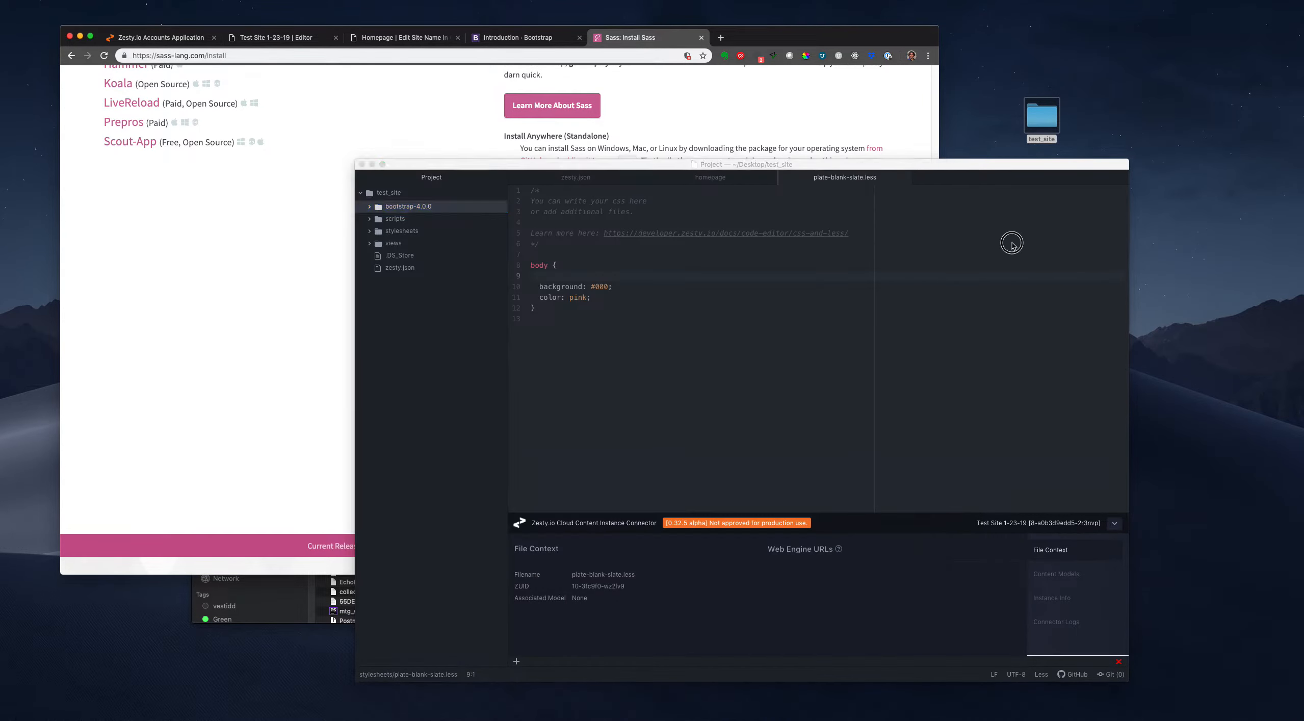
- In a new Terminal window, change into Desktop/test_site and list its contents
{"action": "left_click", "coordinate": [409, 206]}
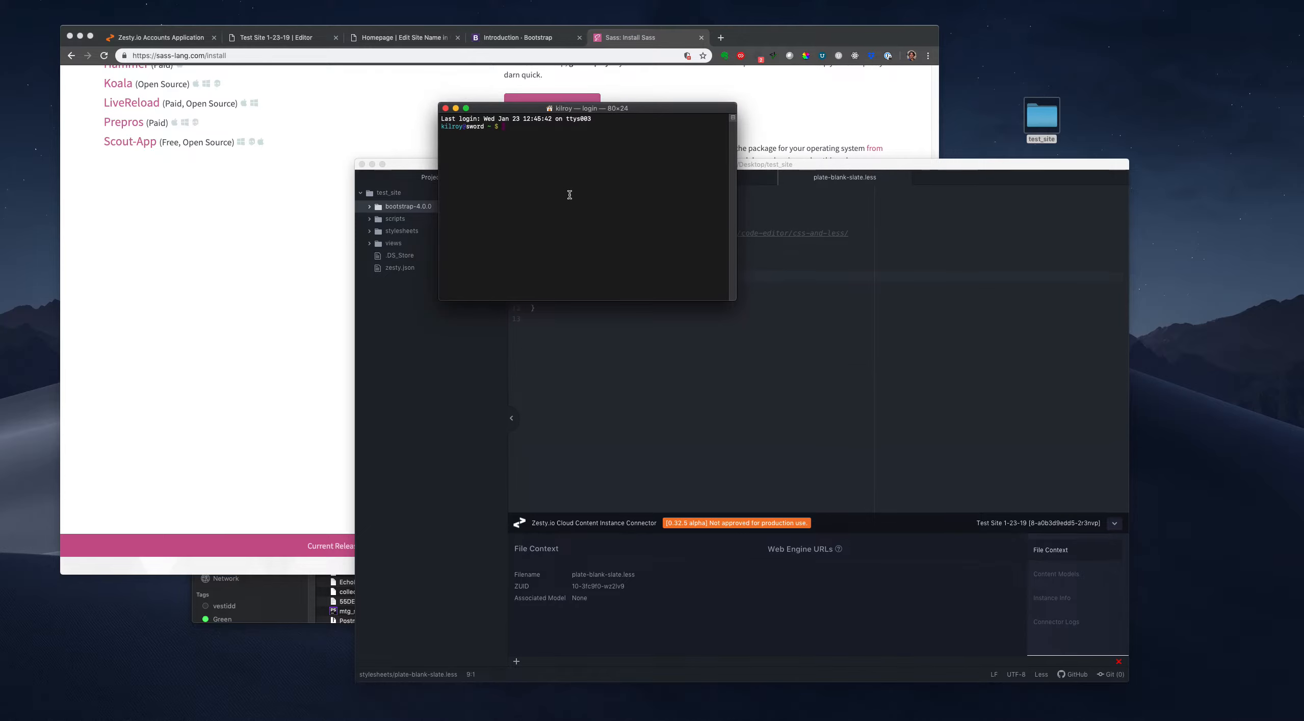
{"action": "type", "text": "cd Desktop/"}
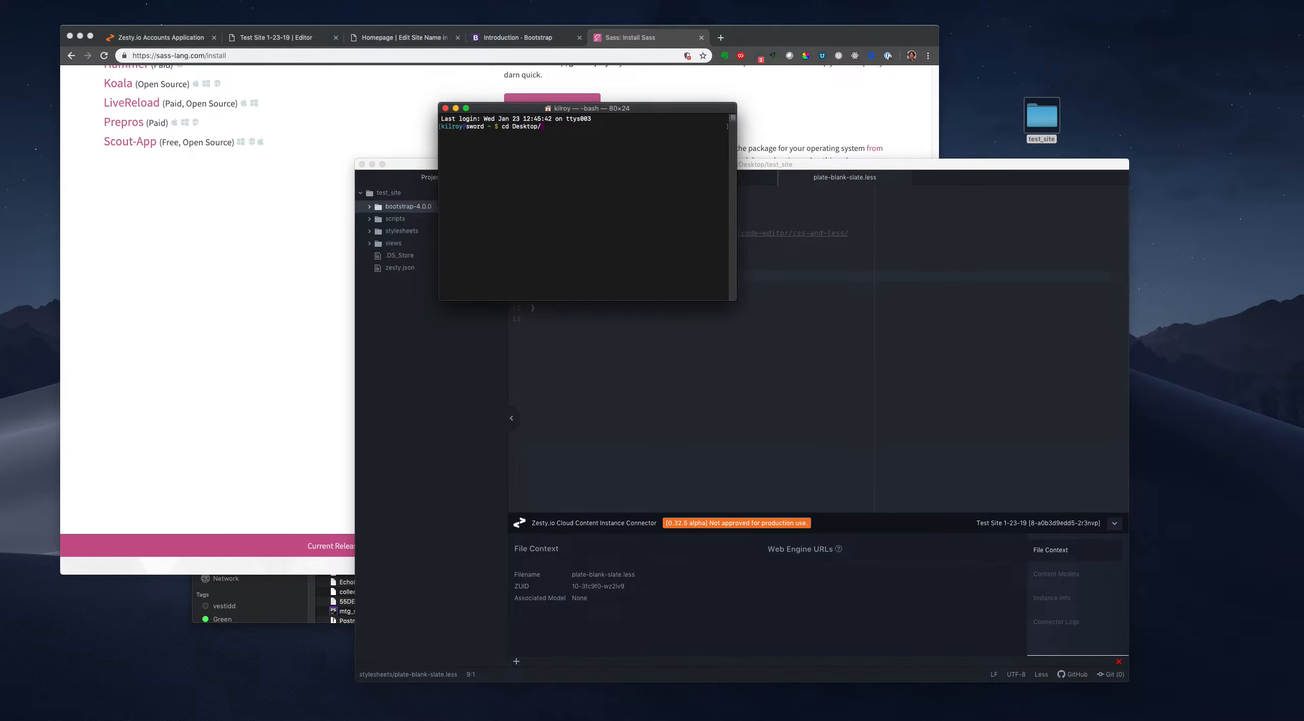
{"action": "type", "text": "test_site/"}
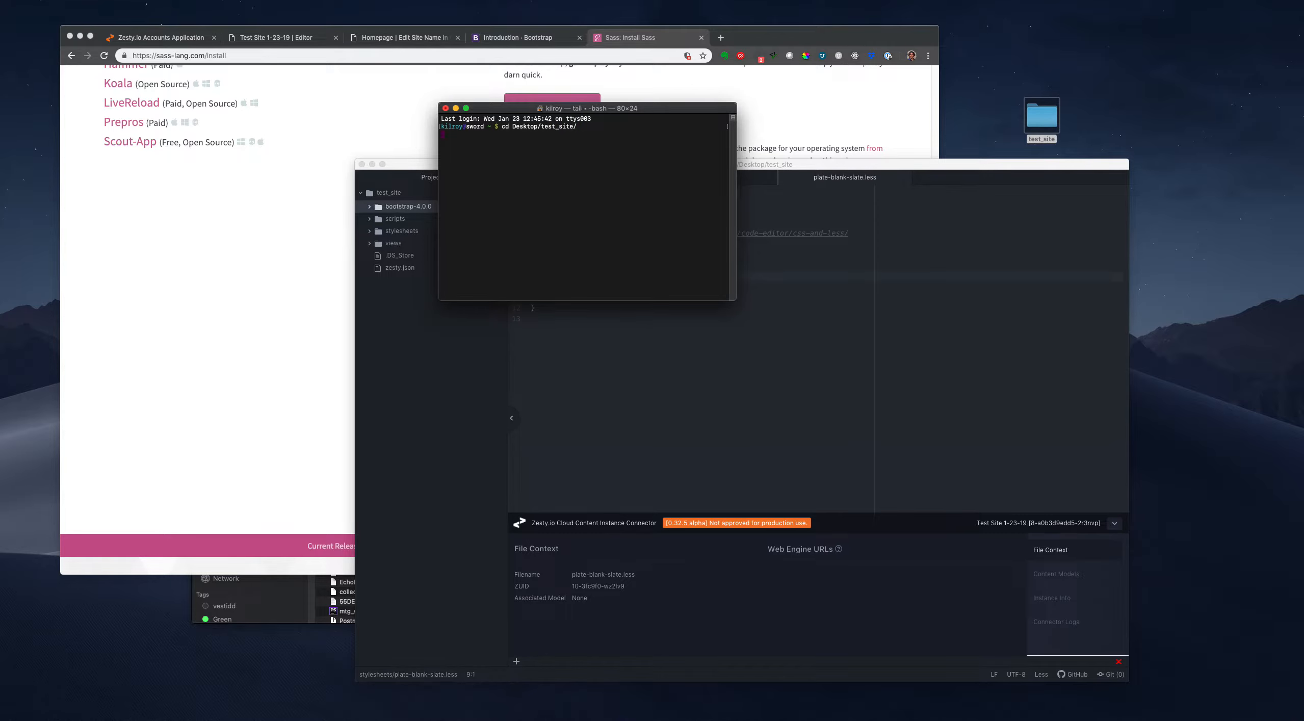
{"action": "type", "text": "ls"}
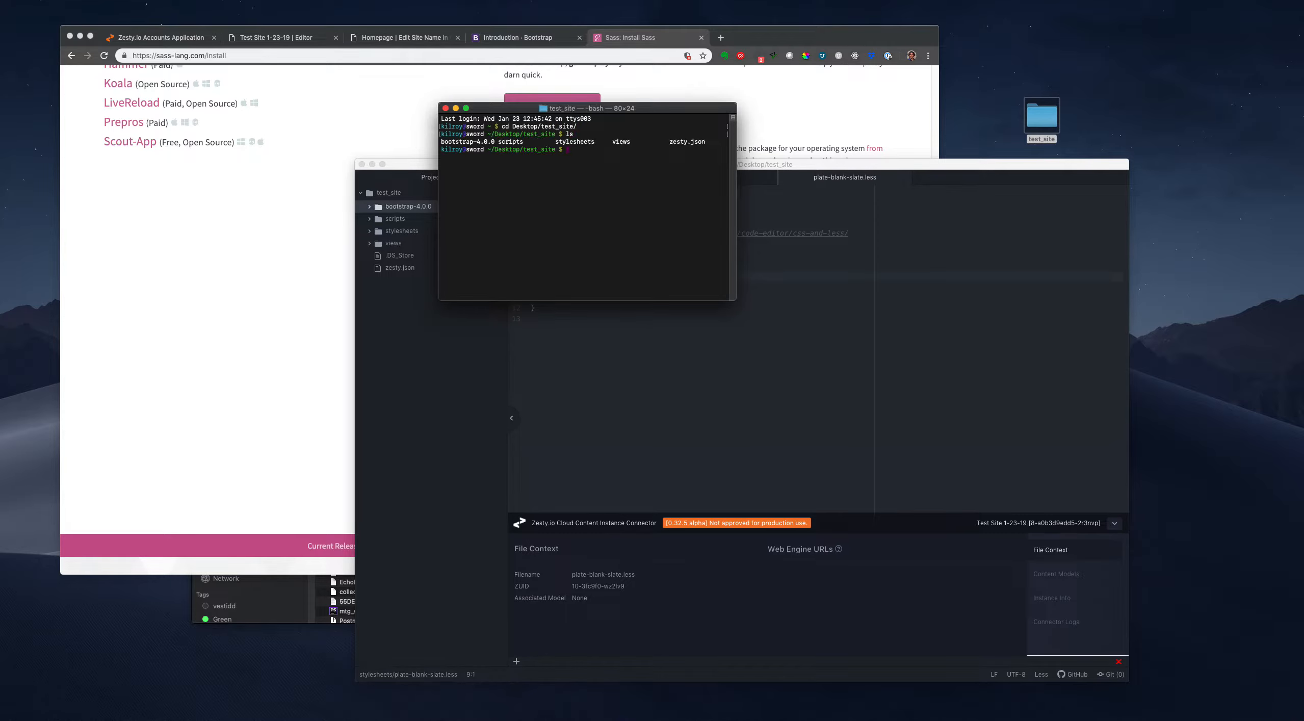
- Start brew install sass/sass/sass and move Terminal to the lower left
{"action": "type", "text": "brew install sass/sass/sass"}
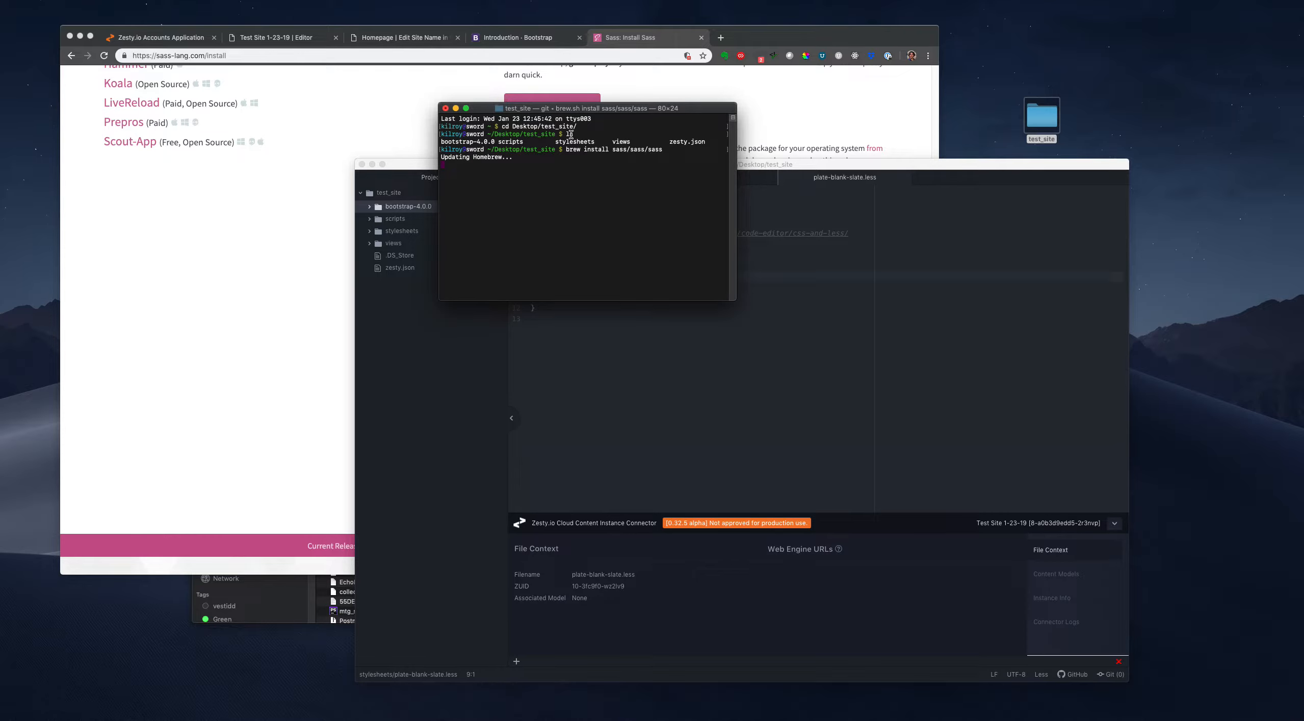
{"action": "left_click_drag", "start_coordinate": [582, 107], "coordinate": [374, 286]}
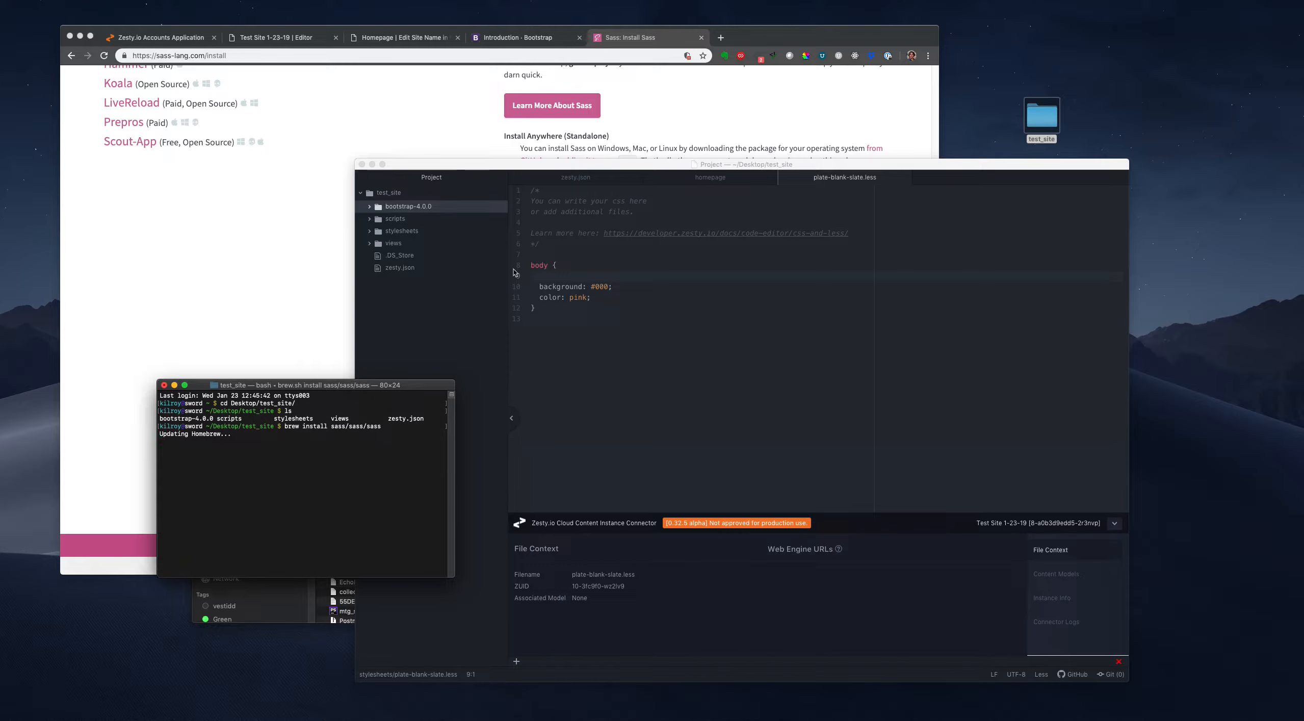
{"action": "mouse_move", "coordinate": [432, 300]}
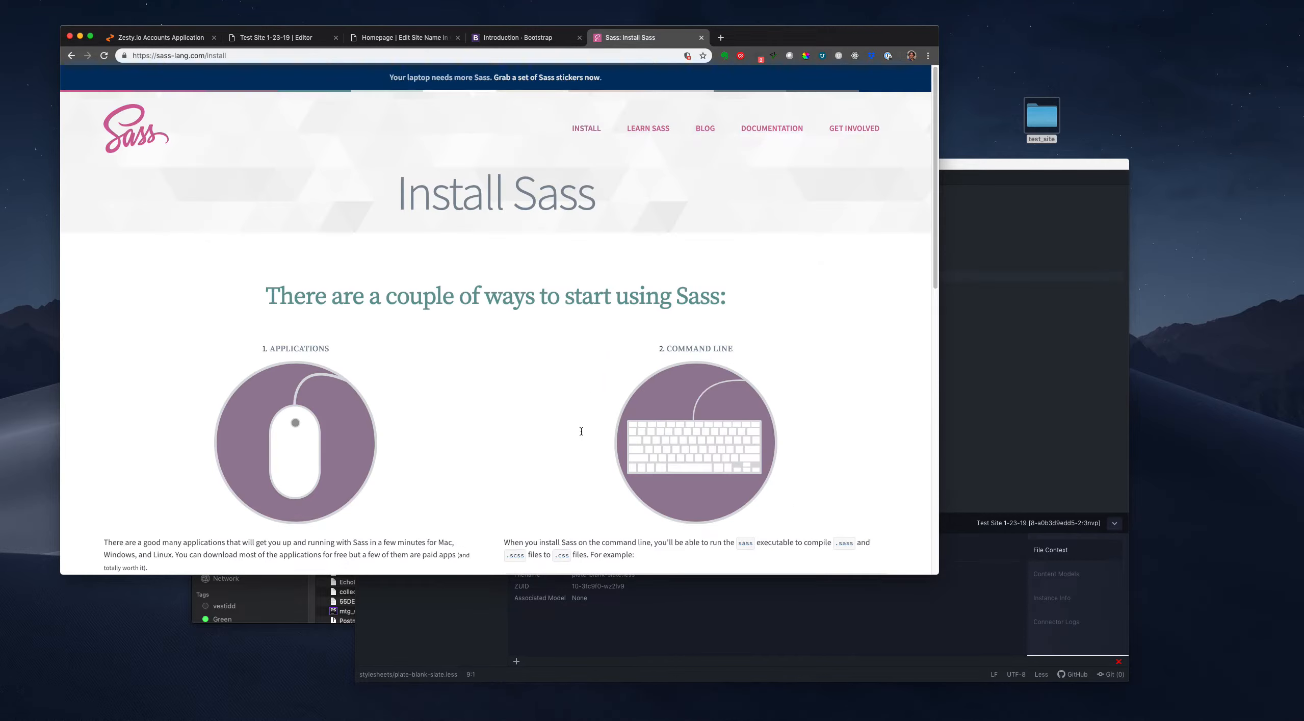
{"action": "mouse_move", "coordinate": [585, 129]}
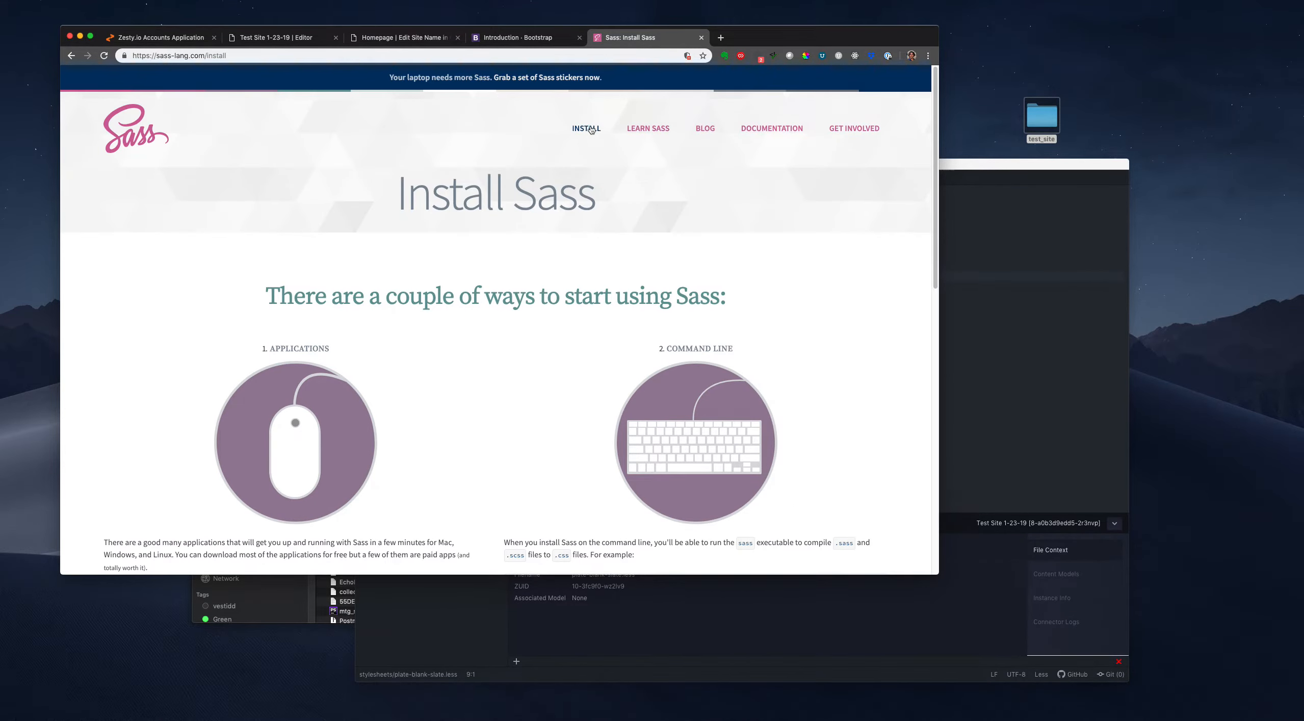
- Browse the Sass reference docs to the Using Sass input.scss/output.css command examples
{"action": "left_click", "coordinate": [770, 129]}
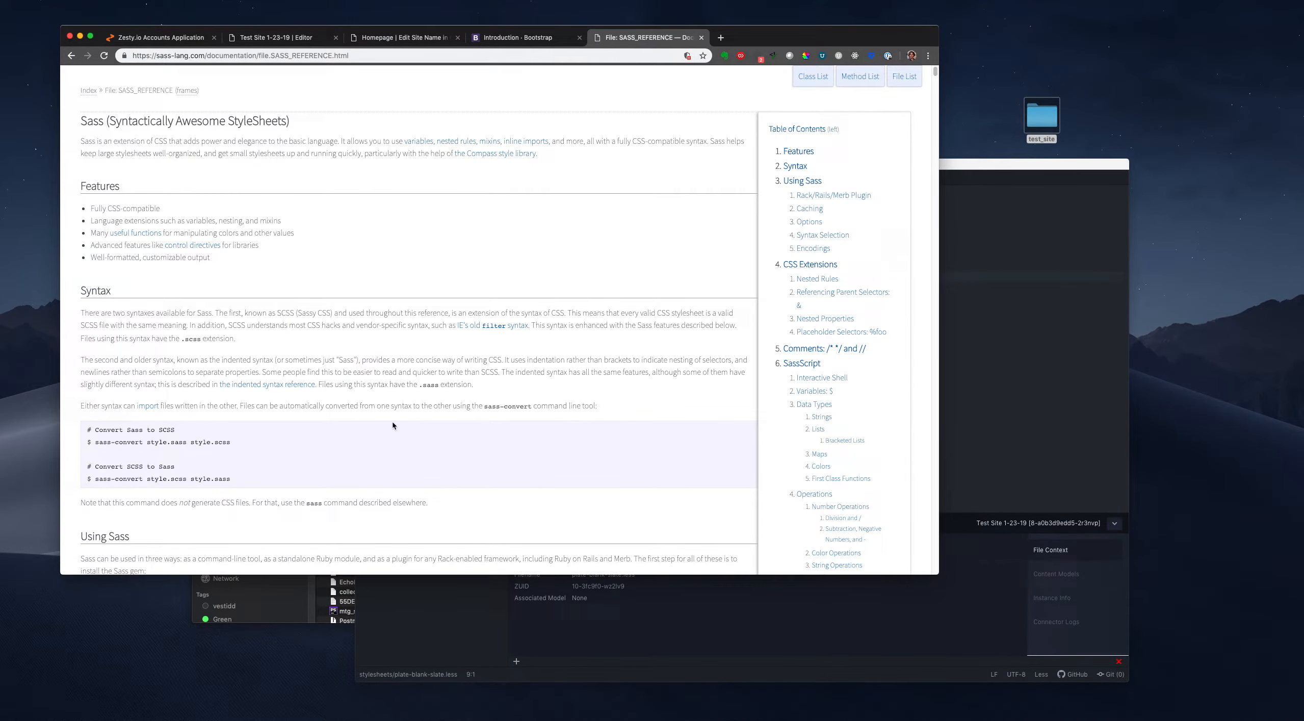
{"action": "scroll", "scroll_direction": "down", "scroll_amount": 3}
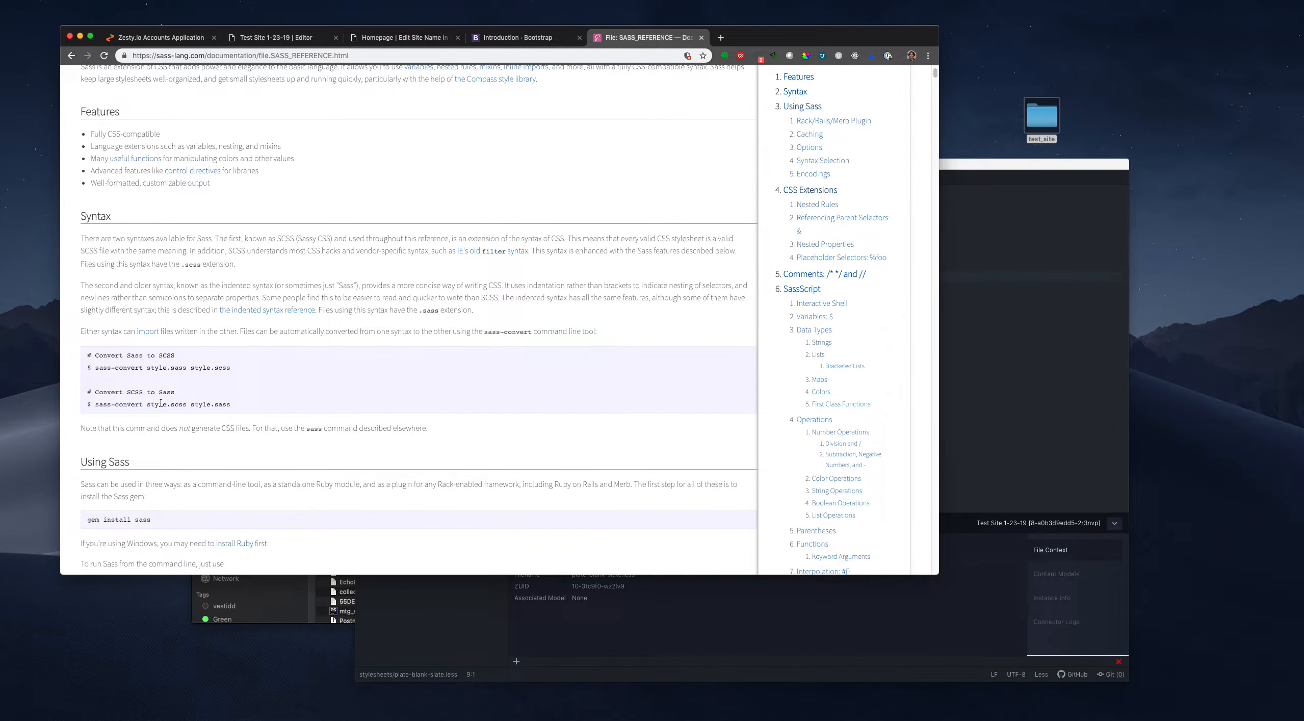
{"action": "scroll", "scroll_direction": "down", "scroll_amount": 3}
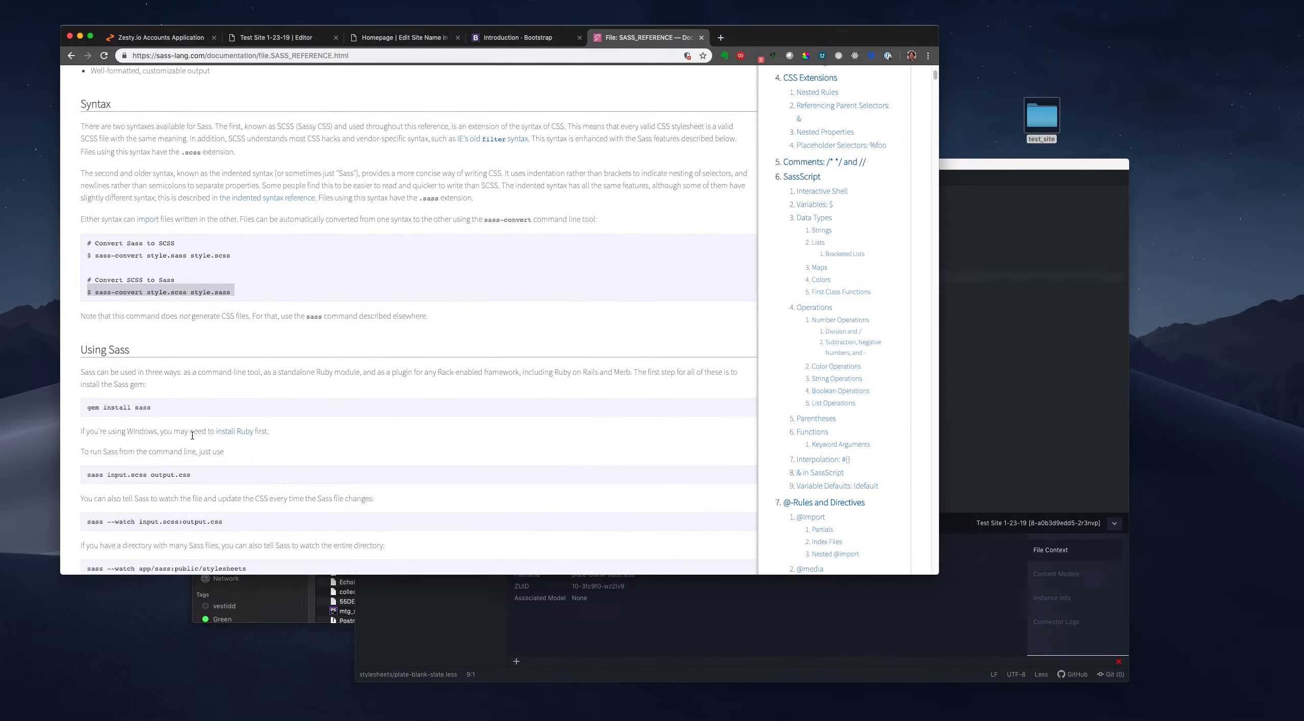
{"action": "scroll", "scroll_direction": "down", "scroll_amount": 3}
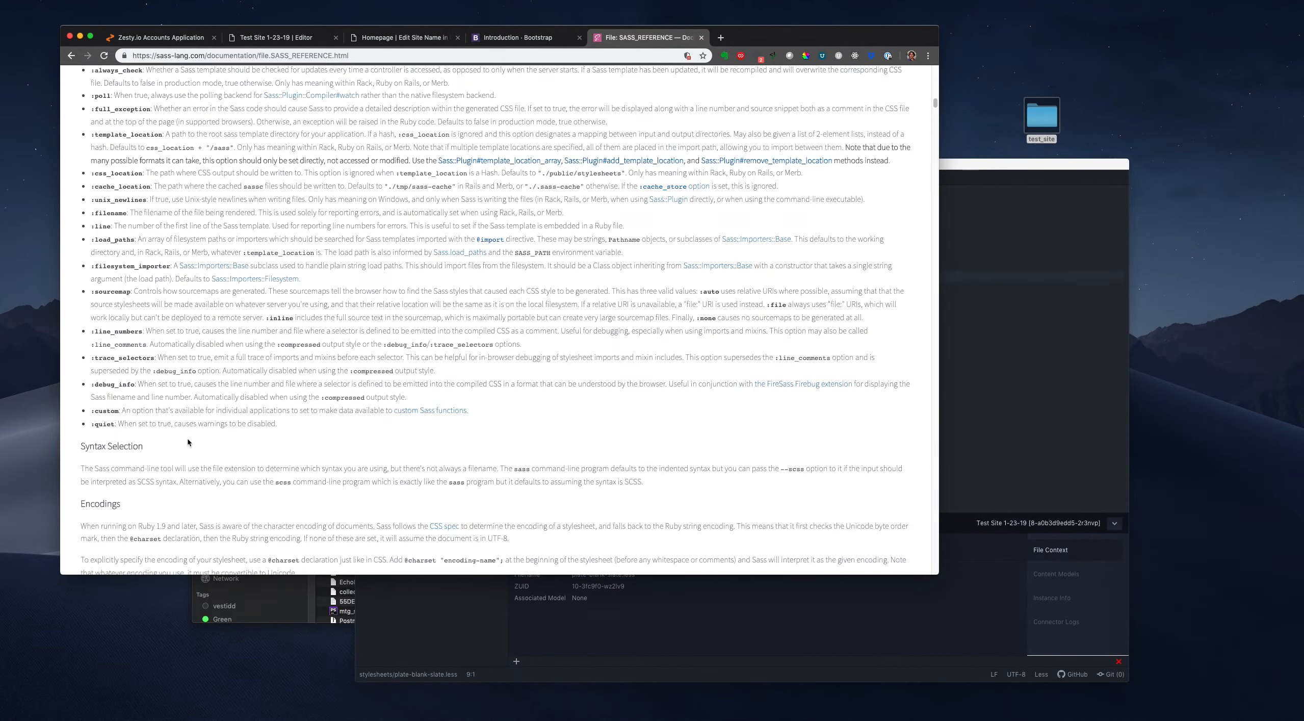
{"action": "scroll", "scroll_direction": "up", "scroll_amount": 3}
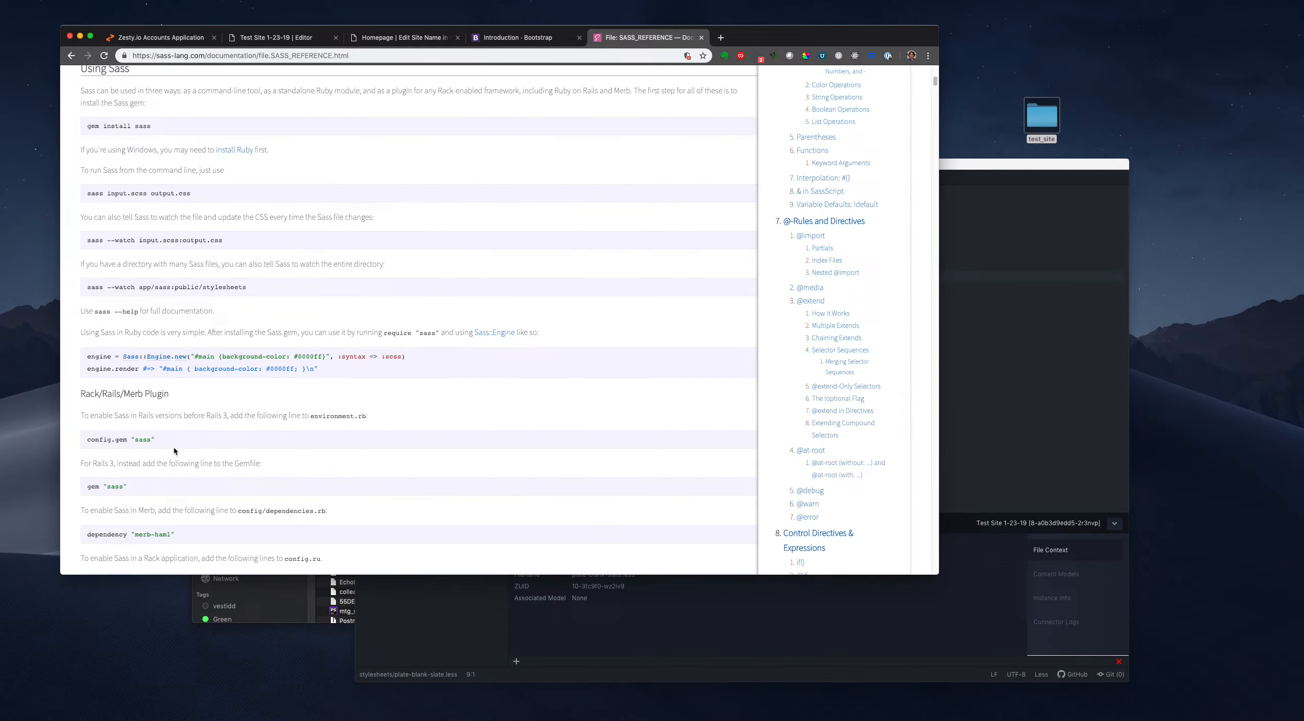
{"action": "scroll", "scroll_direction": "up", "scroll_amount": 3}
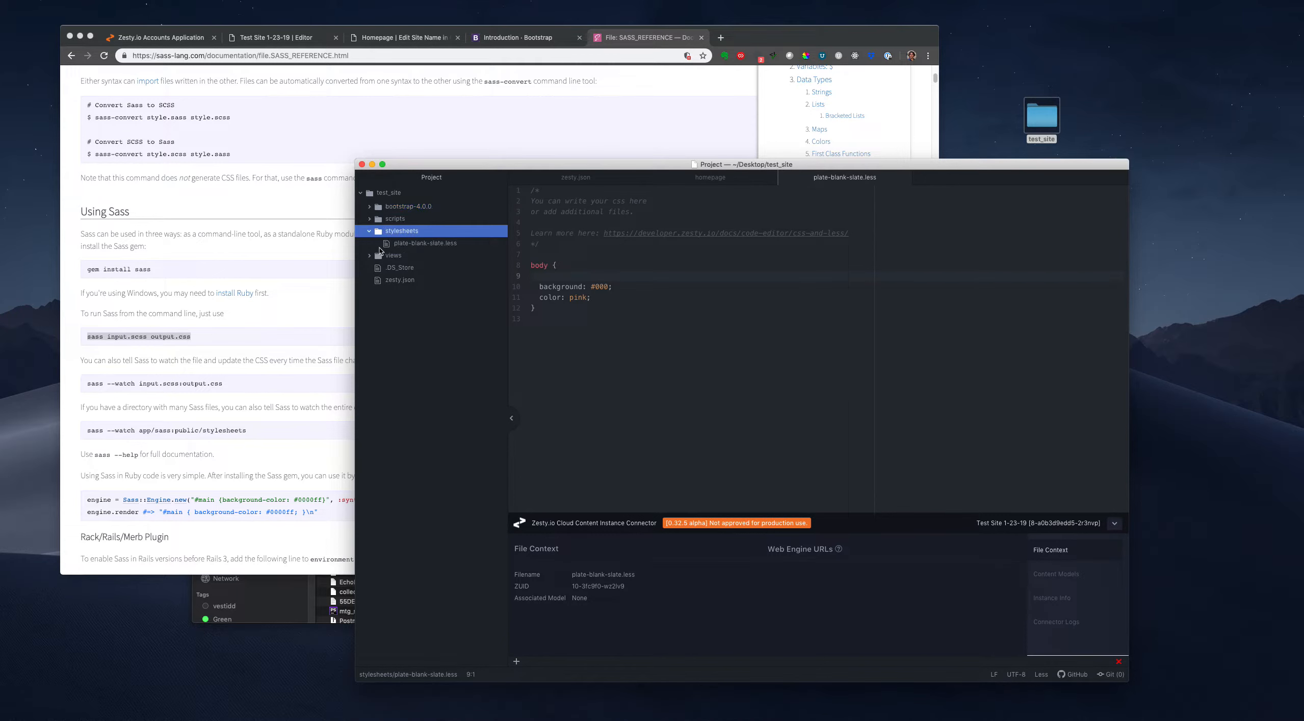
{"action": "mouse_move", "coordinate": [320, 202]}
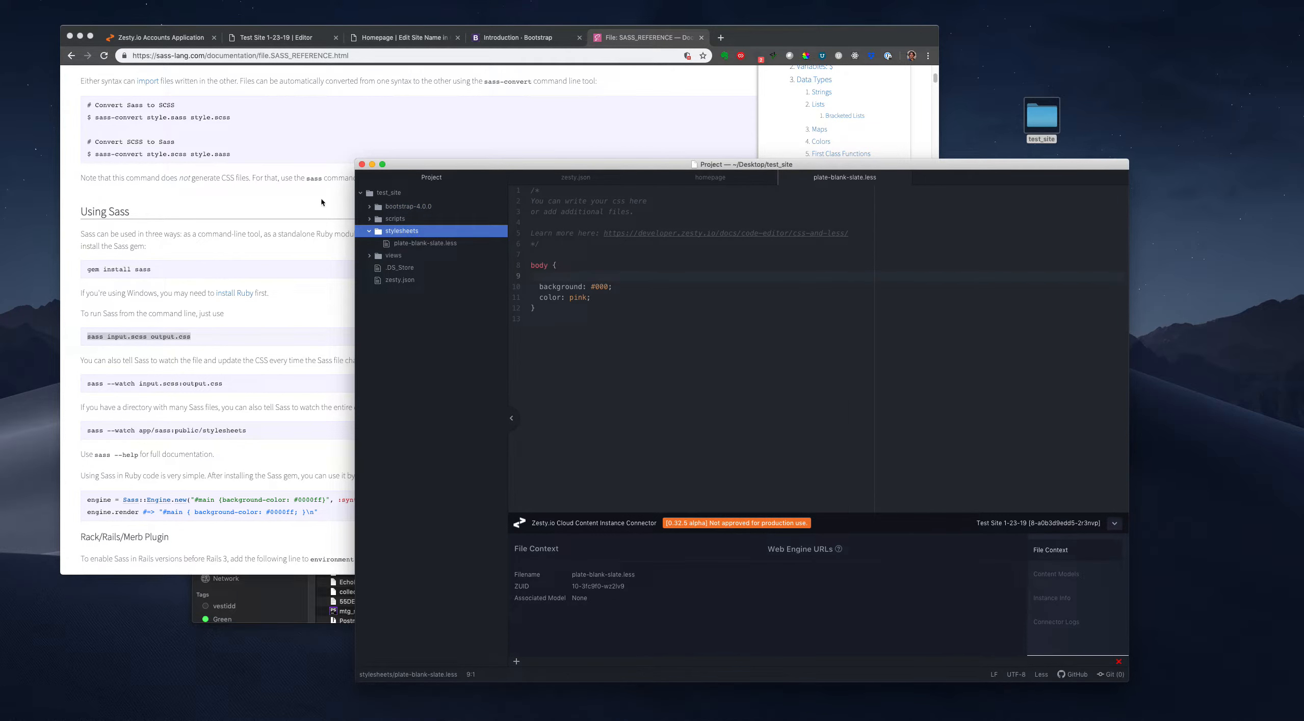
- Create stylesheets/main.css with a body background: green rule and save it
{"action": "left_click", "coordinate": [160, 38]}
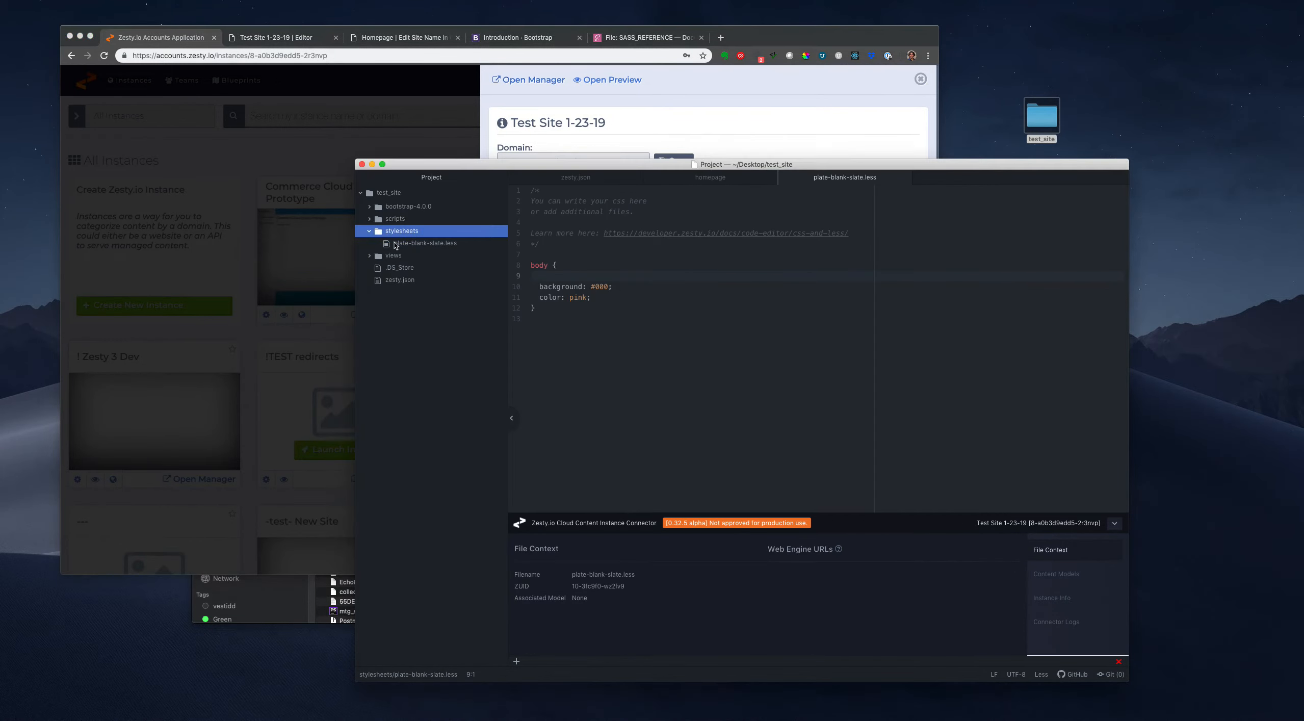
{"action": "mouse_move", "coordinate": [422, 255]}
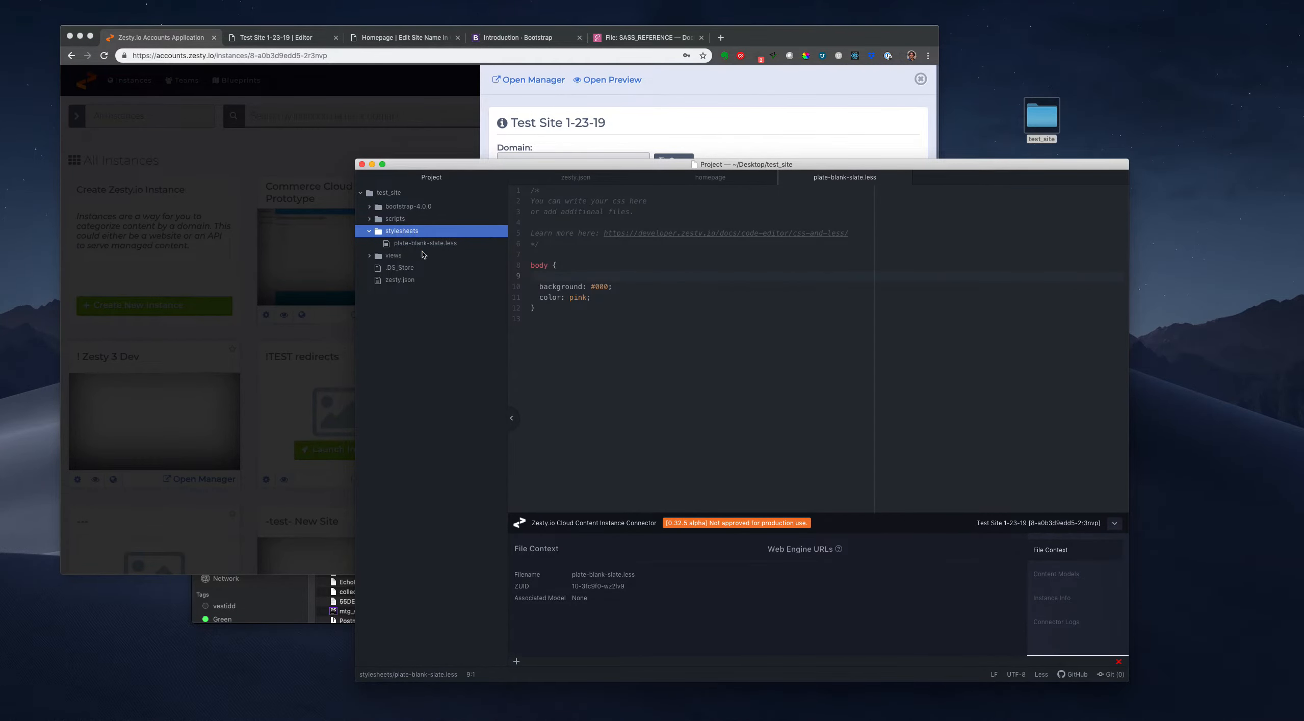
{"action": "mouse_move", "coordinate": [445, 259]}
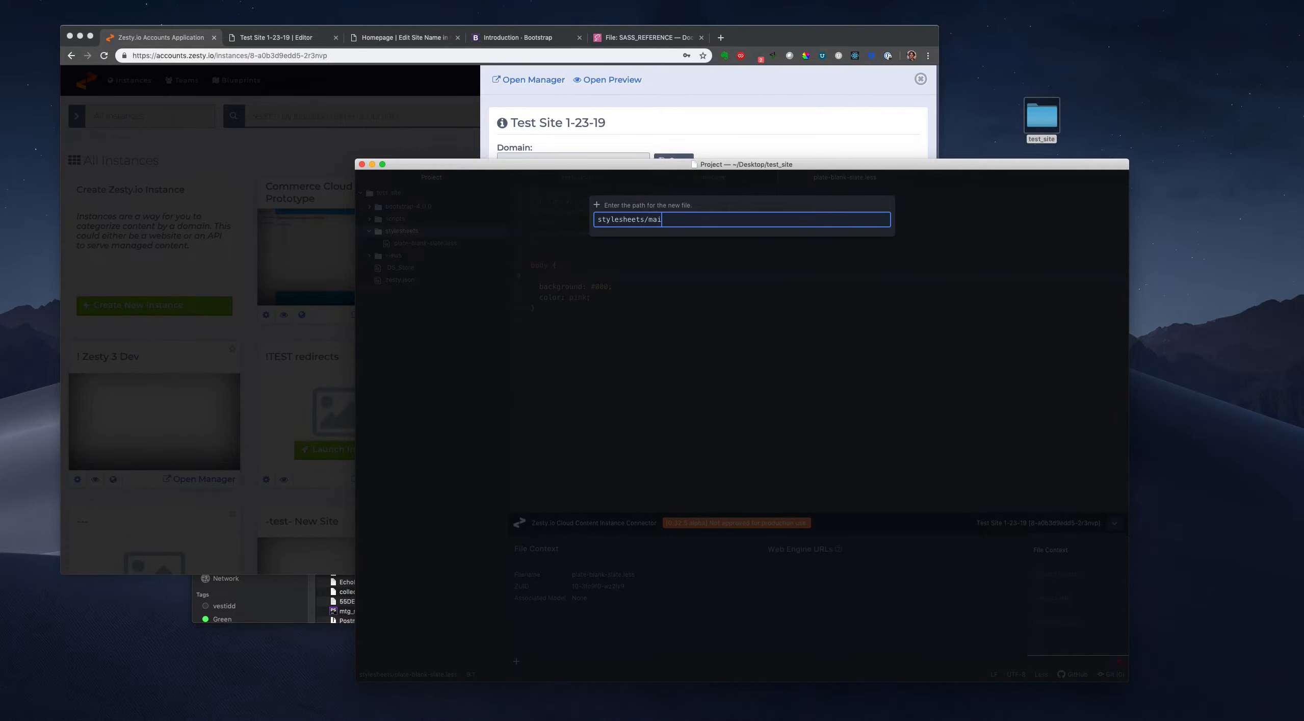
{"action": "key", "text": "Return"}
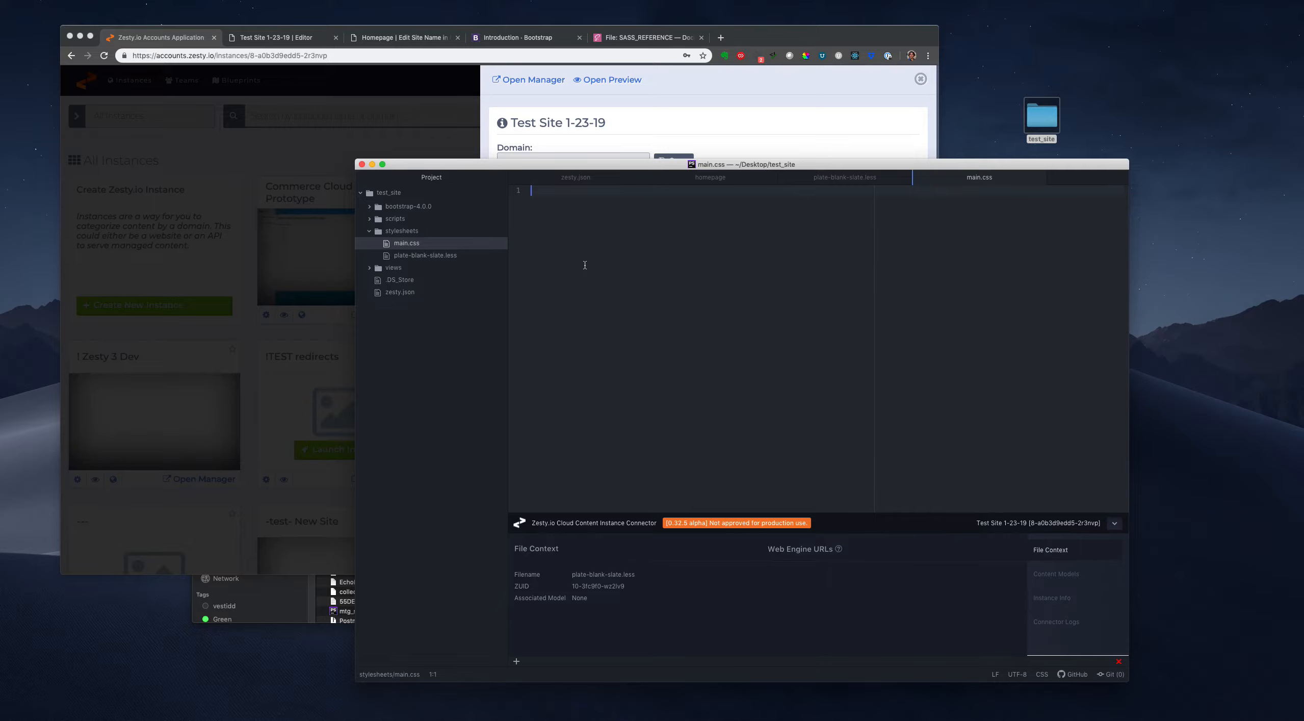
{"action": "type", "text": "body {"}
{"action": "type", "text": "background: green;"}
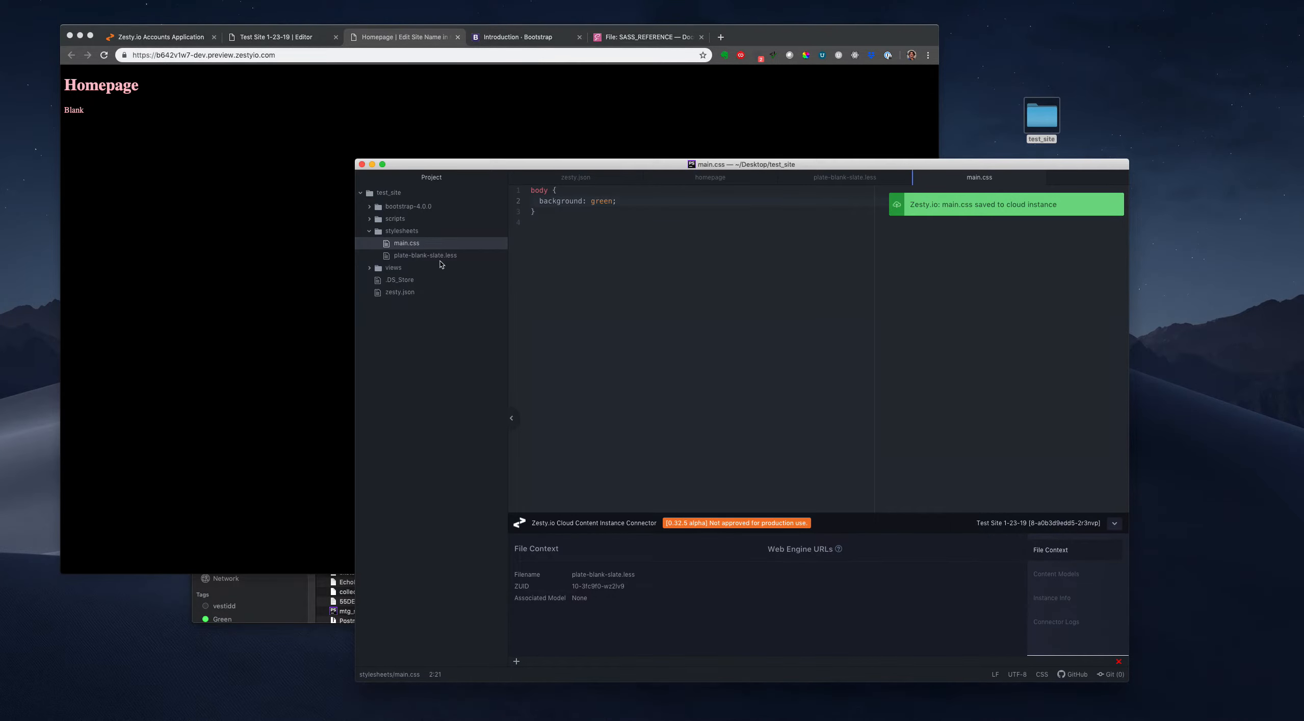
- Save plate-blank-slate.less without its black background, then bring the Zesty.io editor forward
{"action": "left_click", "coordinate": [424, 255]}
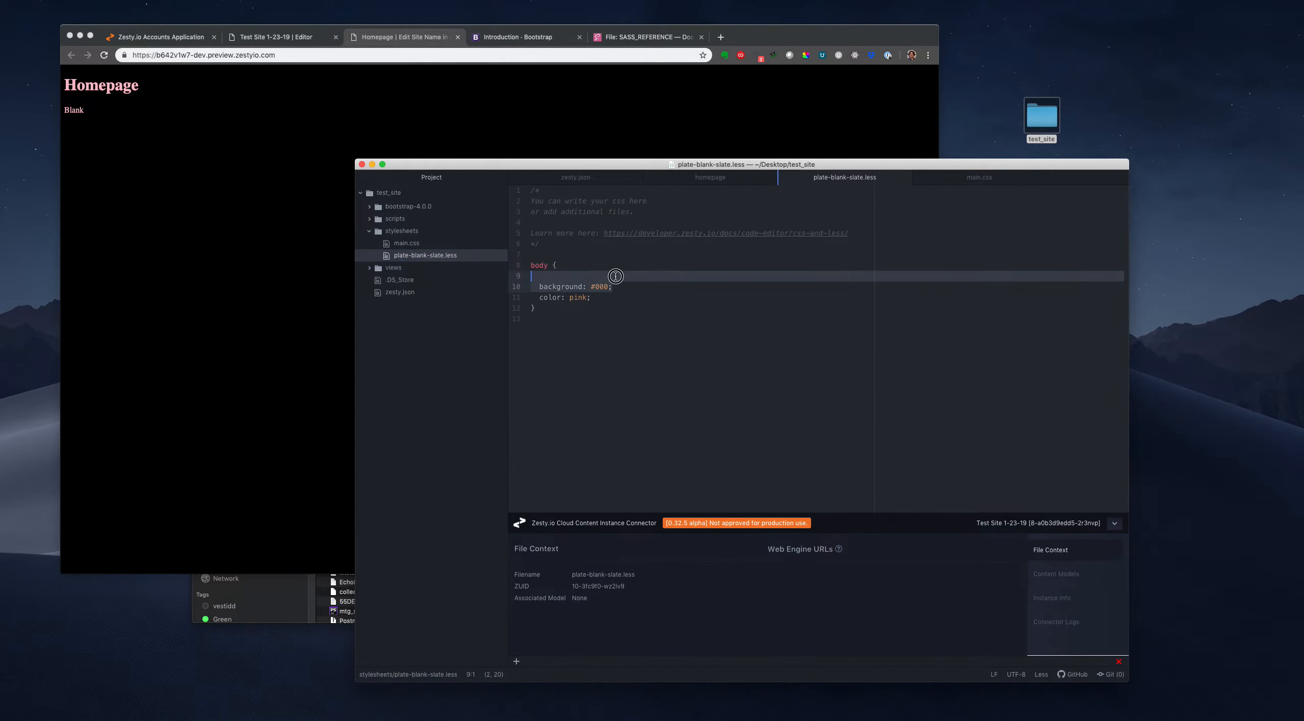
{"action": "key", "text": "cmd+s"}
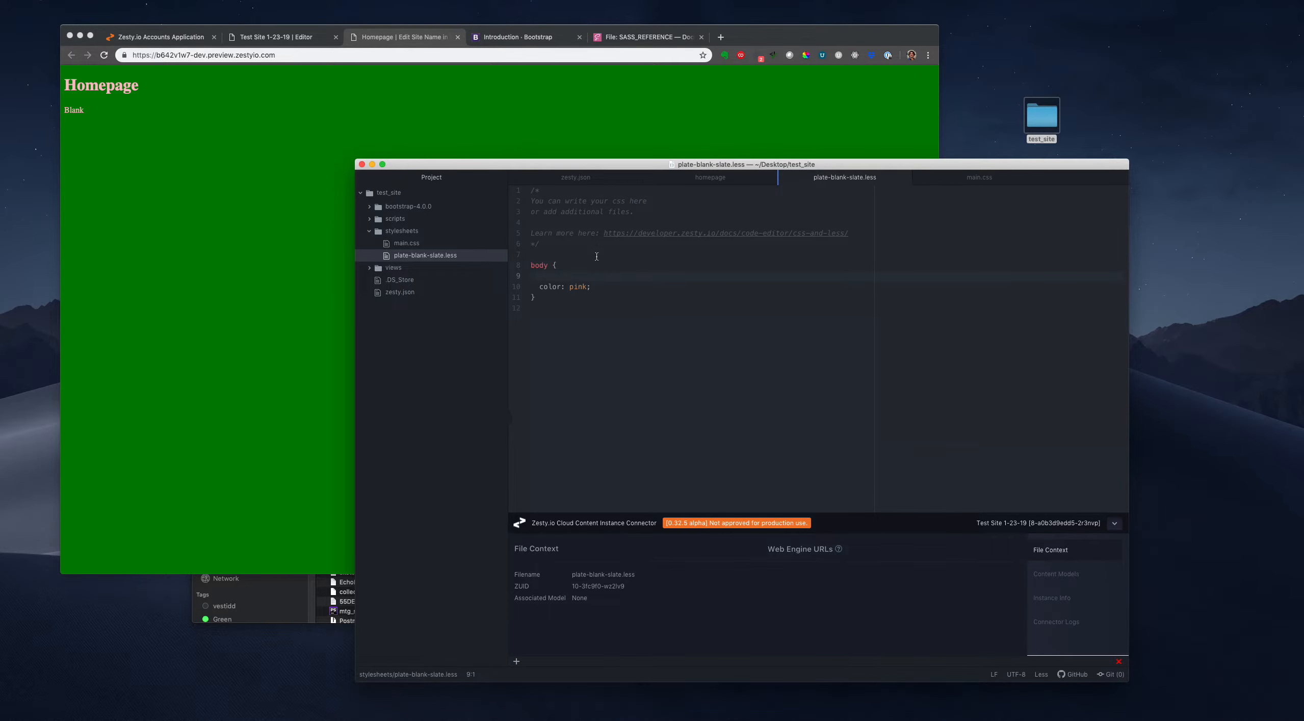
{"action": "left_click", "coordinate": [158, 36]}
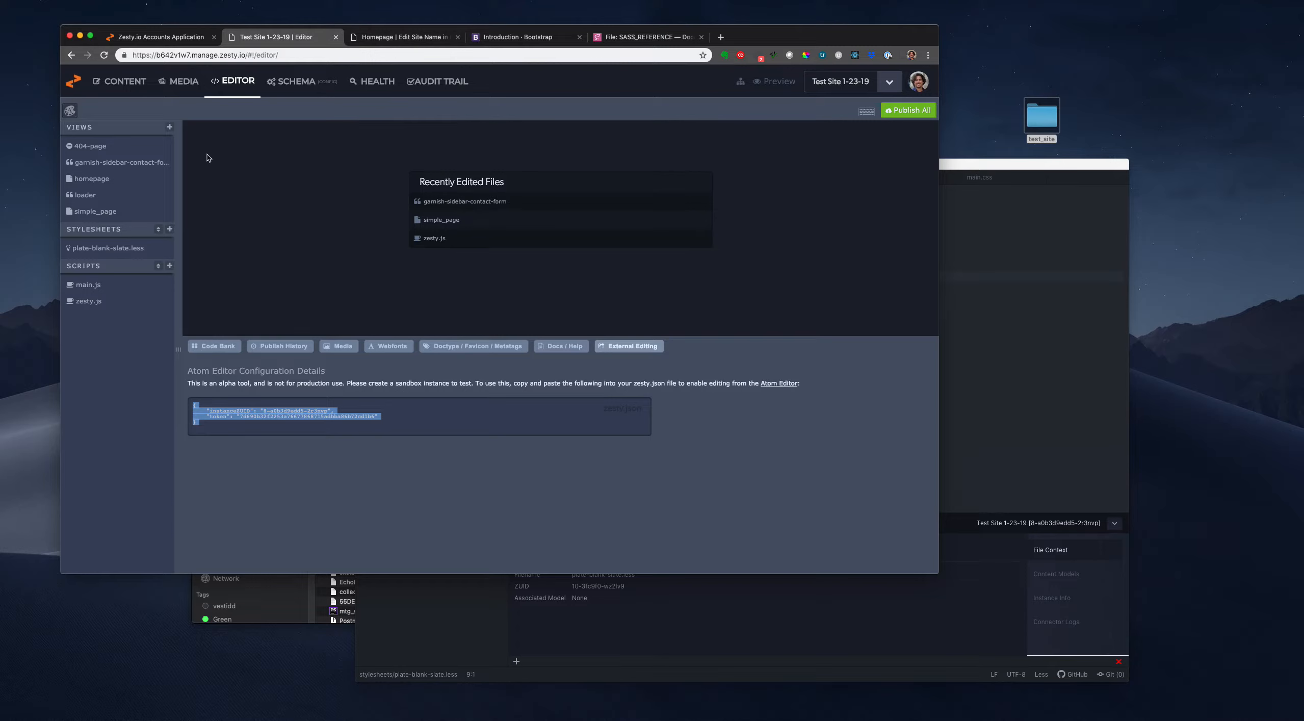
- Clear the selection on the Atom Editor configuration snippet
{"action": "left_click", "coordinate": [365, 429]}
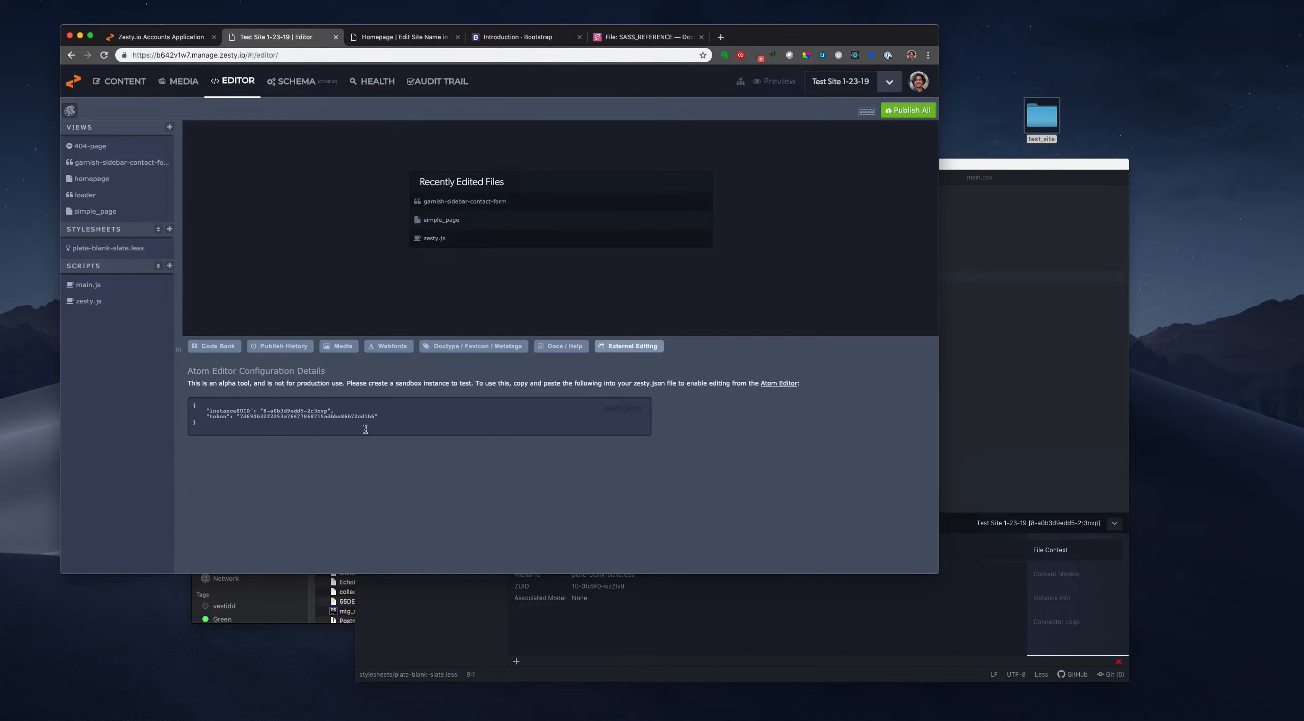
{"action": "mouse_move", "coordinate": [287, 318]}
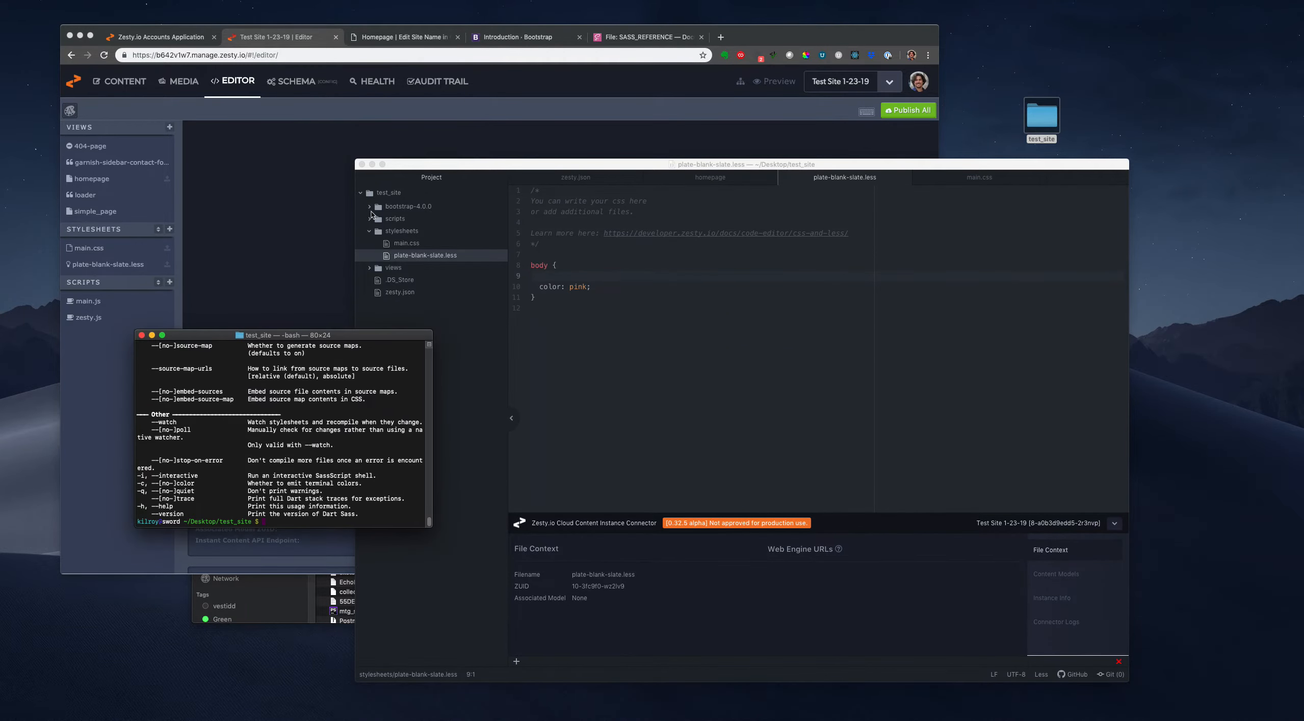
- View bootstrap-4.0.0/scss/bootstrap.scss, then return to the Sass reference page
{"action": "left_click", "coordinate": [369, 206]}
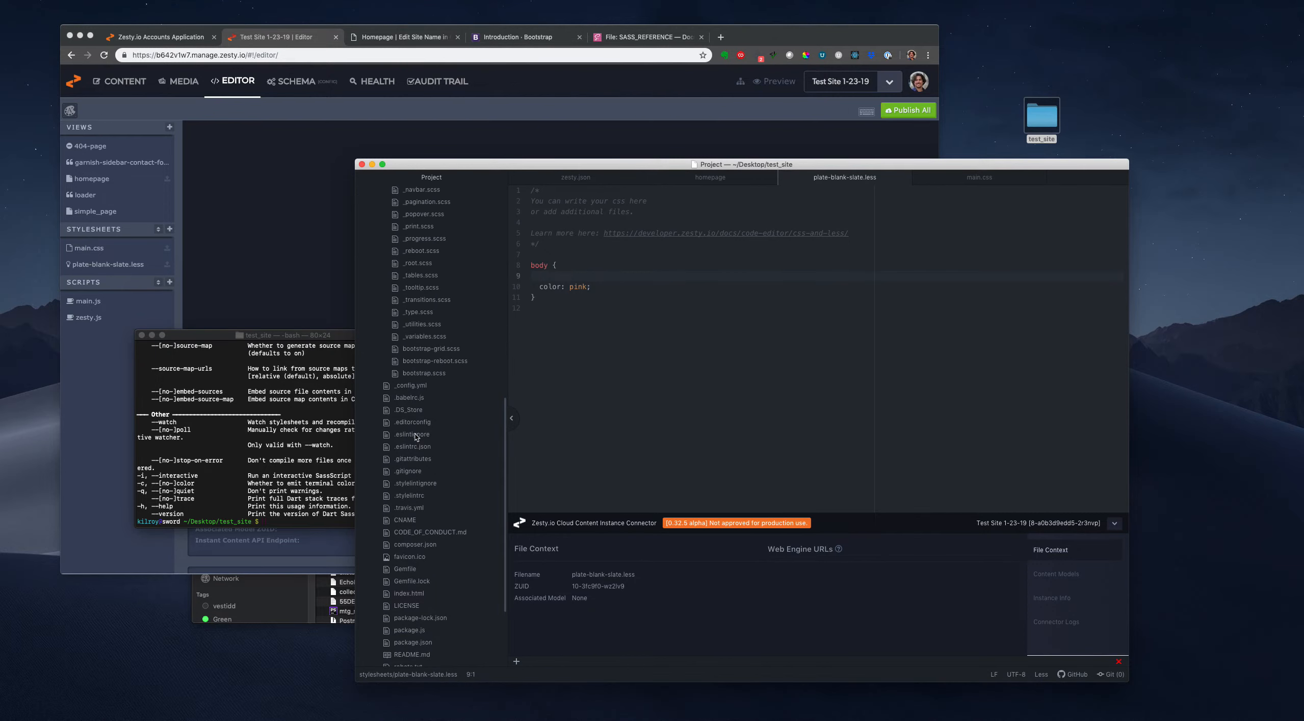
{"action": "left_click", "coordinate": [424, 372]}
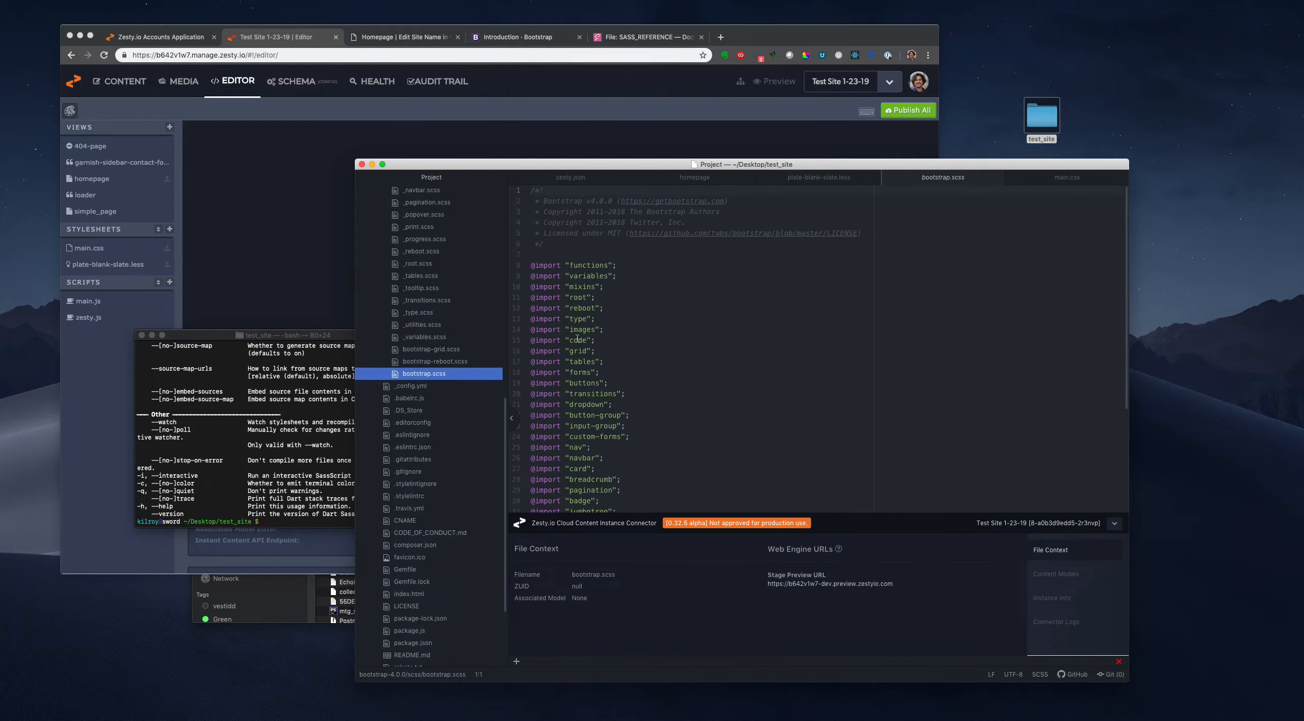
{"action": "scroll", "scroll_direction": "down", "scroll_amount": 3}
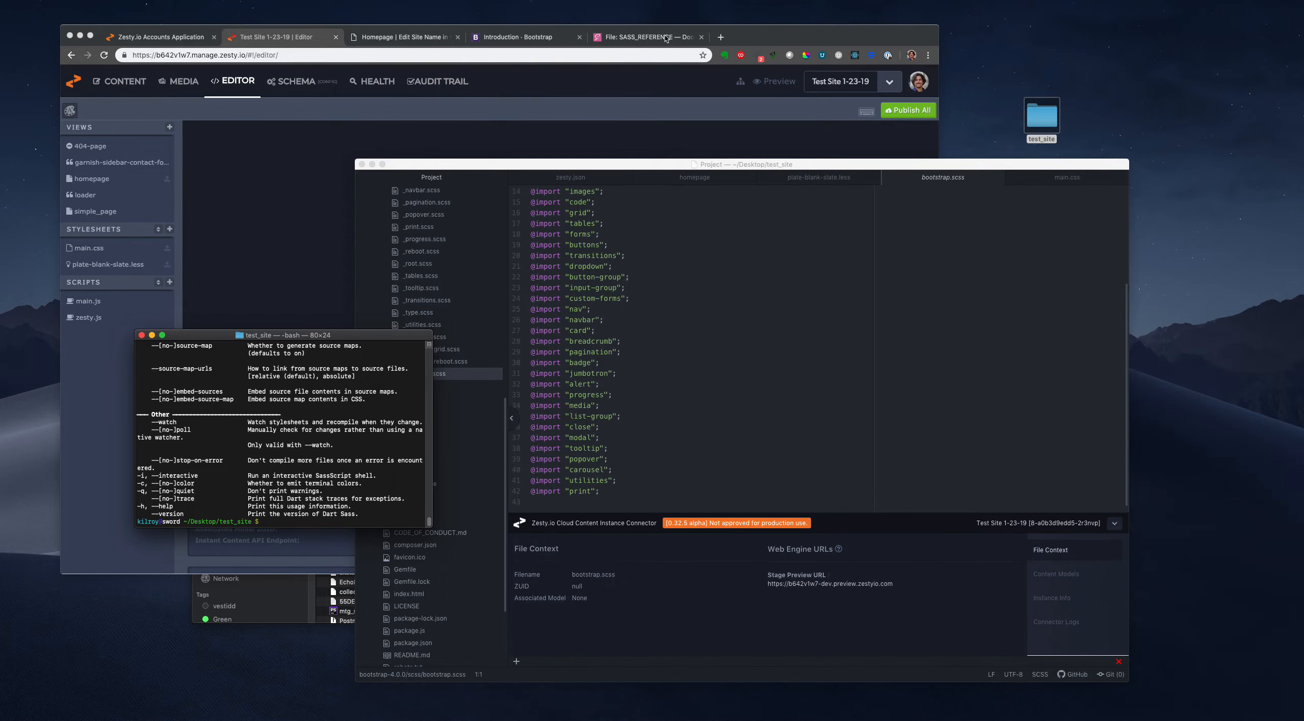
{"action": "left_click", "coordinate": [649, 36]}
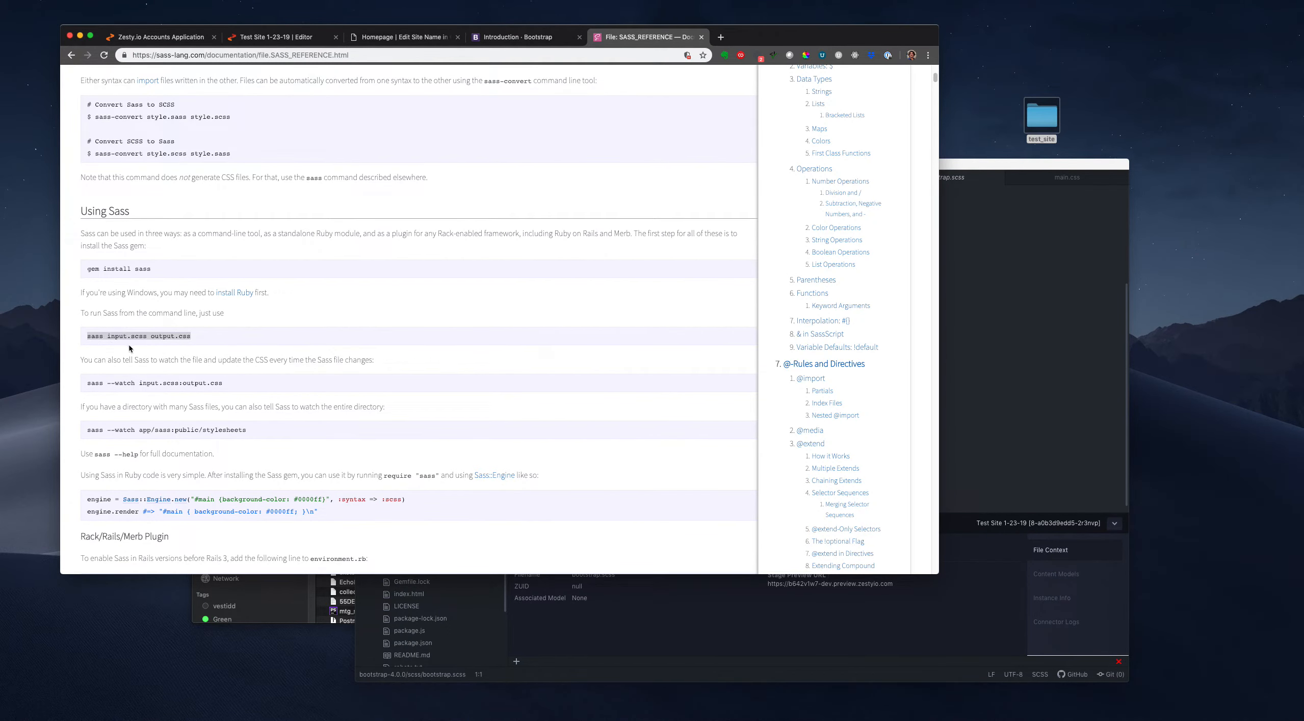
{"action": "mouse_move", "coordinate": [291, 439]}
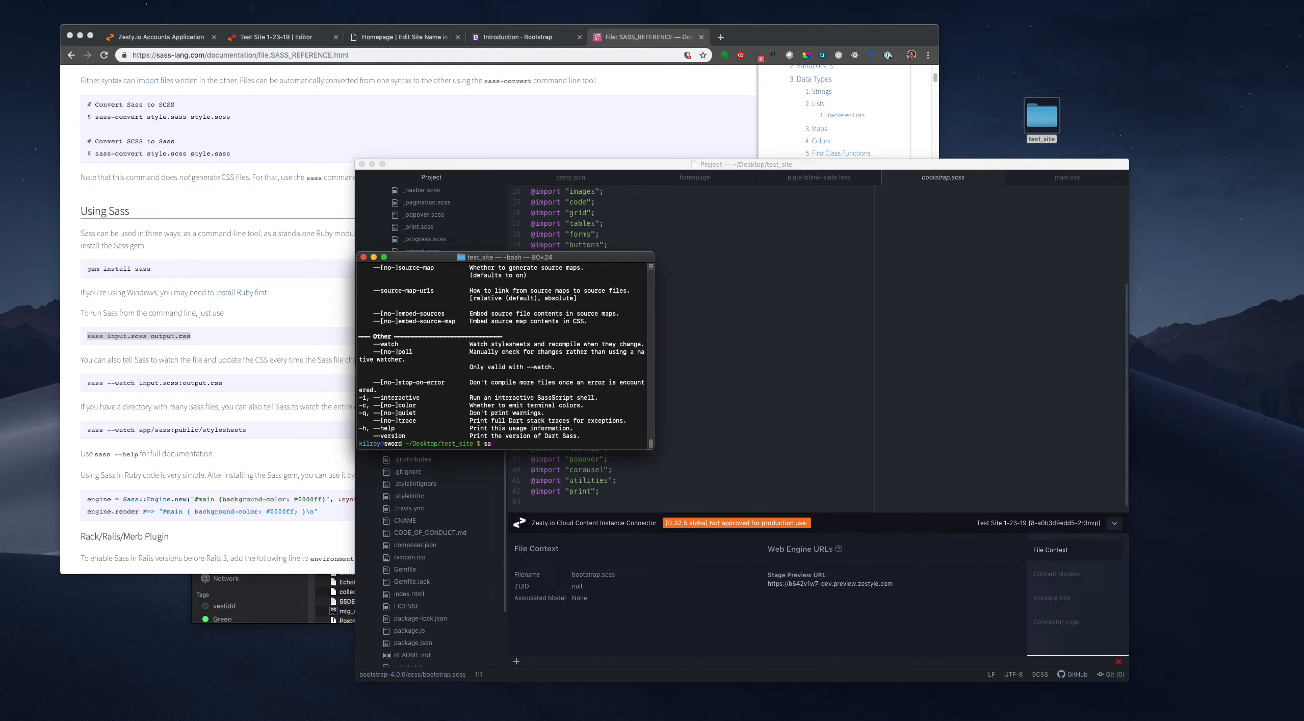
- Run sass on bootstrap.scss to compile it into stylesheets/main.css
{"action": "type", "text": "s"}
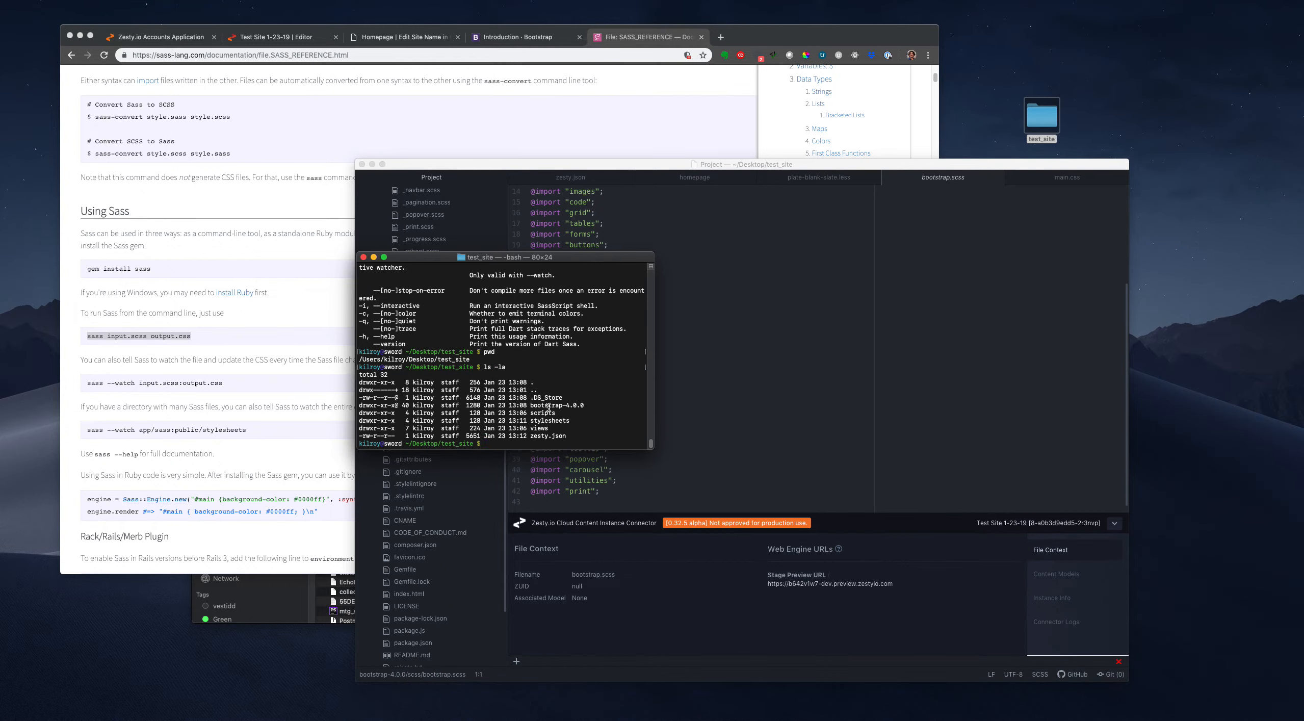
{"action": "type", "text": "sa"}
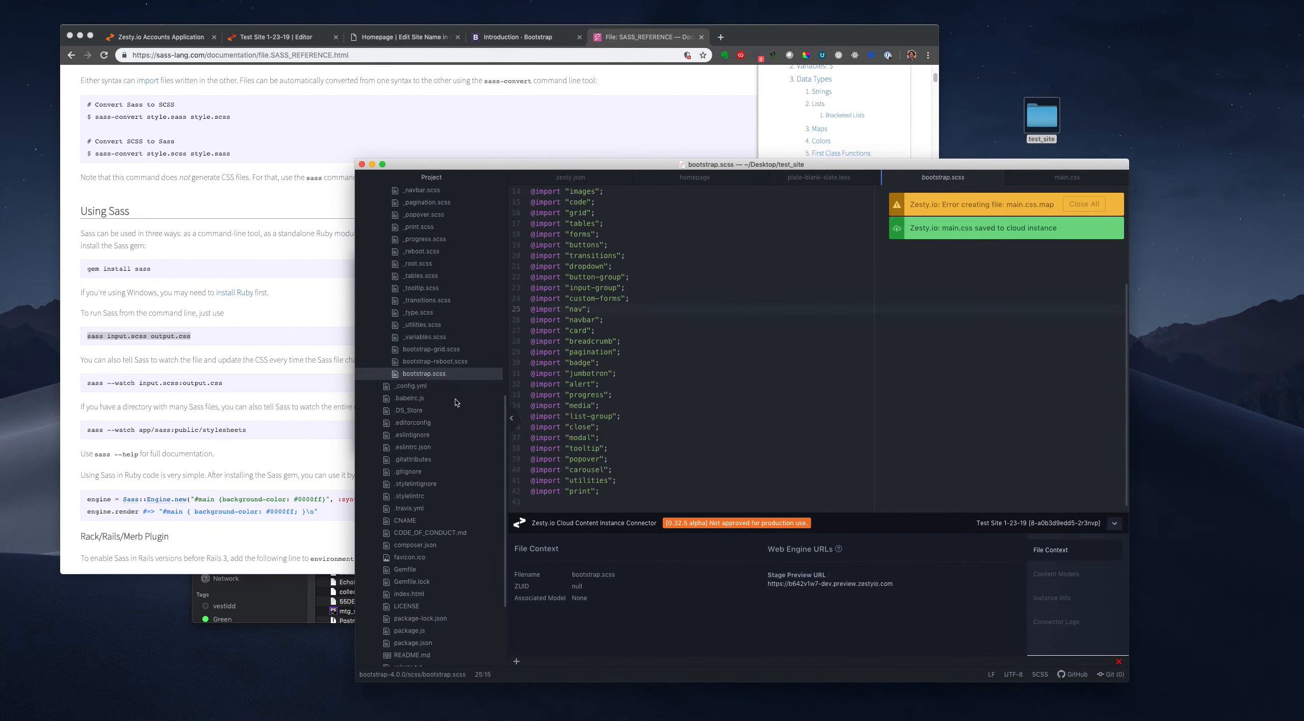
- Review the compiled main.css, save it to the cloud again, and bring Zesty.io forward
{"action": "left_click", "coordinate": [379, 192]}
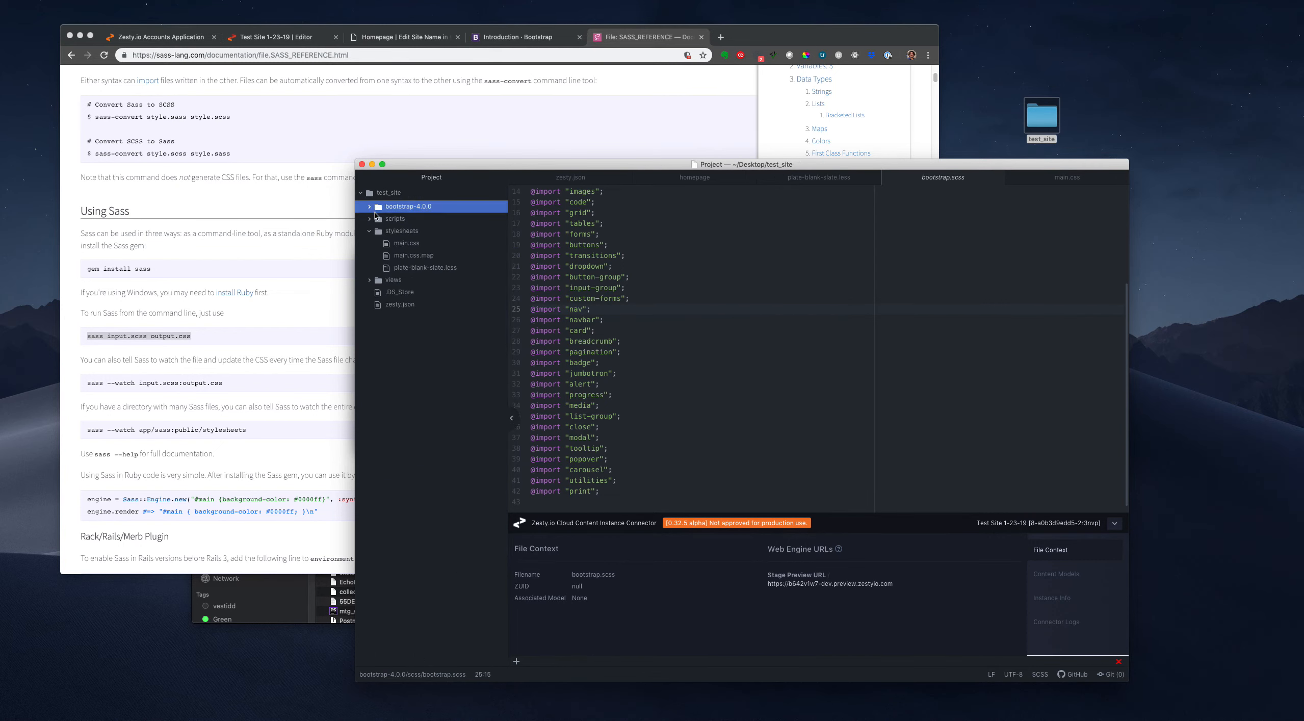
{"action": "mouse_move", "coordinate": [409, 248]}
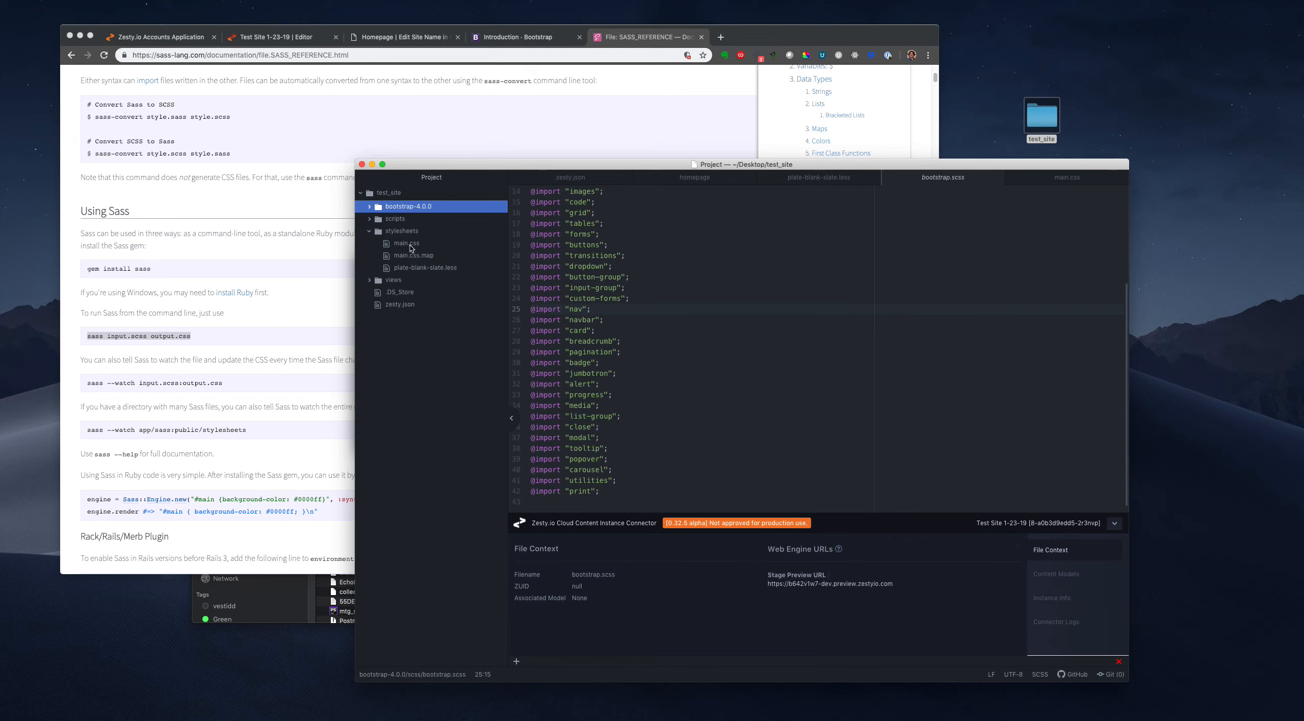
{"action": "left_click", "coordinate": [407, 243]}
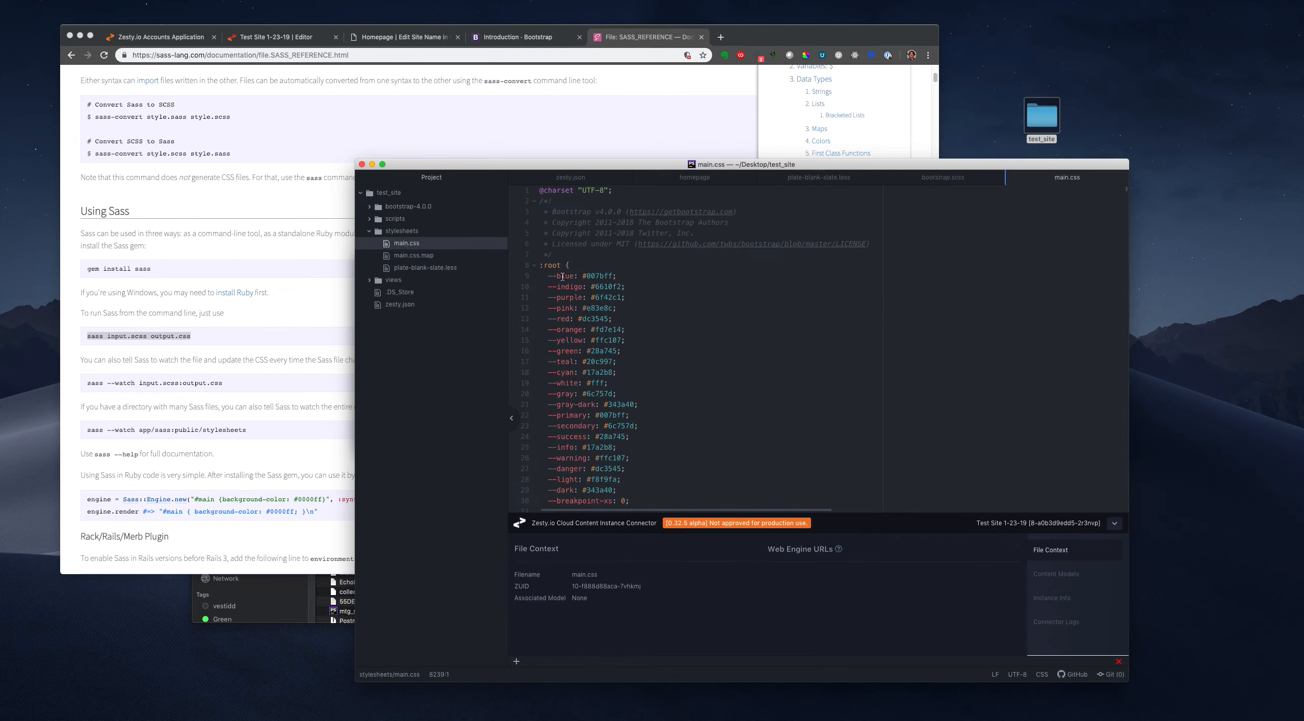
{"action": "scroll", "scroll_direction": "down", "scroll_amount": 3}
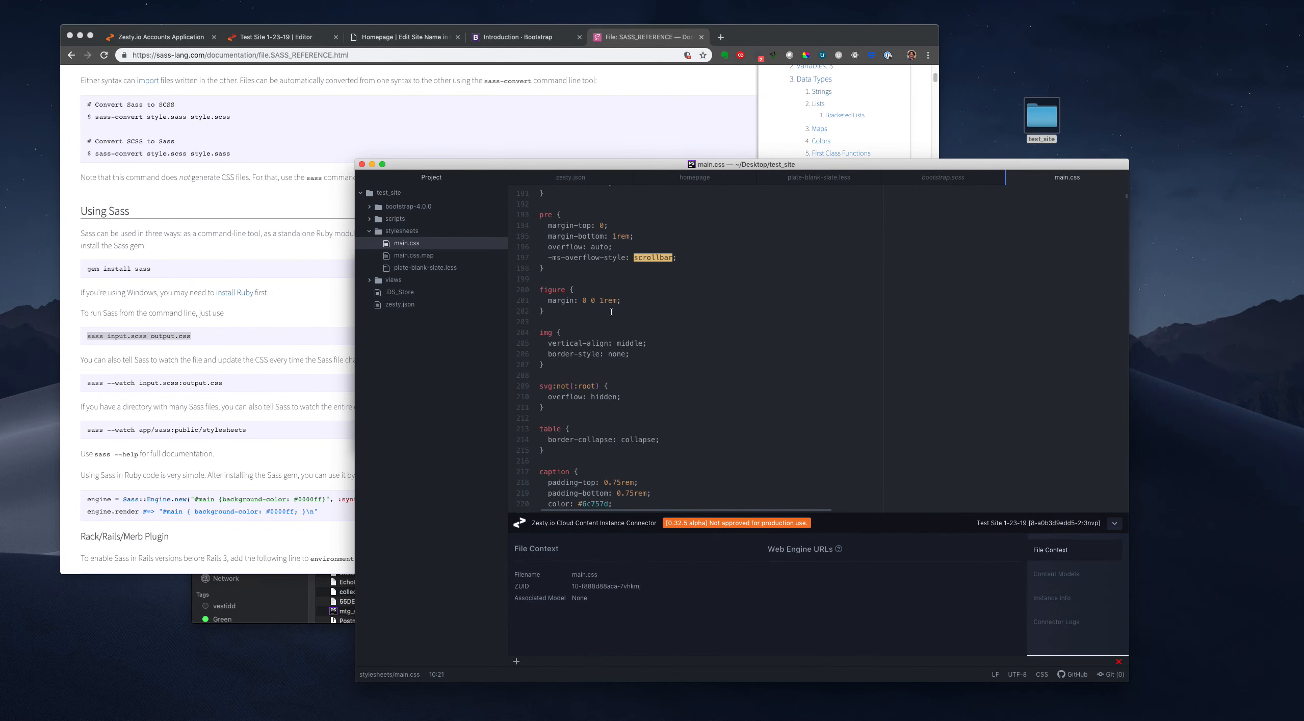
{"action": "scroll", "scroll_direction": "up", "scroll_amount": 3}
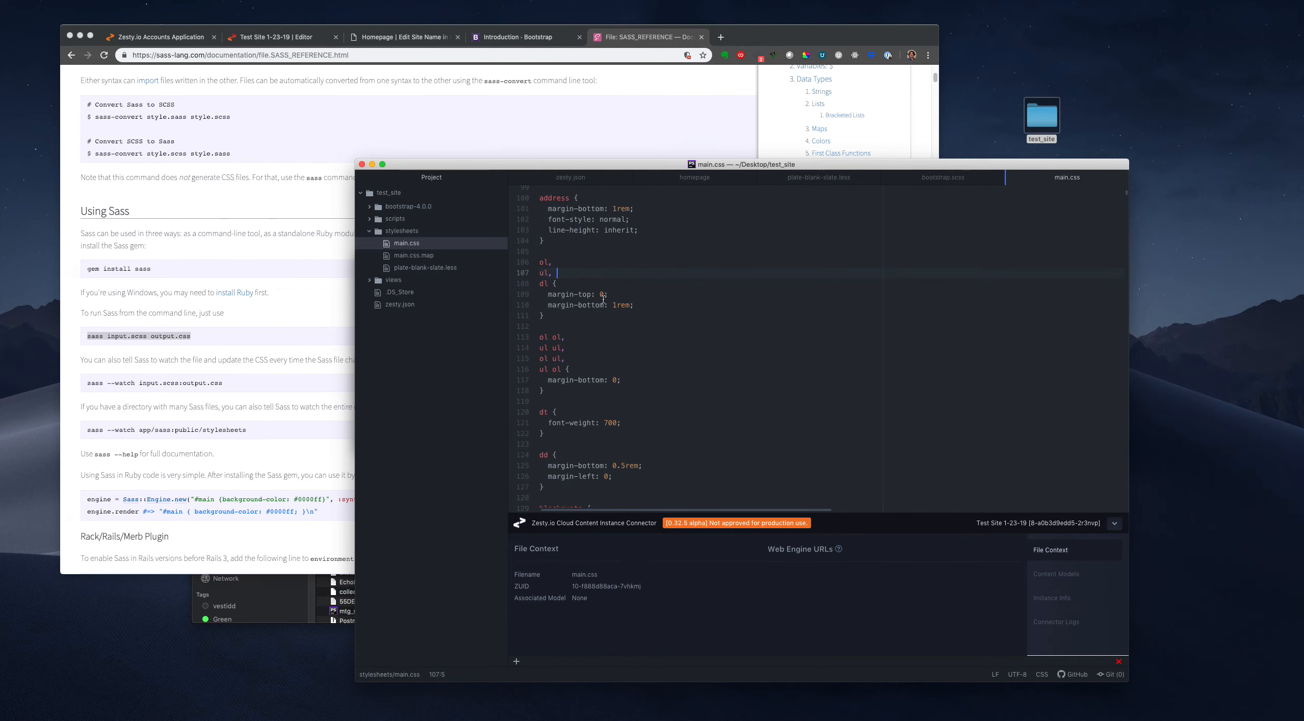
{"action": "key", "text": "cmd+s"}
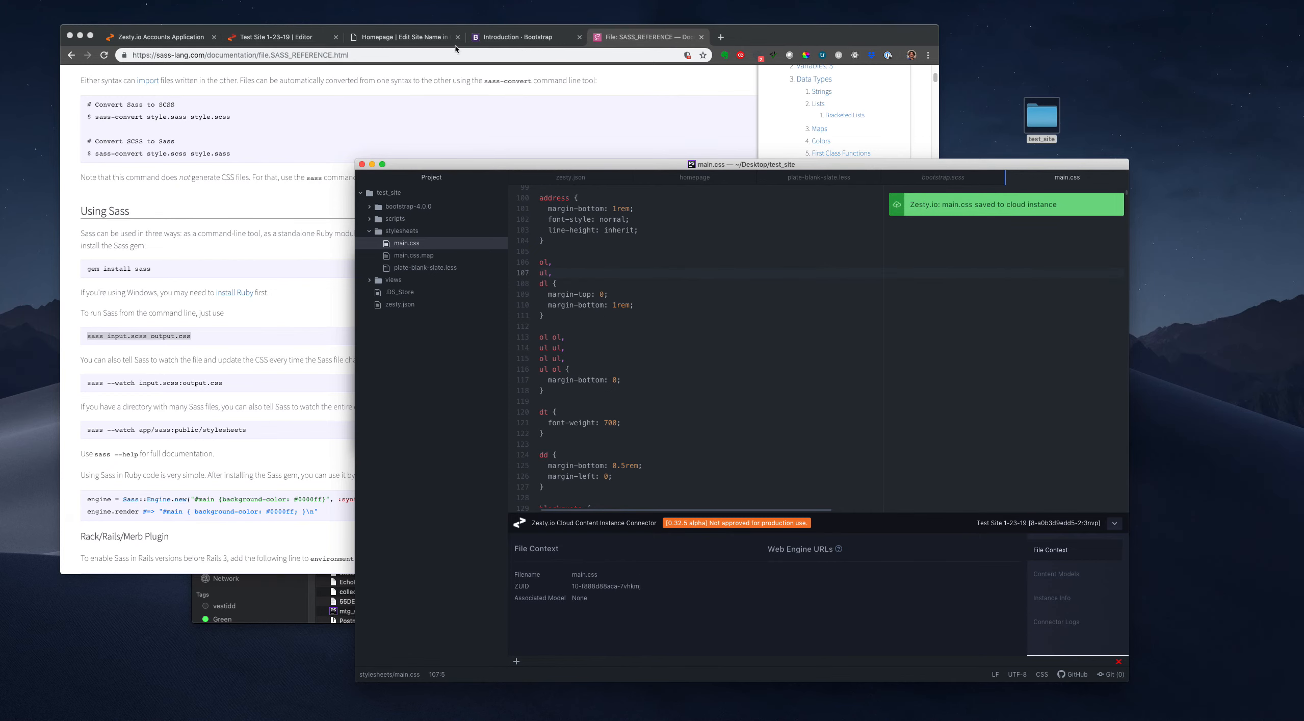
{"action": "left_click", "coordinate": [281, 37]}
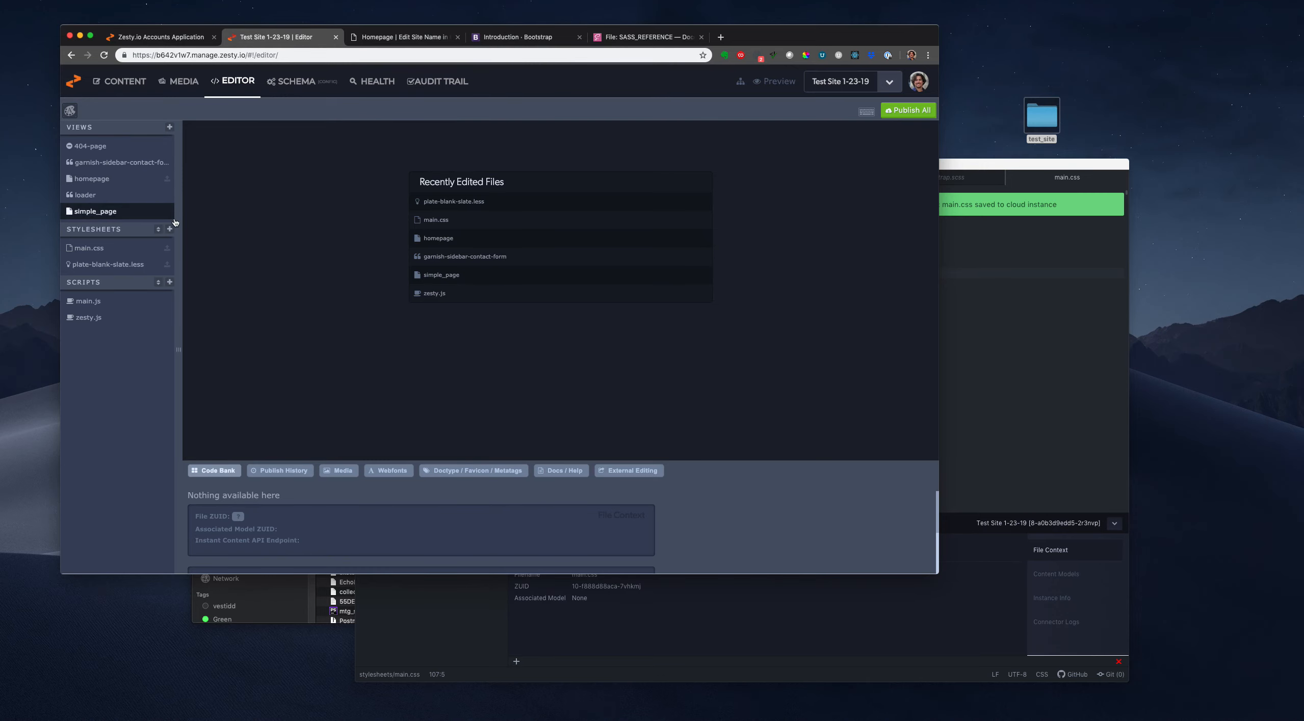
{"action": "left_click", "coordinate": [648, 36]}
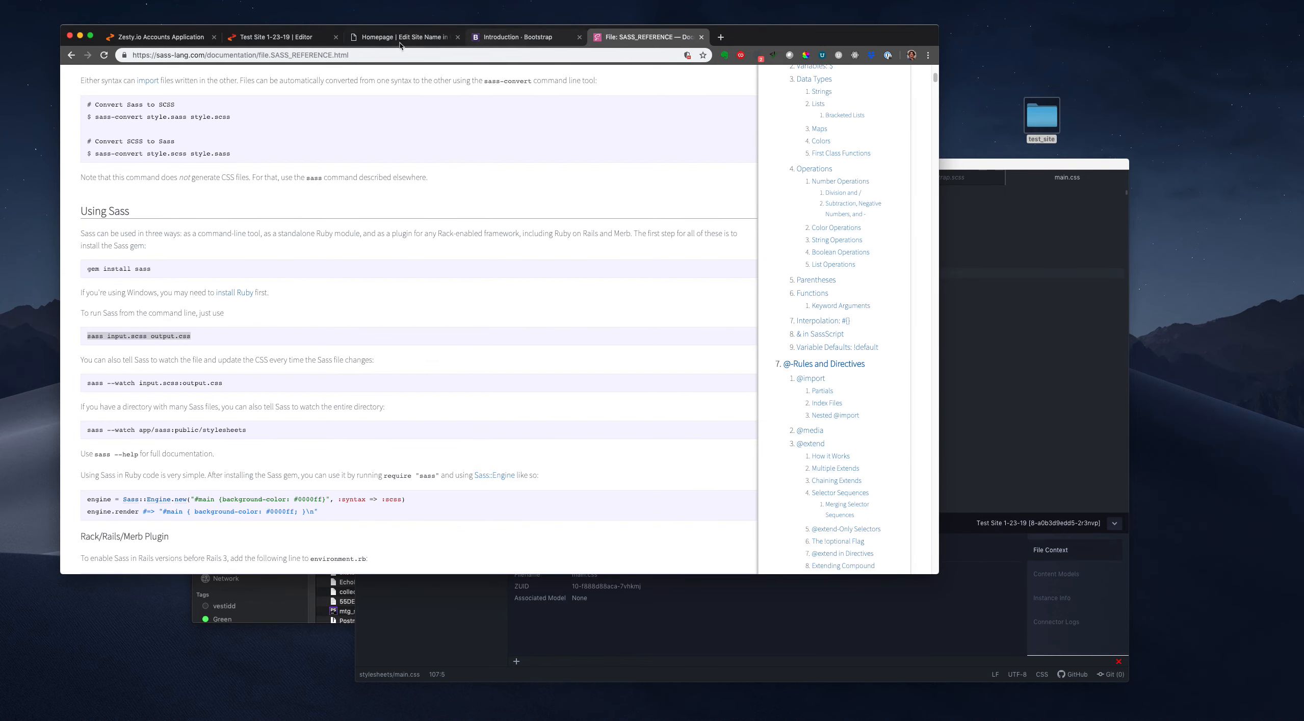
{"action": "left_click", "coordinate": [404, 37]}
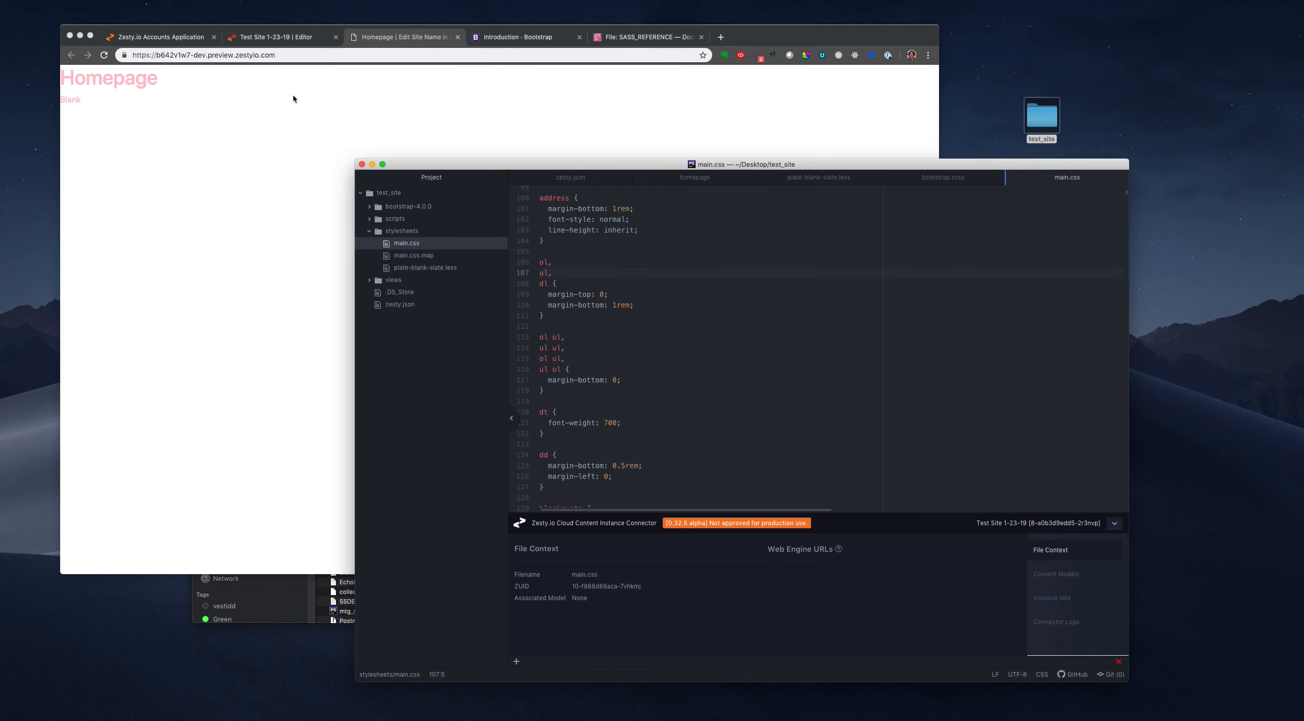
{"action": "left_click", "coordinate": [280, 37]}
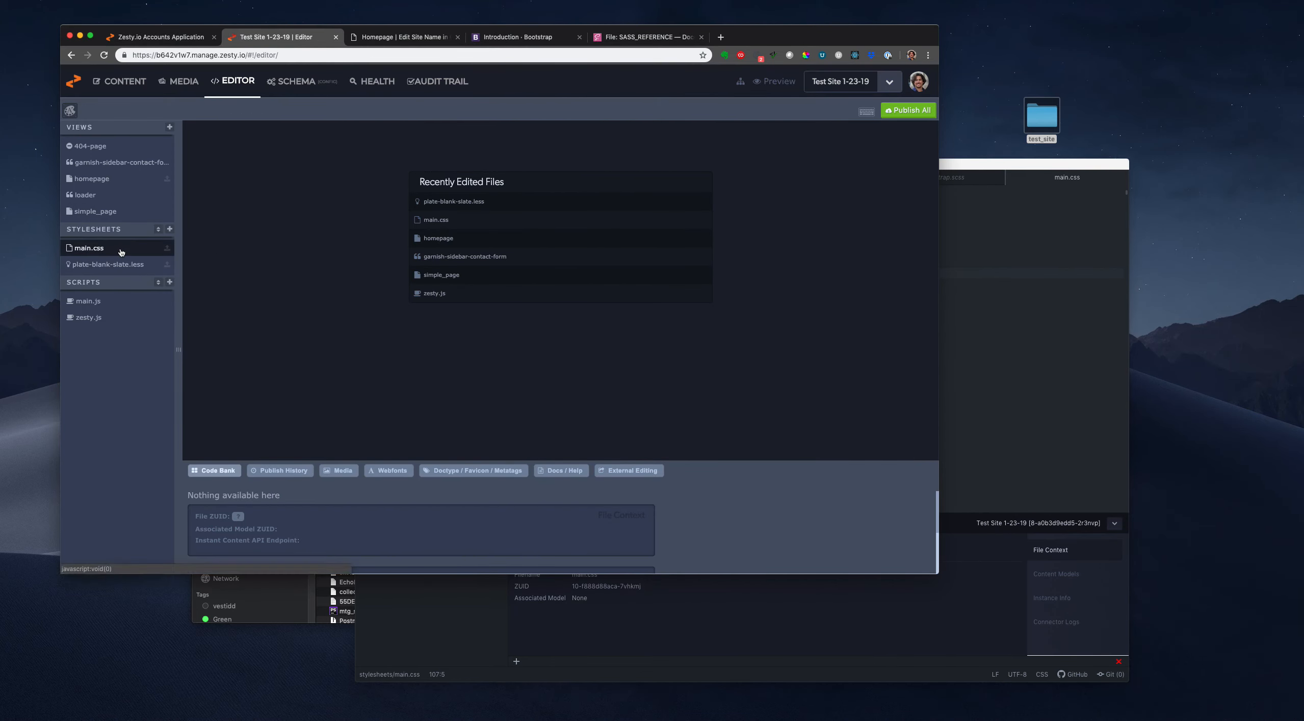
- View the instance's main.css in Zesty.io, scrolling through the compiled Bootstrap rules
{"action": "left_click", "coordinate": [88, 248]}
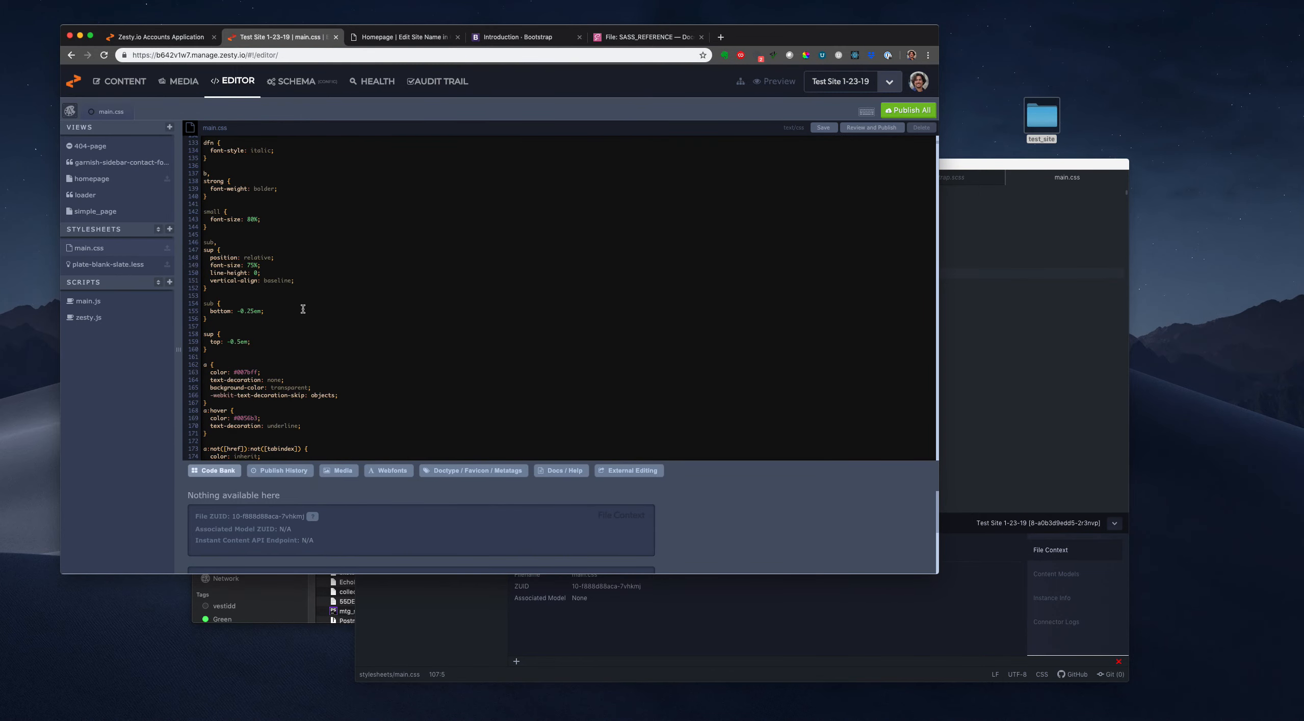
{"action": "scroll", "scroll_direction": "down", "scroll_amount": 3}
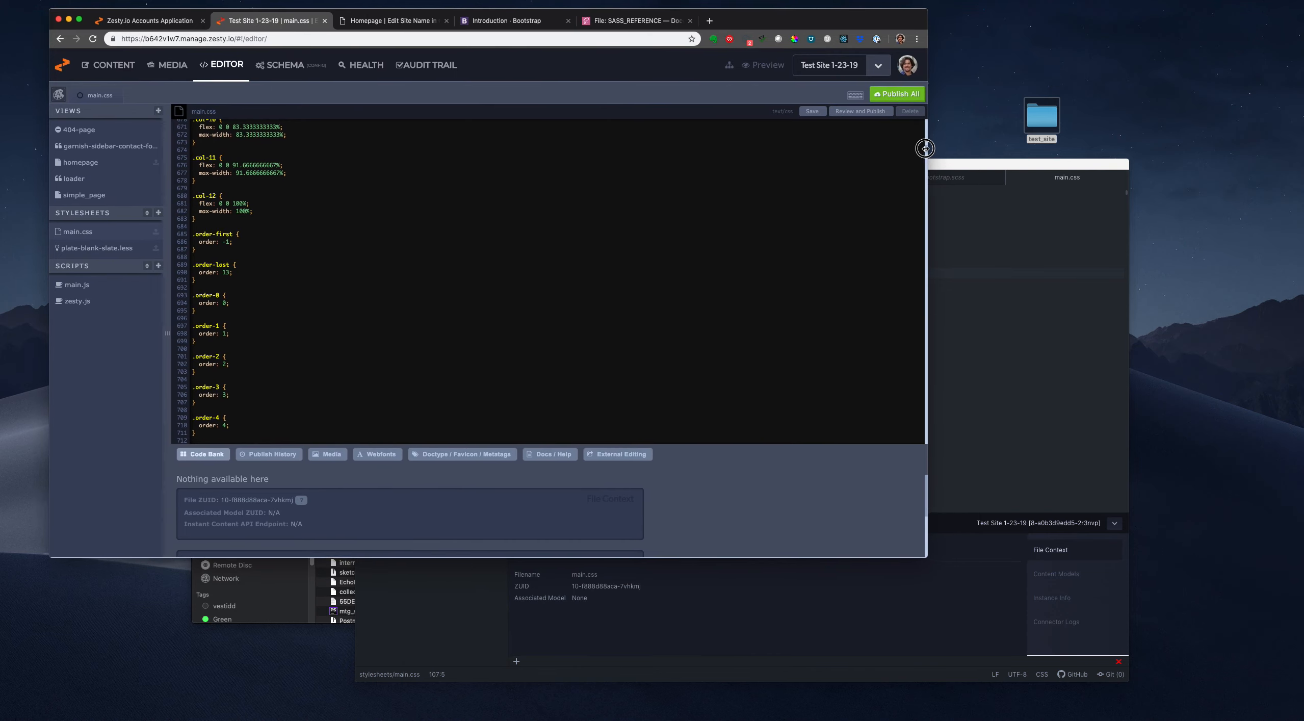
{"action": "scroll", "scroll_direction": "down", "scroll_amount": 3}
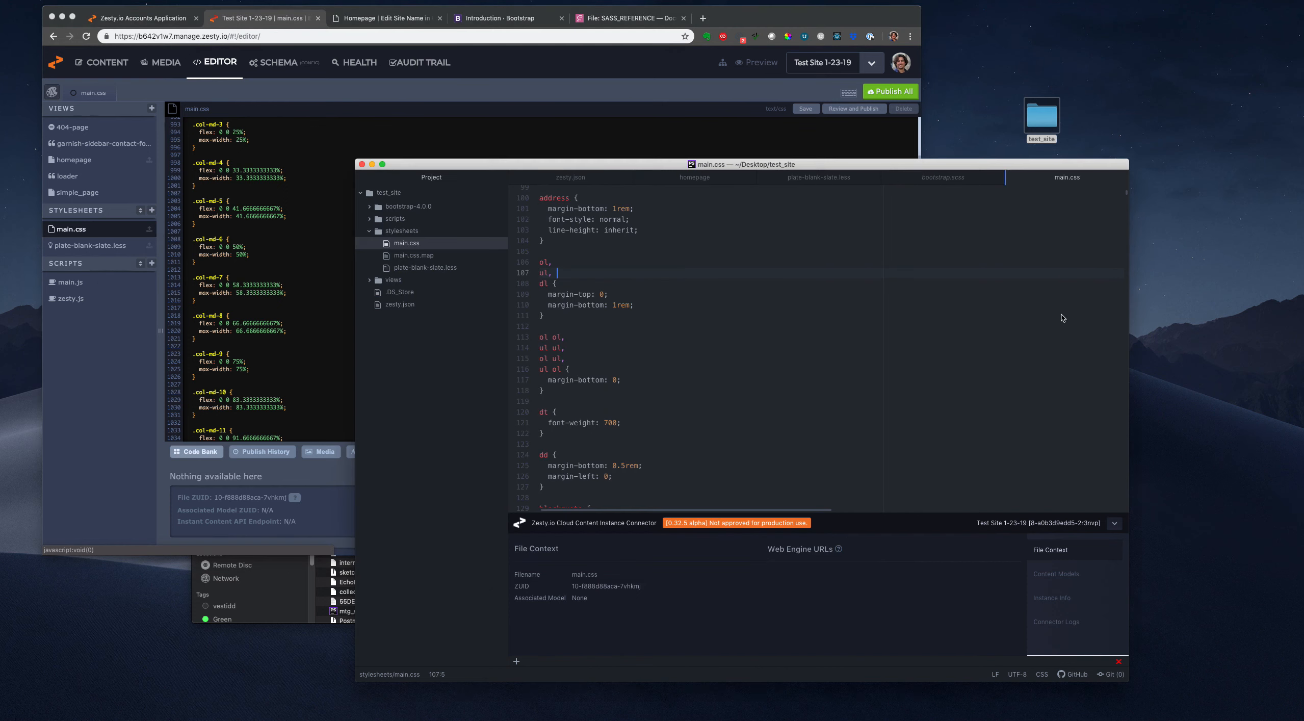
- Expand bootstrap-4.0.0 and its scss folder in Atom, then return to Zesty.io's main.css editor
{"action": "left_click", "coordinate": [409, 205]}
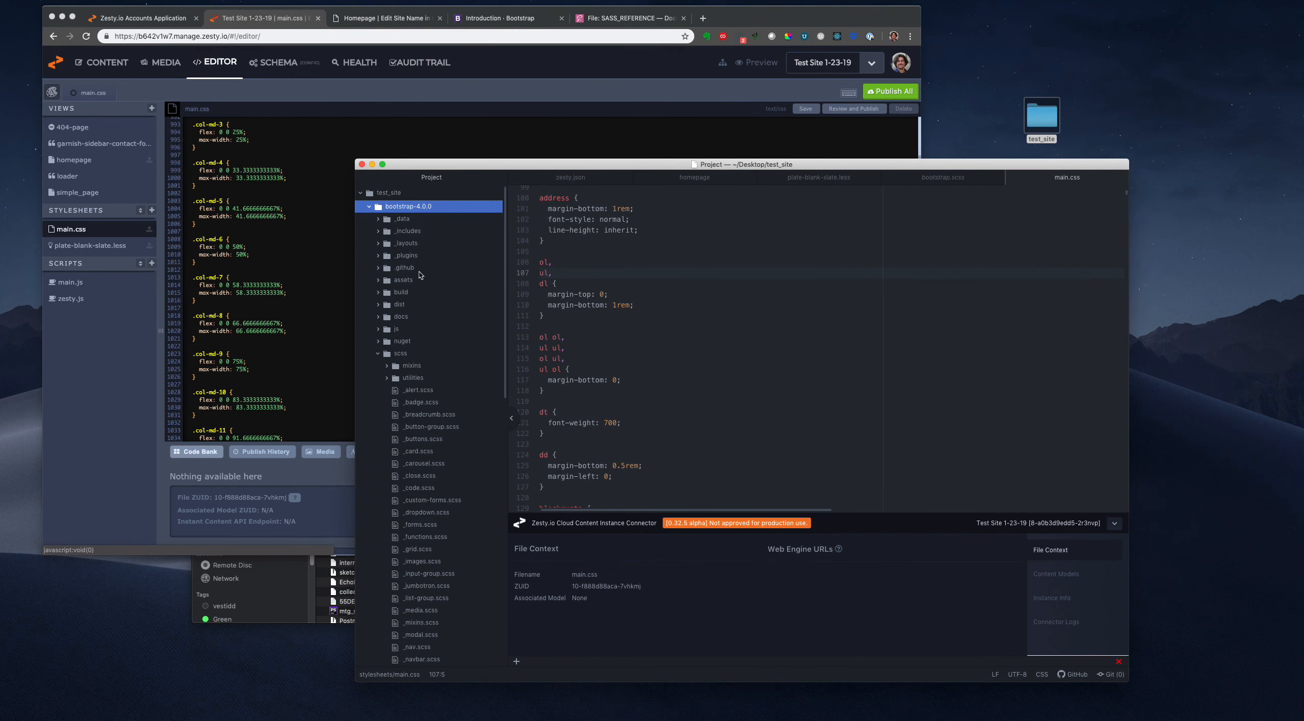
{"action": "left_click", "coordinate": [399, 353]}
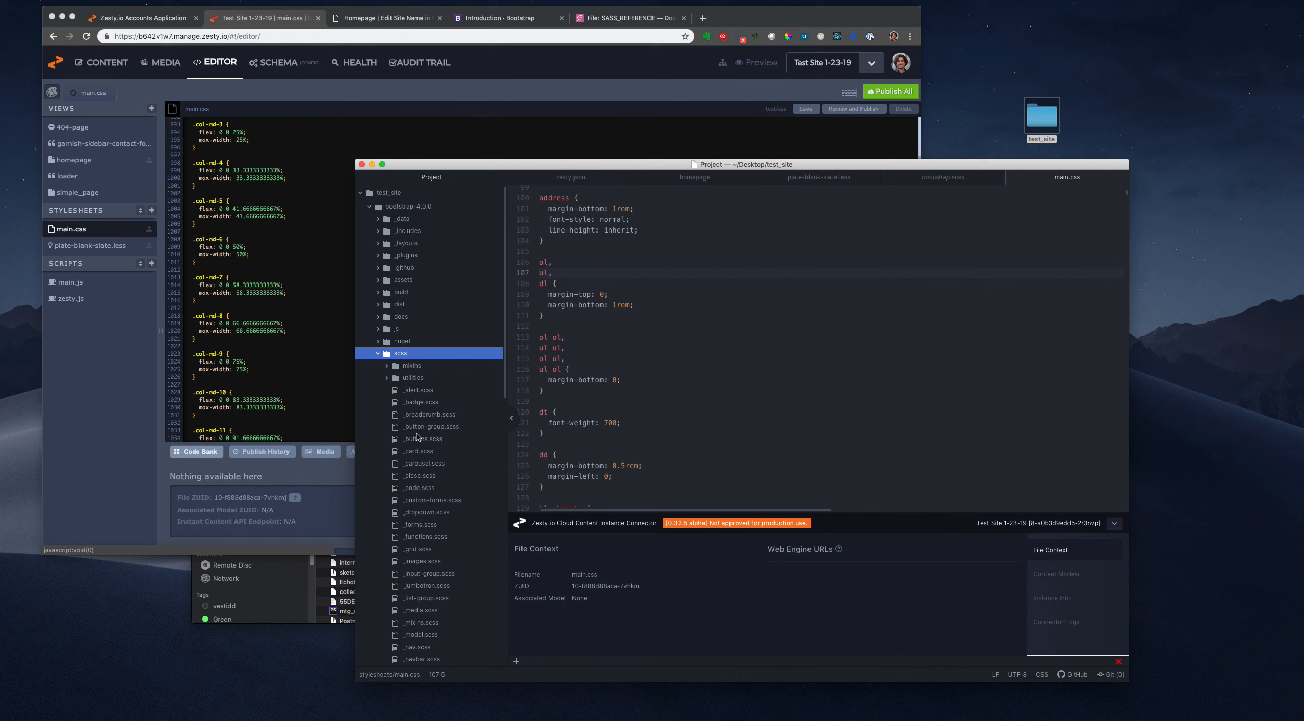
{"action": "mouse_move", "coordinate": [409, 369]}
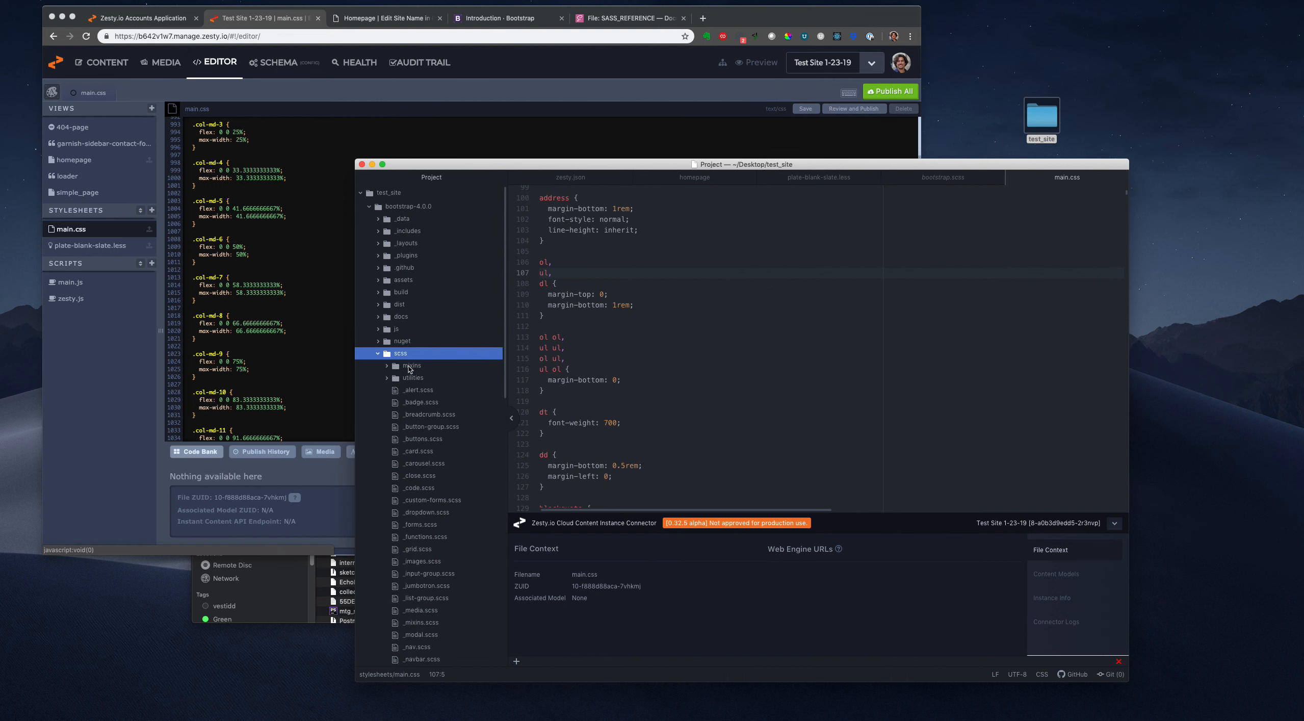
{"action": "left_click", "coordinate": [377, 353]}
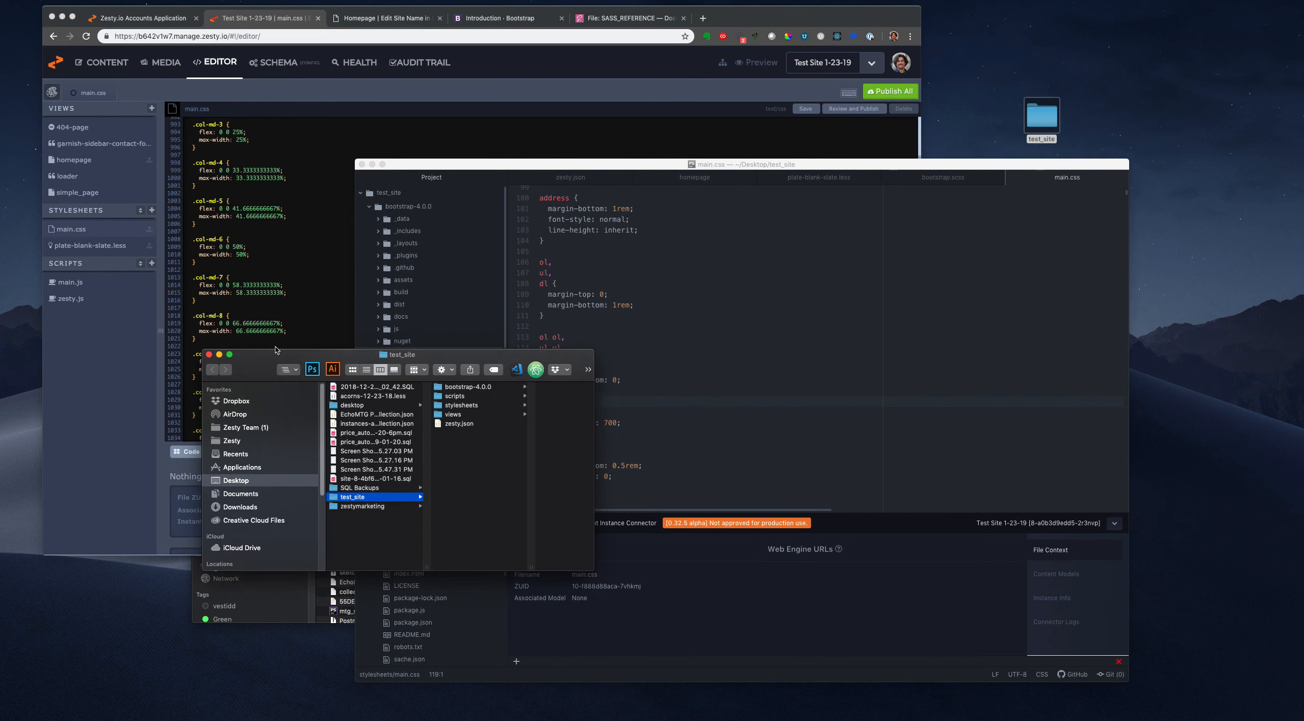
{"action": "left_click", "coordinate": [231, 497]}
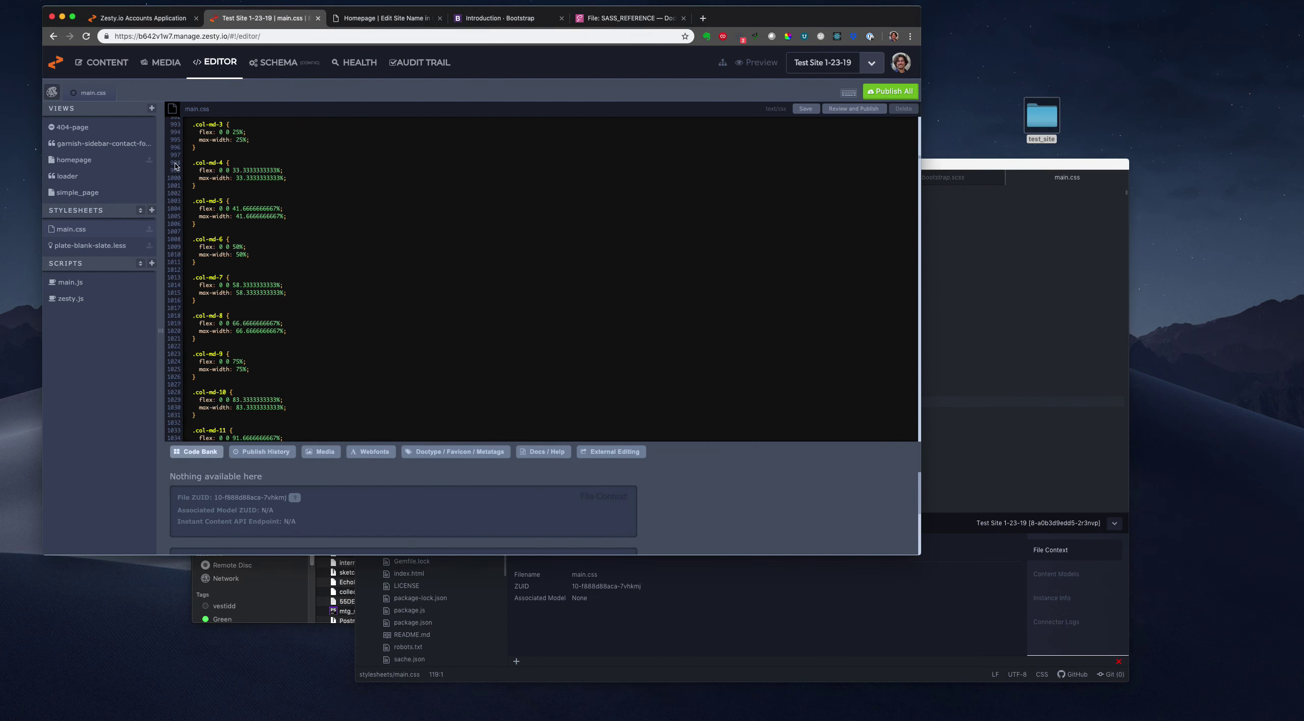
{"action": "mouse_move", "coordinate": [222, 87]}
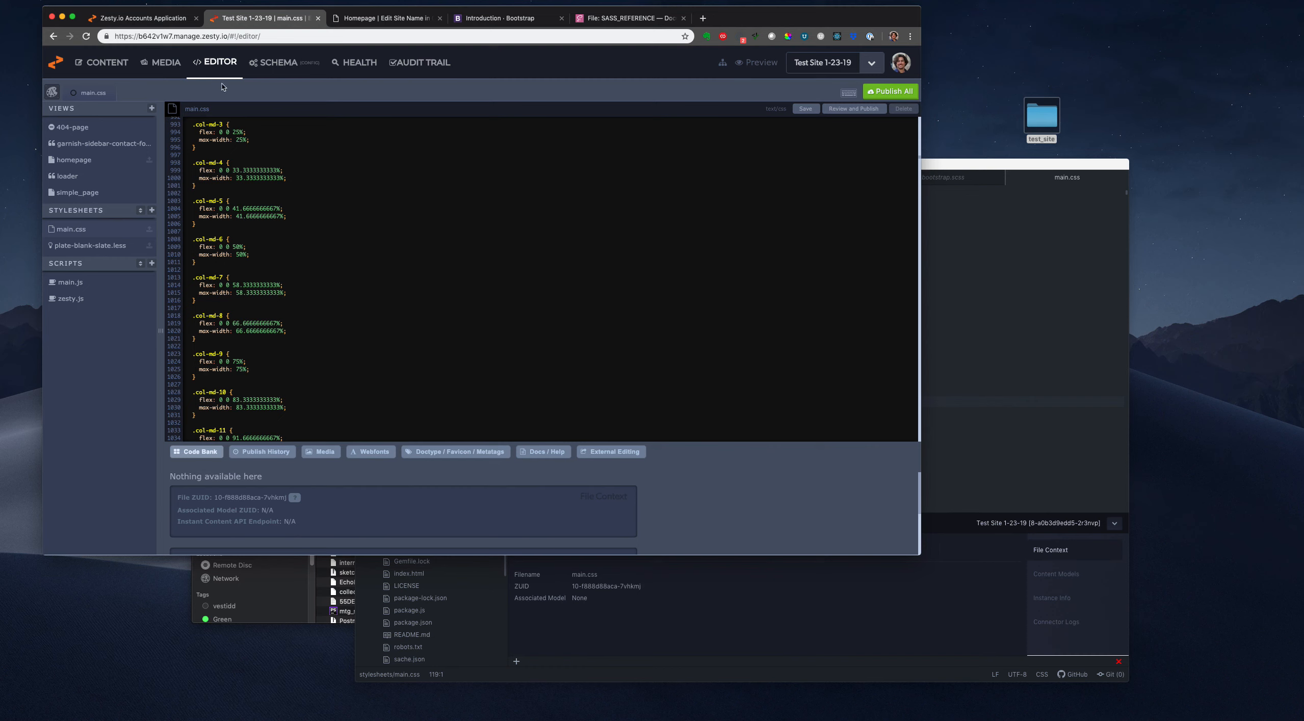